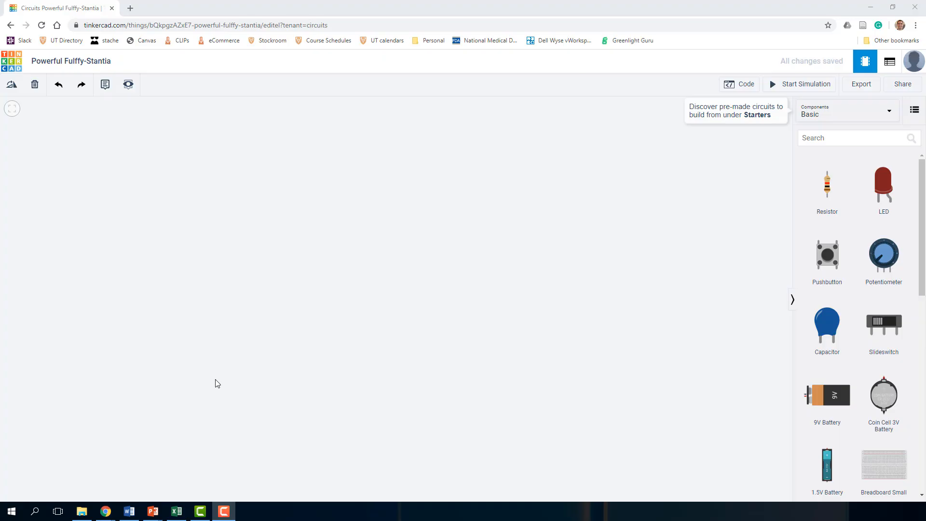
mouse_move(483, 255)
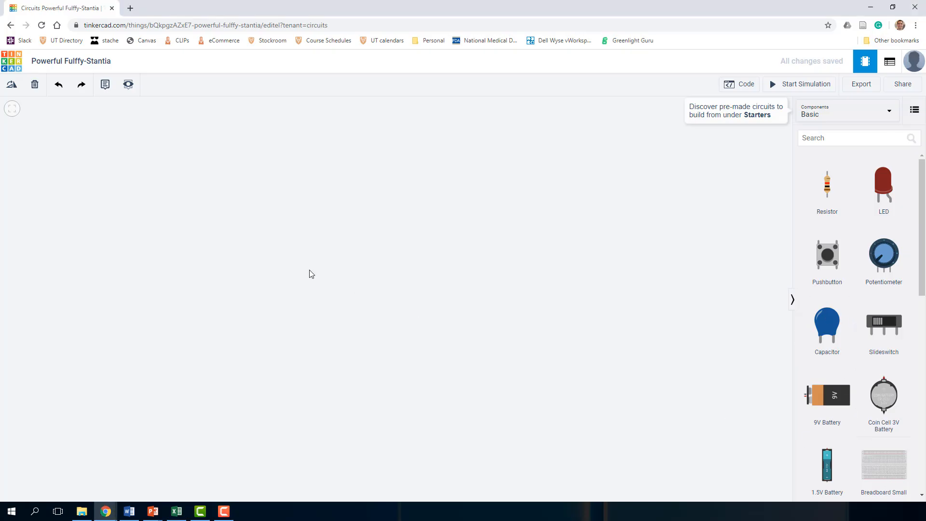
Find the 741 op-amp via 'oper' and place it across the breadboard's center gap
left_click(883, 464)
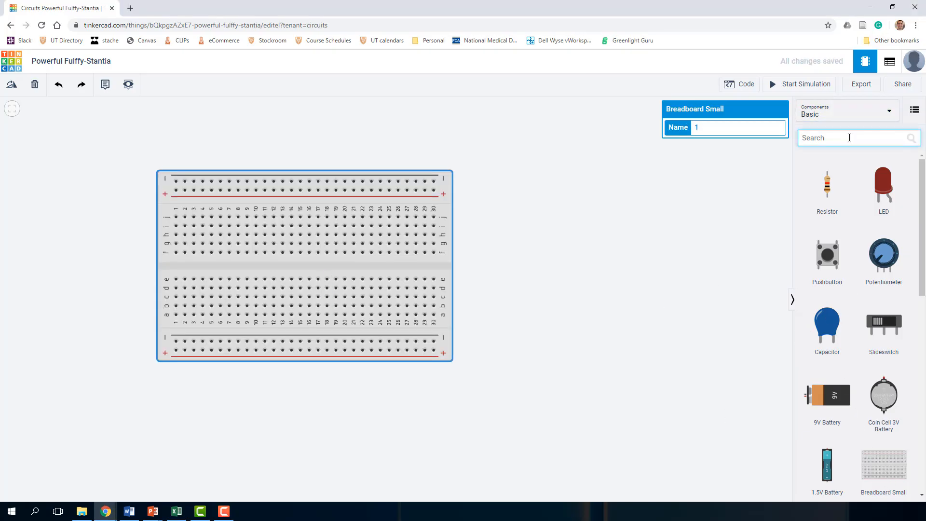
type("oper")
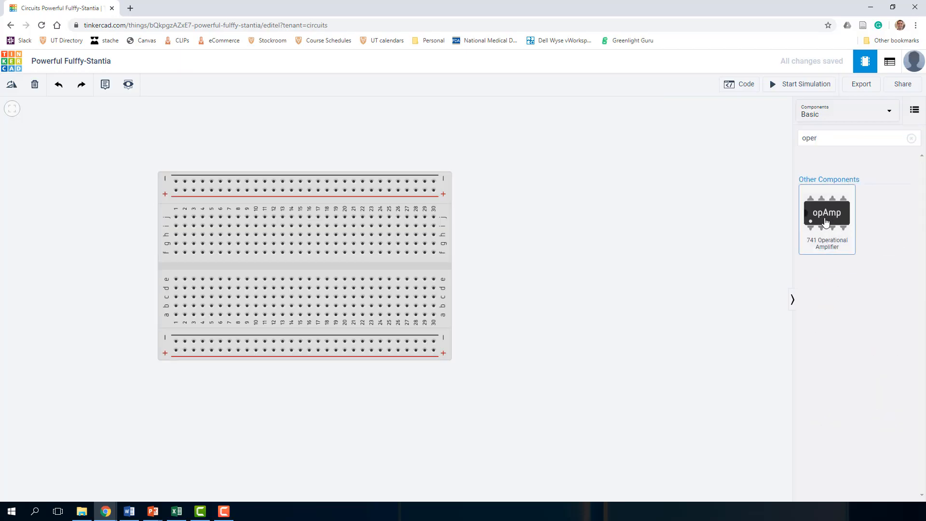
left_click_drag(827, 213, 286, 265)
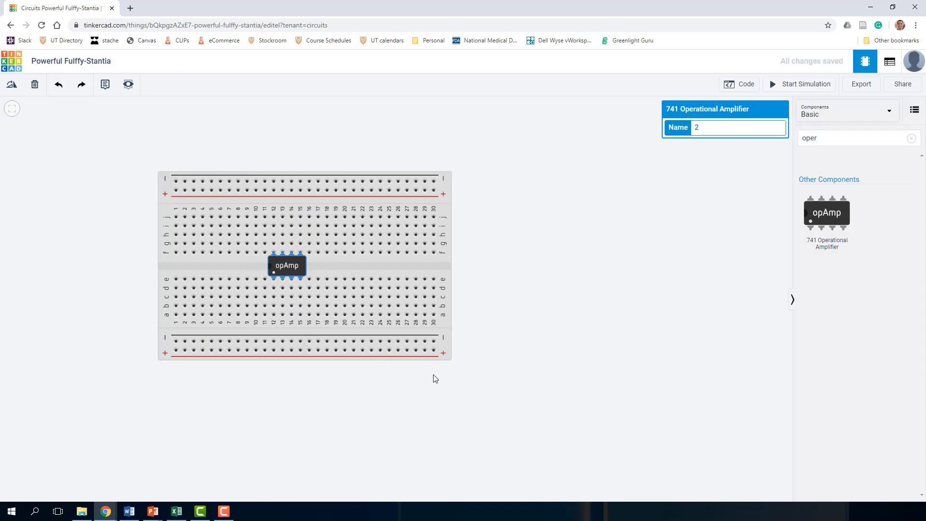
mouse_move(426, 302)
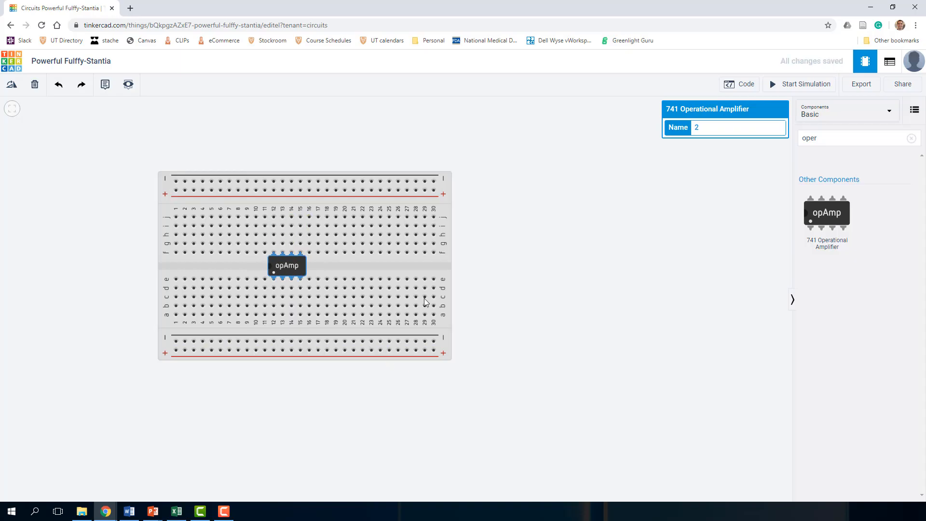
mouse_move(390, 308)
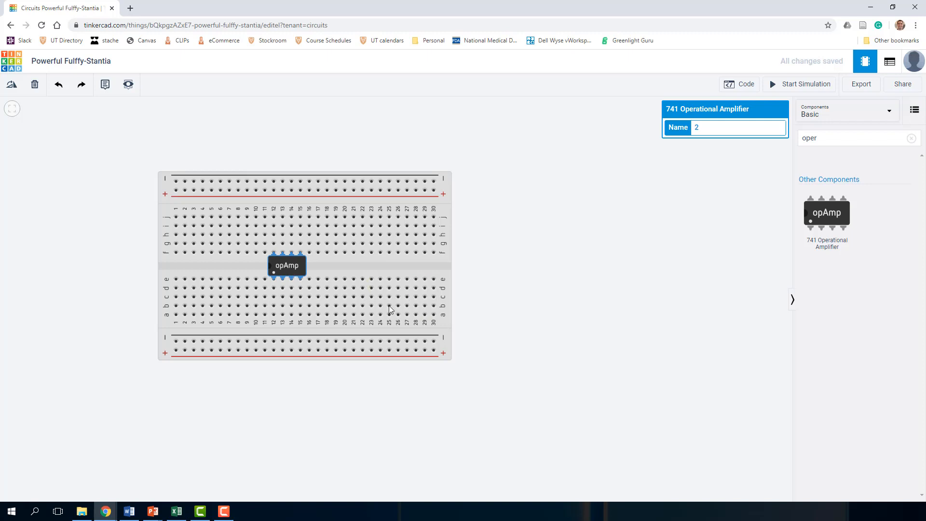
mouse_move(294, 285)
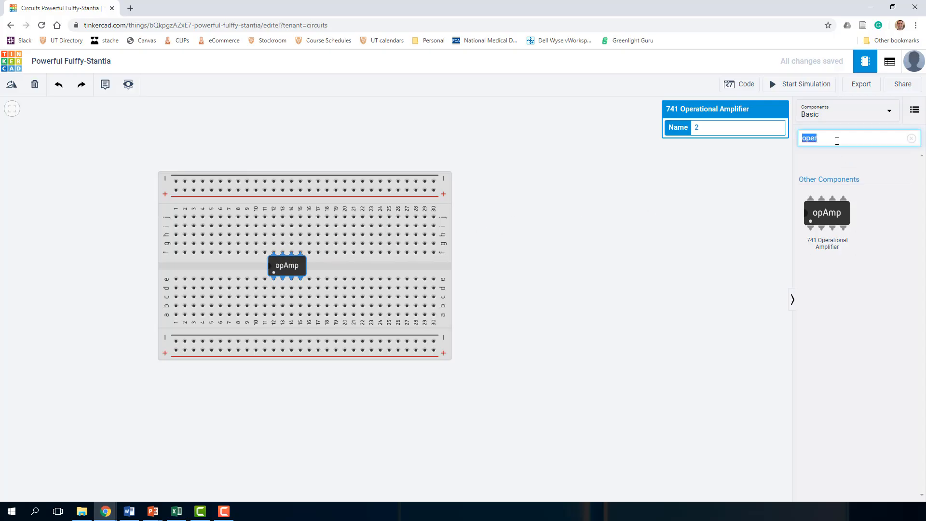
Search 'batt' to bring up the 9V battery in the components panel
type("batt")
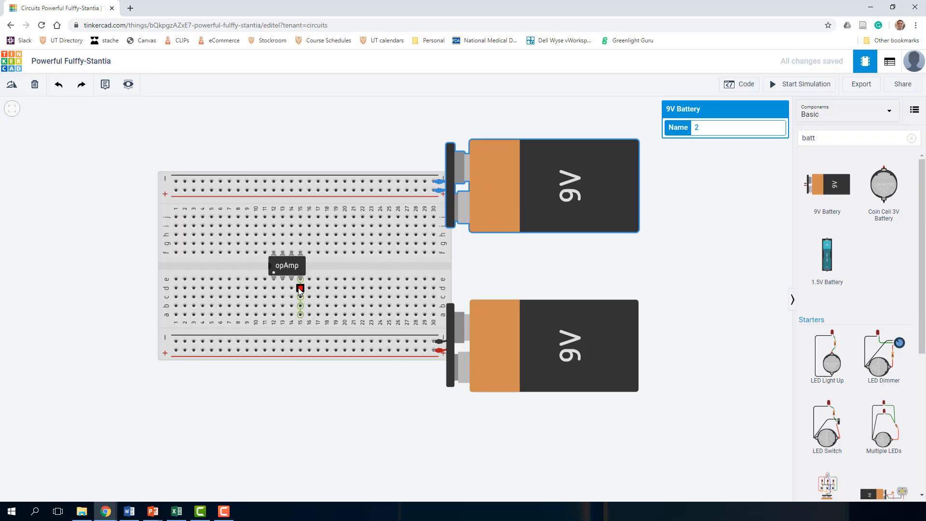
mouse_move(432, 342)
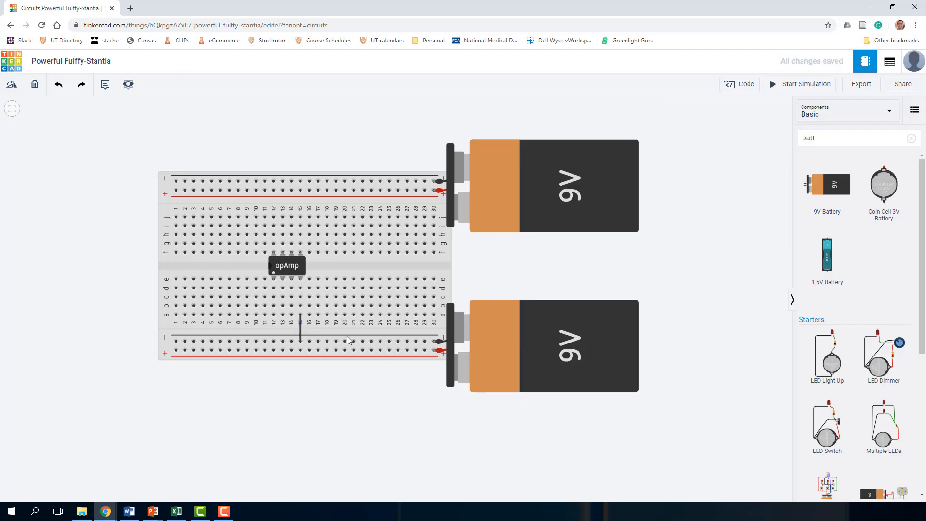
mouse_move(274, 253)
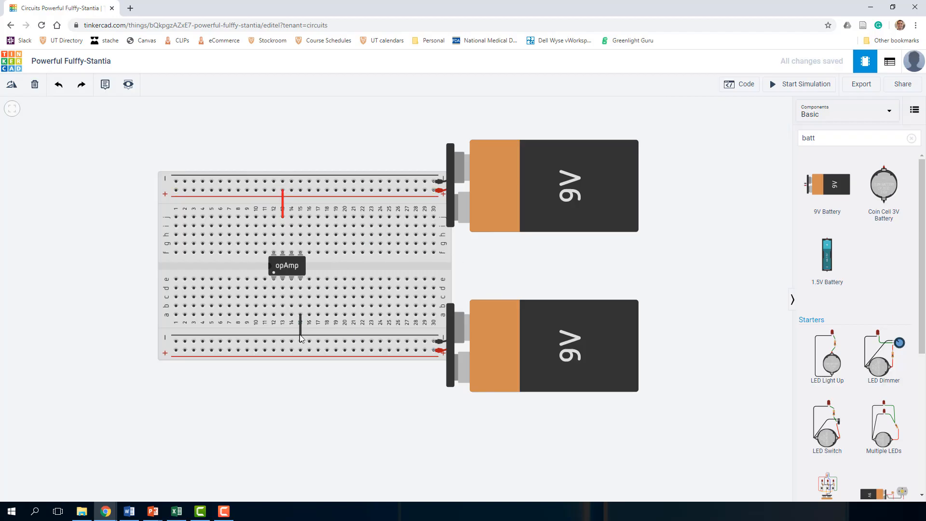
mouse_move(277, 216)
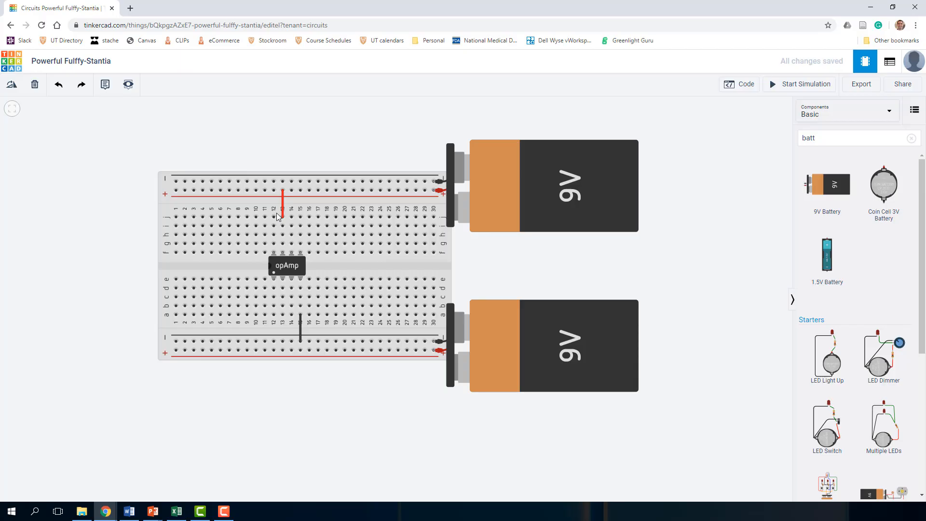
mouse_move(473, 332)
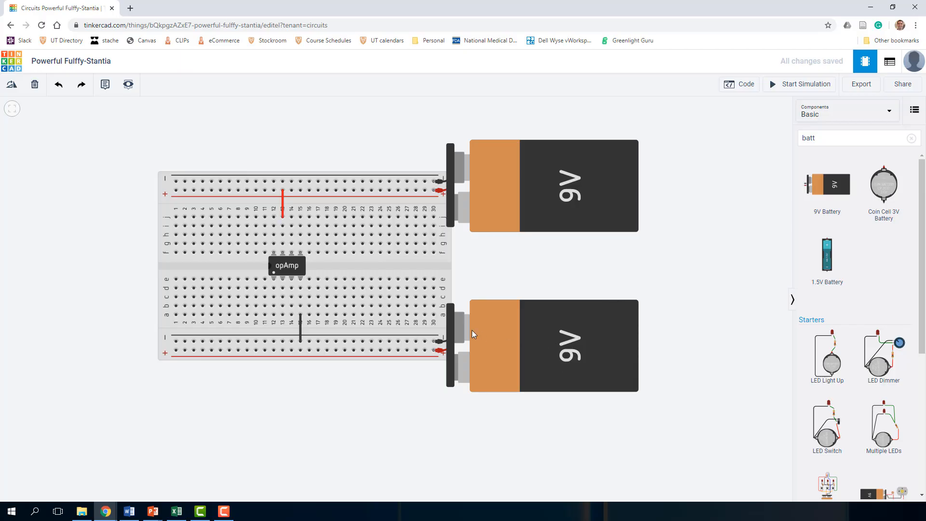
mouse_move(488, 368)
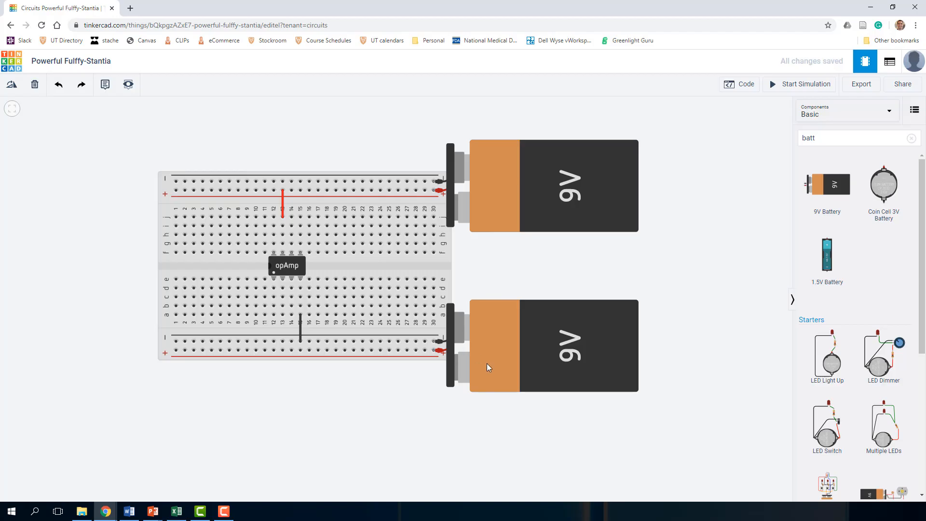
mouse_move(435, 343)
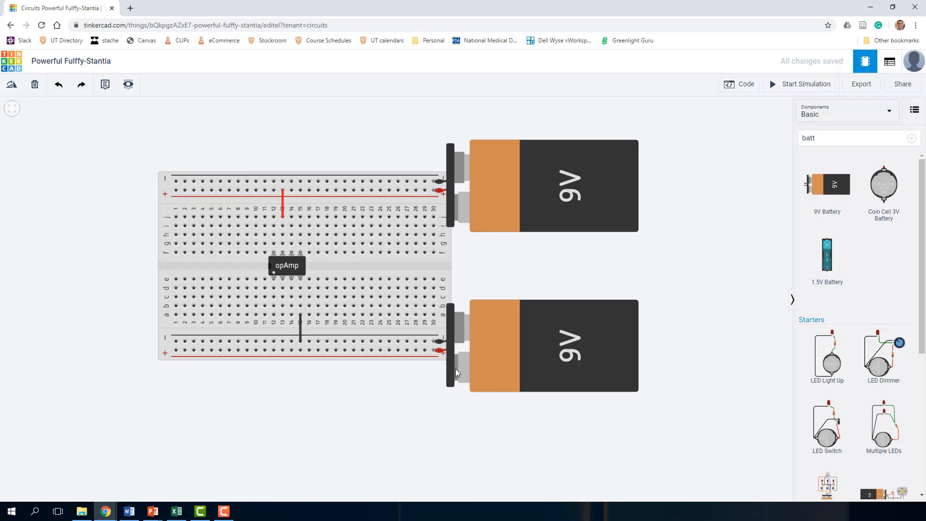
mouse_move(470, 378)
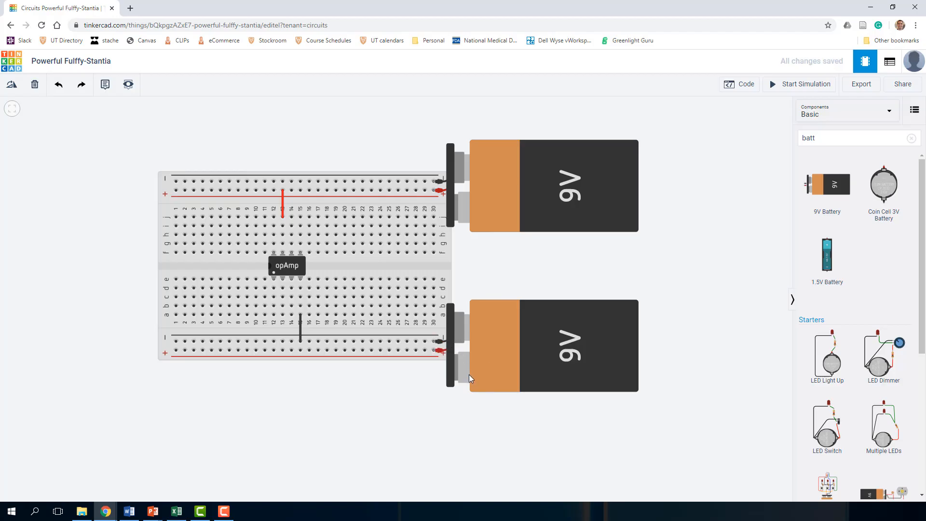
mouse_move(510, 330)
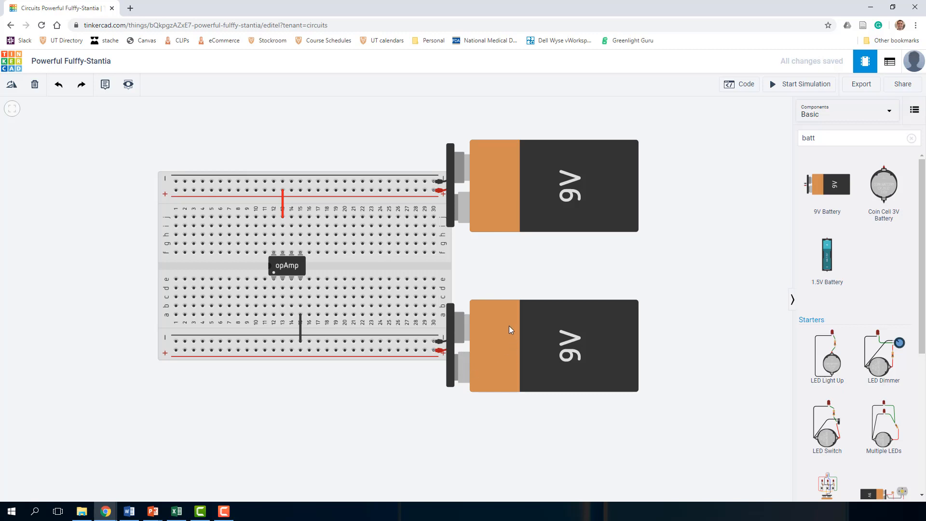
mouse_move(490, 332)
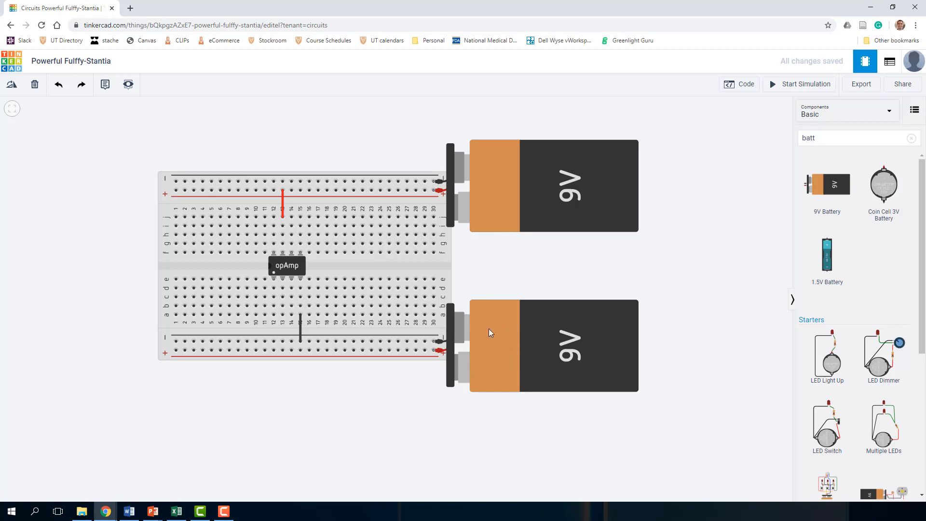
mouse_move(463, 372)
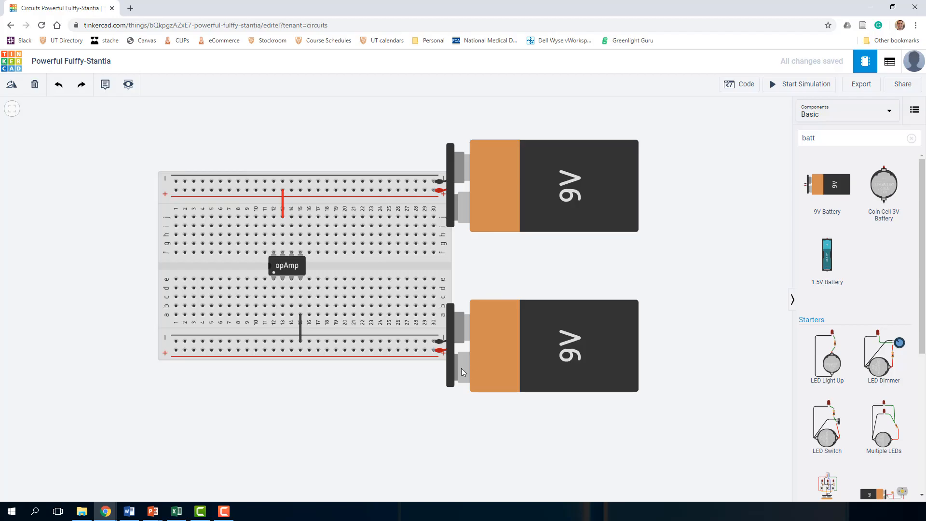
mouse_move(473, 333)
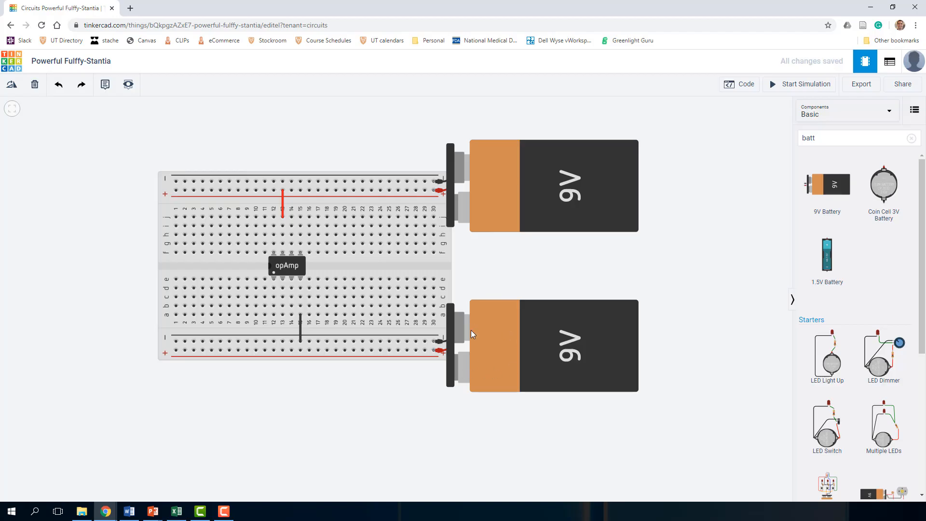
mouse_move(477, 370)
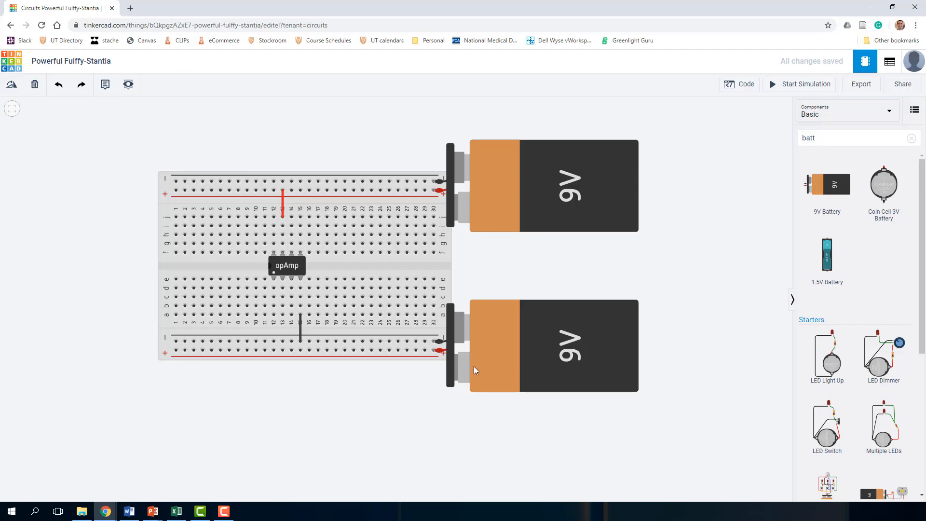
mouse_move(468, 334)
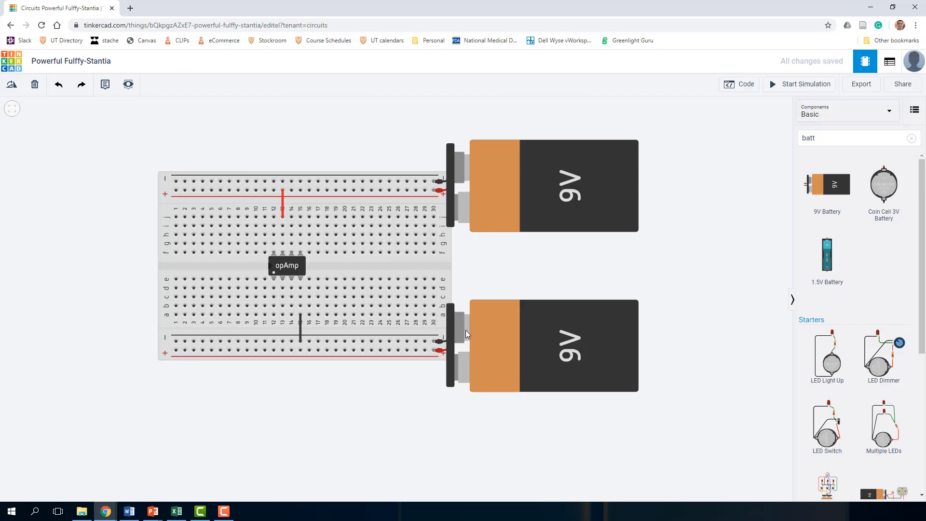
mouse_move(434, 343)
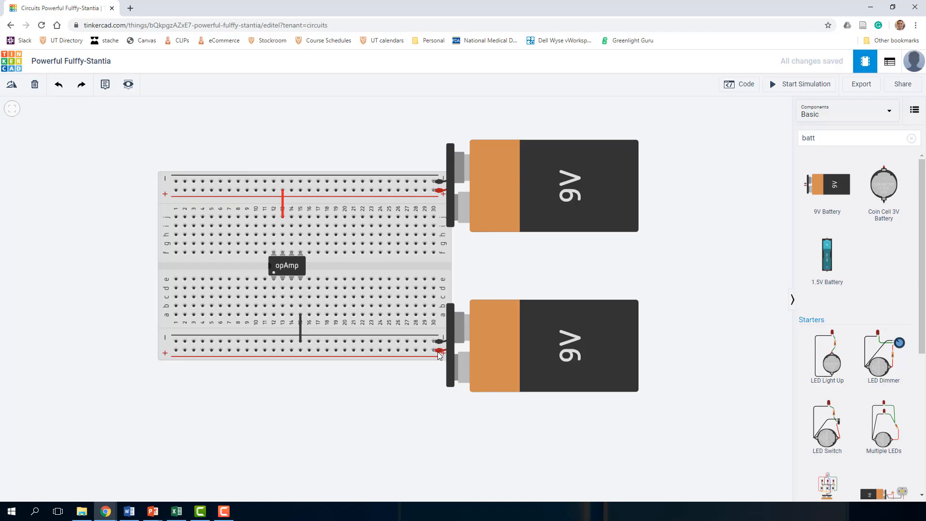
mouse_move(435, 351)
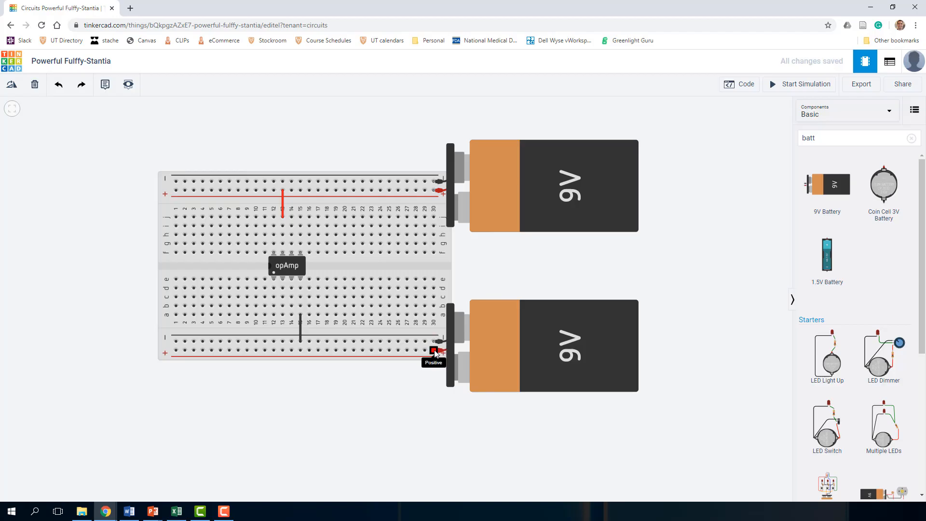
mouse_move(388, 359)
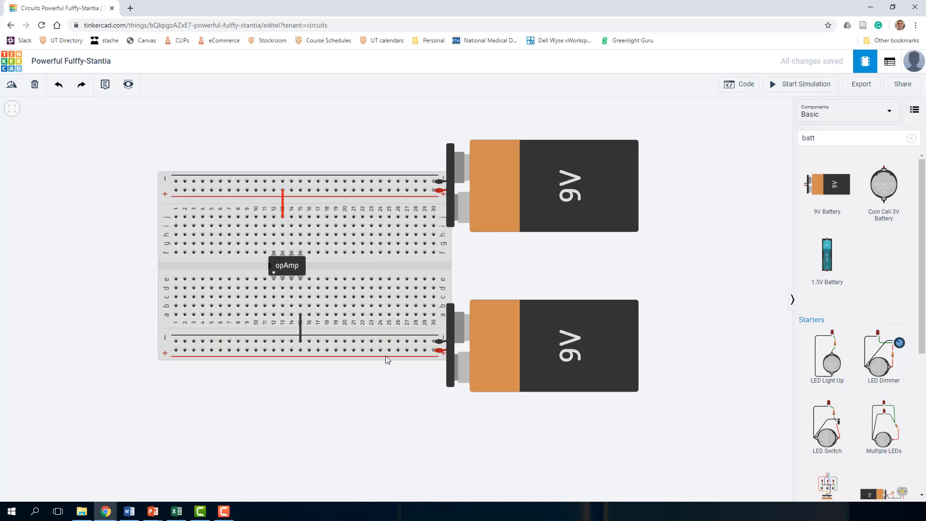
mouse_move(417, 387)
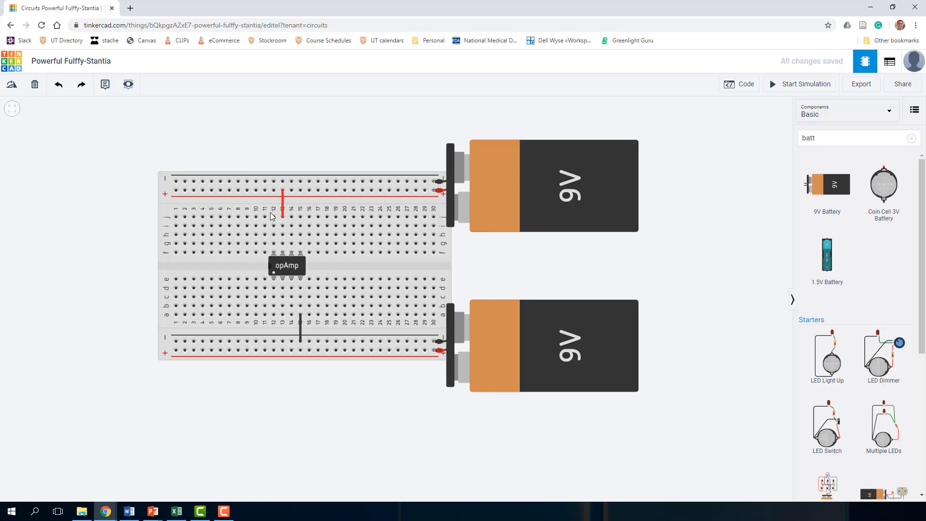
mouse_move(281, 256)
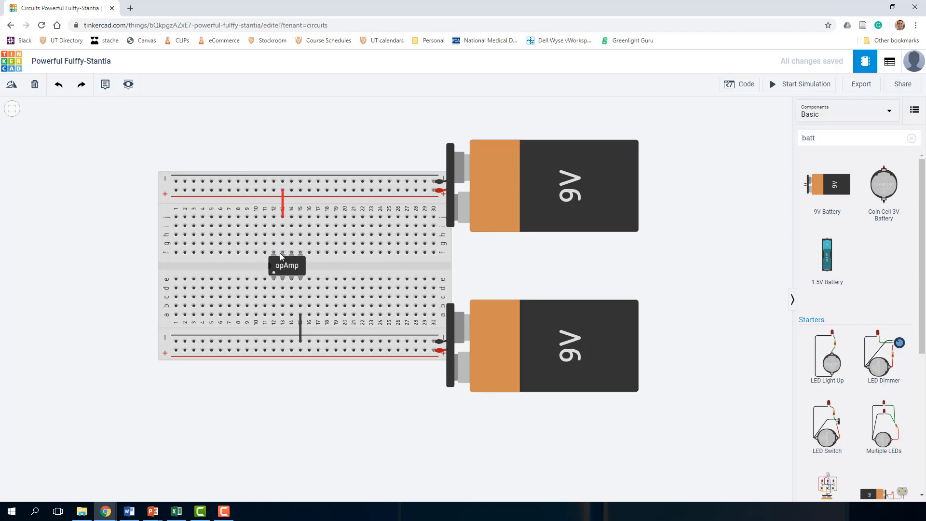
Connect the lower 9V battery's positive lead to its positive rail
left_click(406, 190)
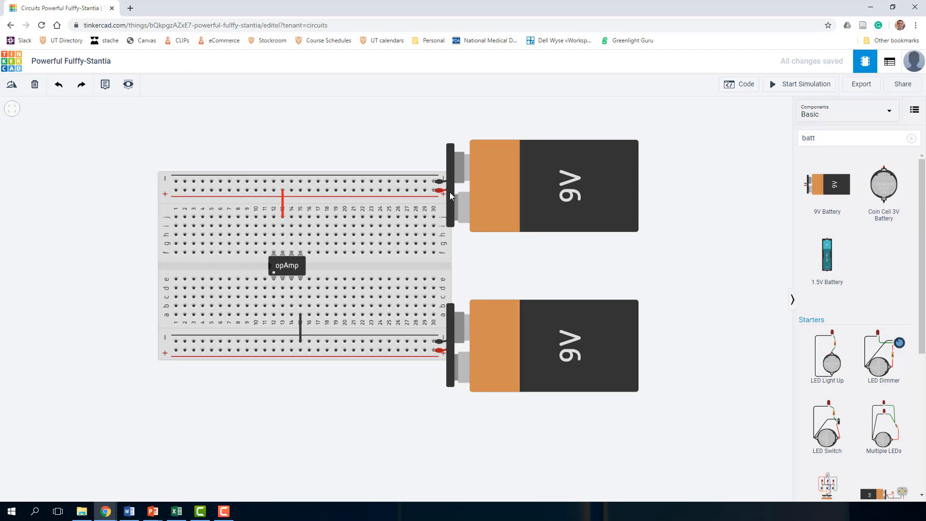
mouse_move(440, 187)
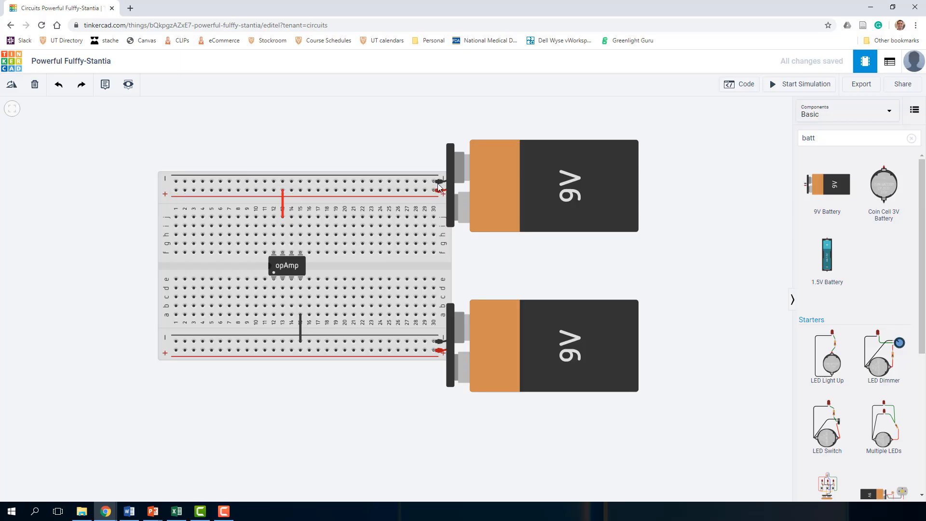
mouse_move(397, 183)
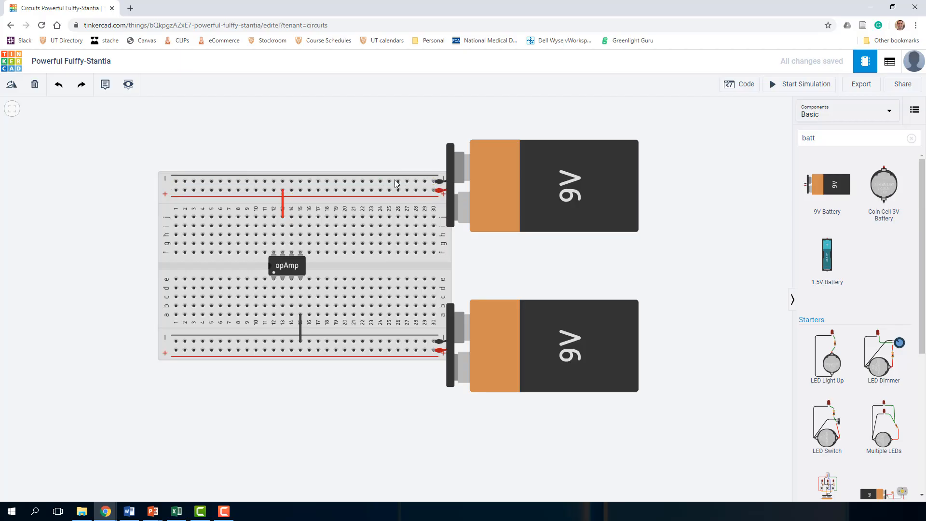
mouse_move(433, 181)
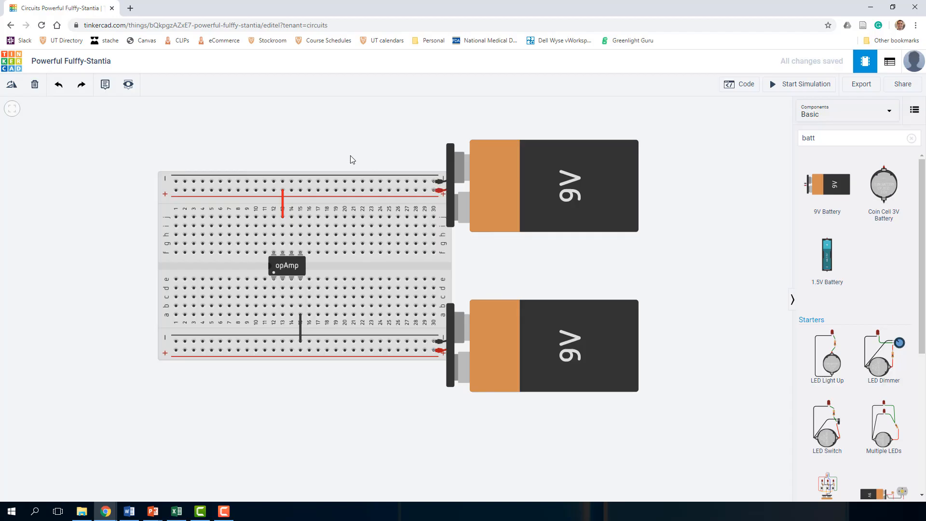
mouse_move(361, 159)
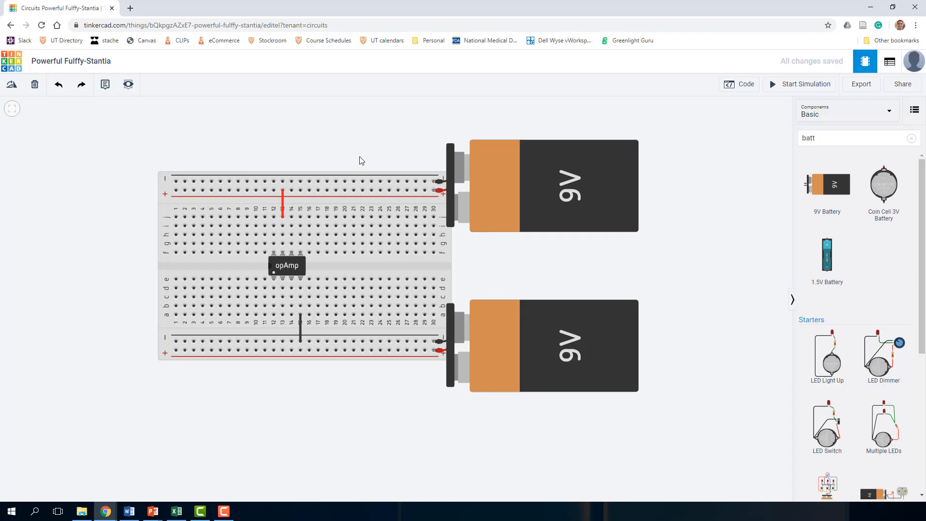
mouse_move(174, 154)
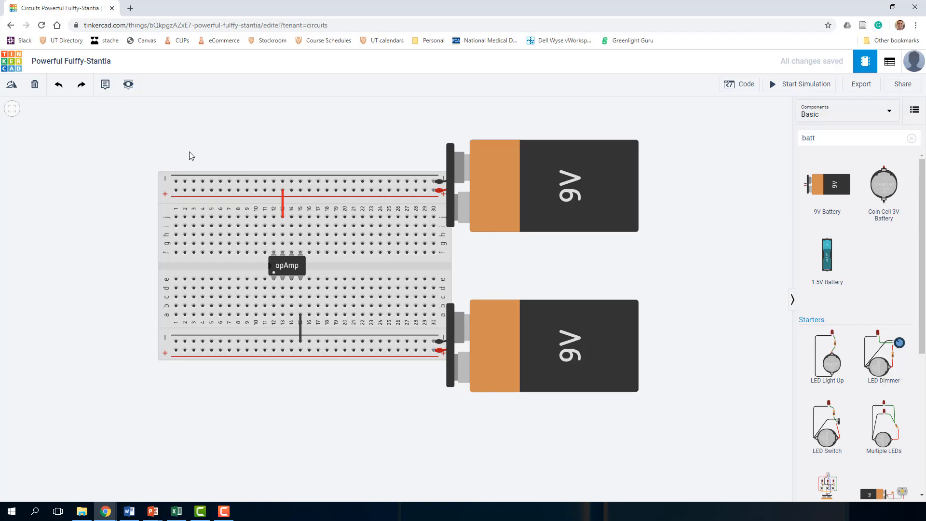
Run a green wire joining the top and bottom negative rails at column 1
left_click(176, 181)
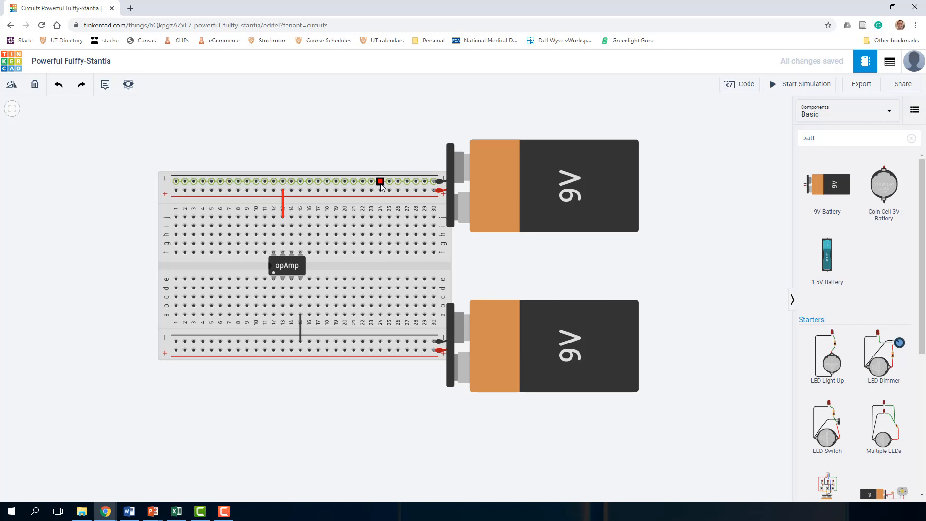
left_click_drag(380, 182, 415, 181)
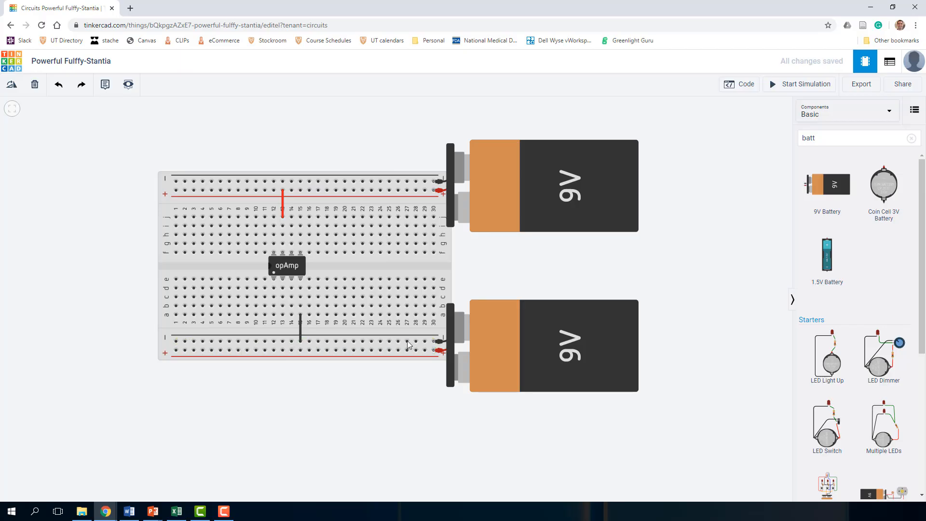
mouse_move(172, 351)
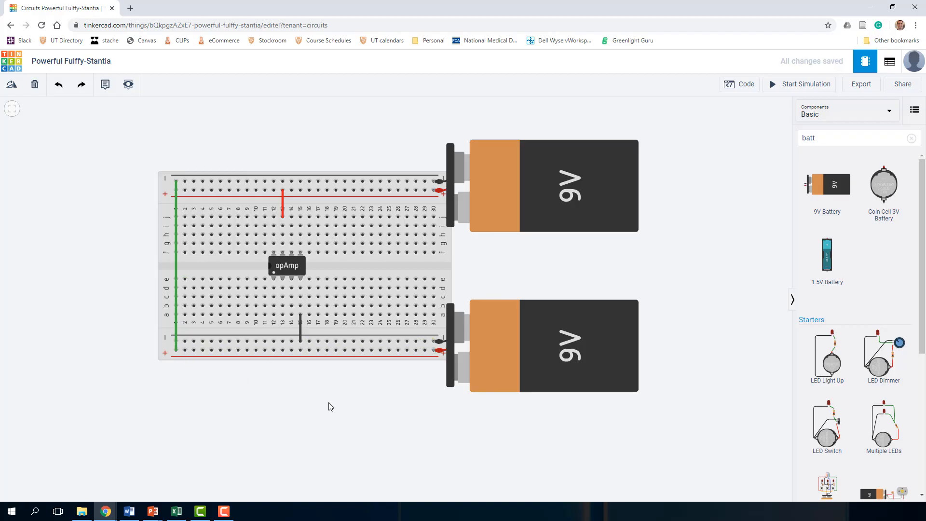
mouse_move(298, 351)
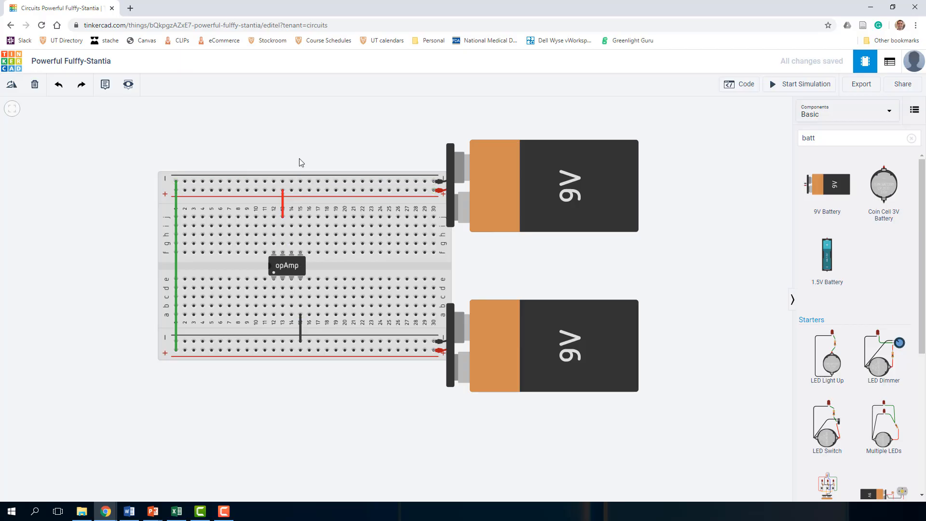
mouse_move(304, 154)
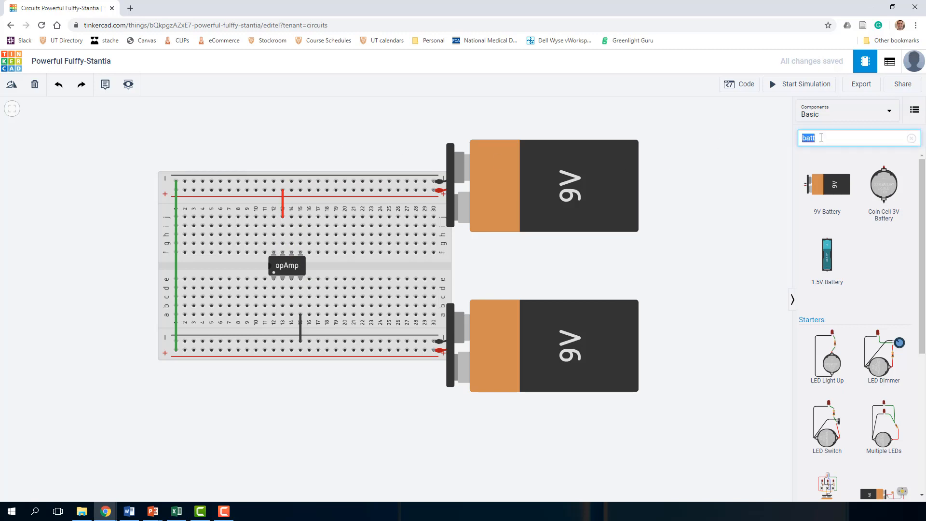
Add a multimeter across the op-amp supply pins and simulate, reading 18.0 V
type("mult")
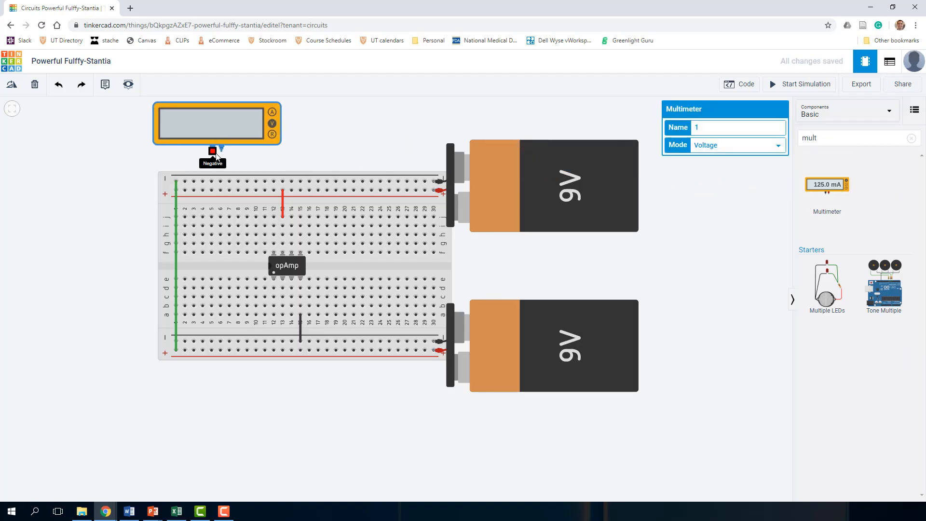
left_click_drag(212, 150, 300, 306)
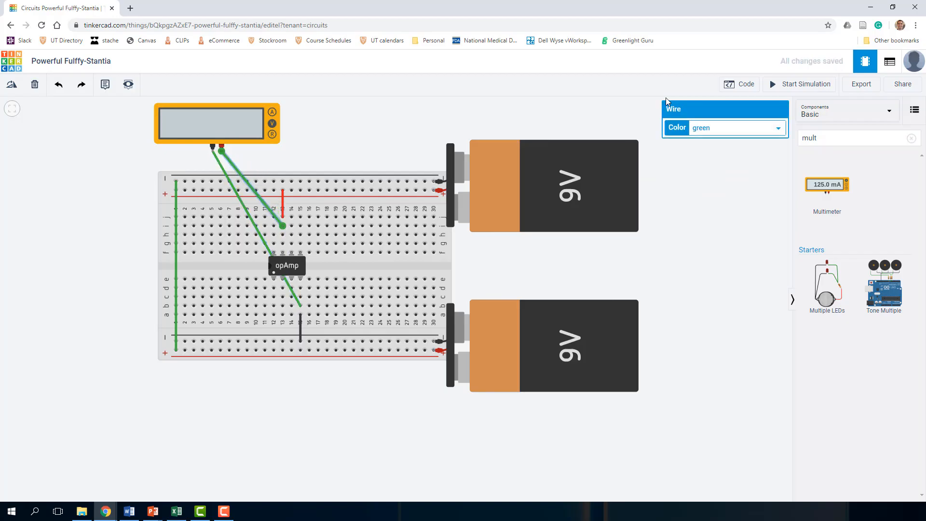
left_click(798, 84)
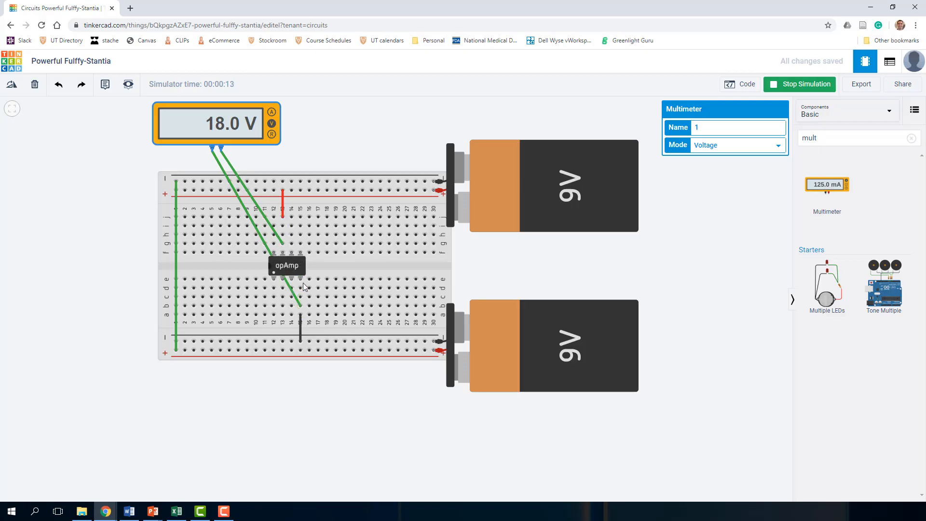
mouse_move(320, 158)
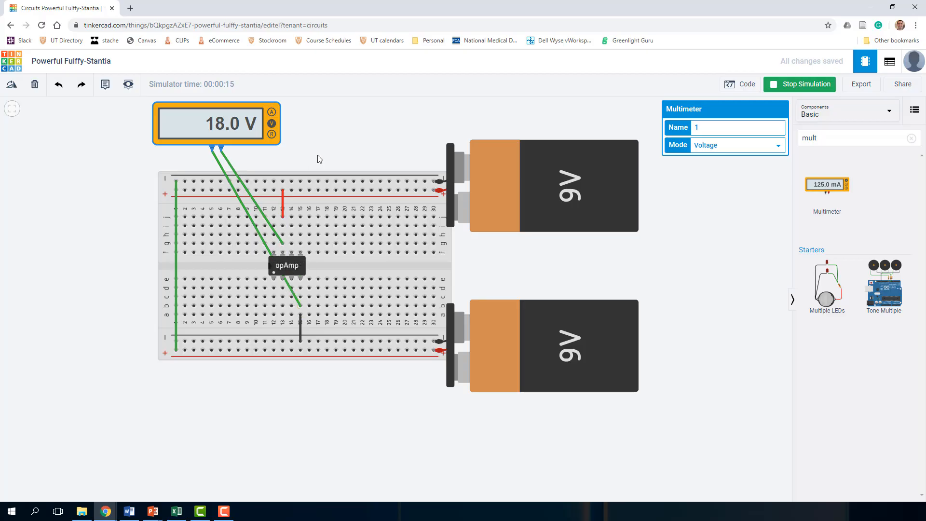
mouse_move(362, 140)
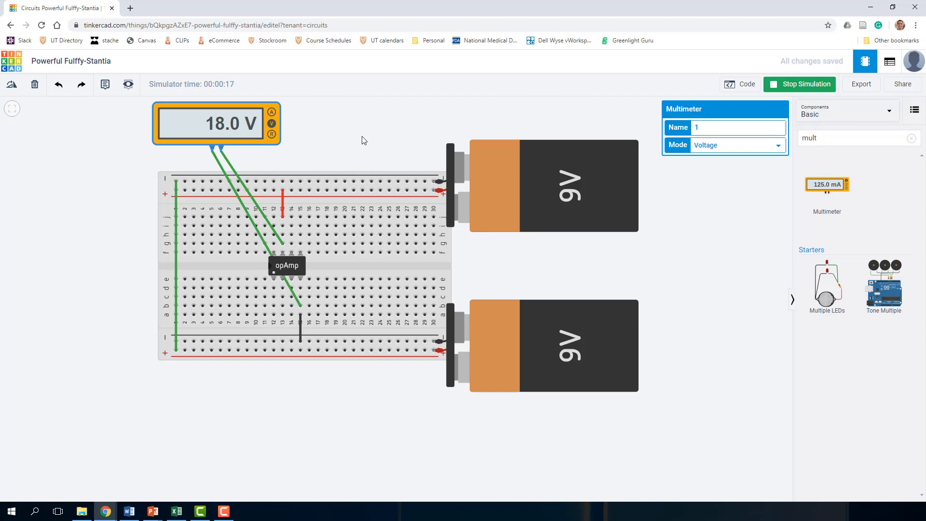
mouse_move(281, 253)
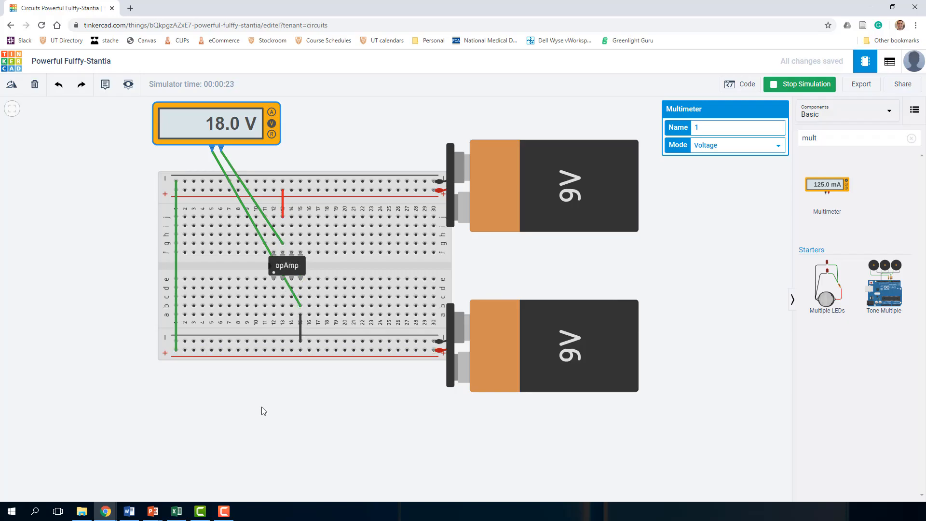
mouse_move(366, 367)
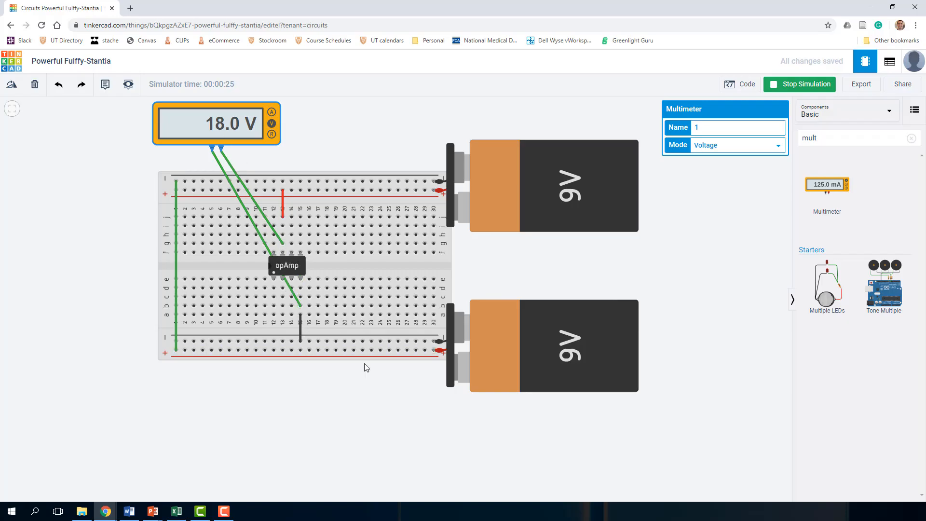
mouse_move(794, 96)
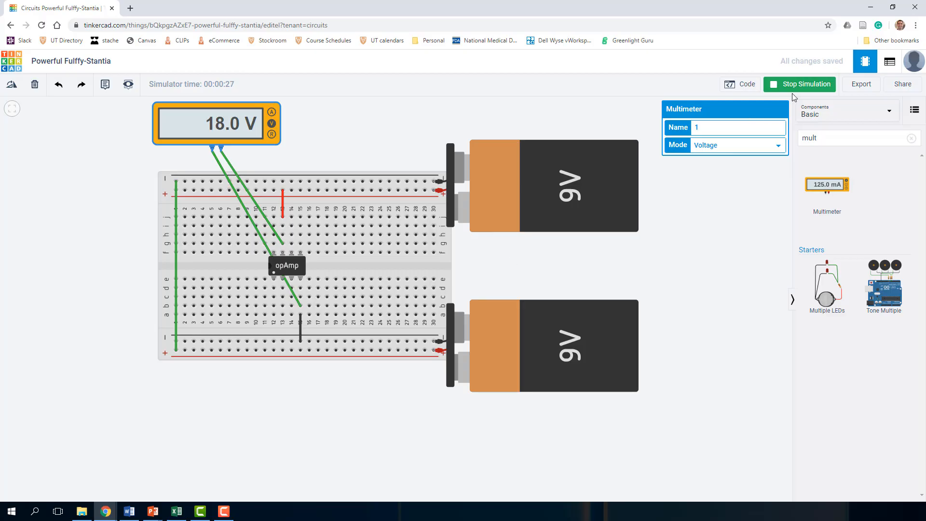
Stop the running simulation
left_click(798, 85)
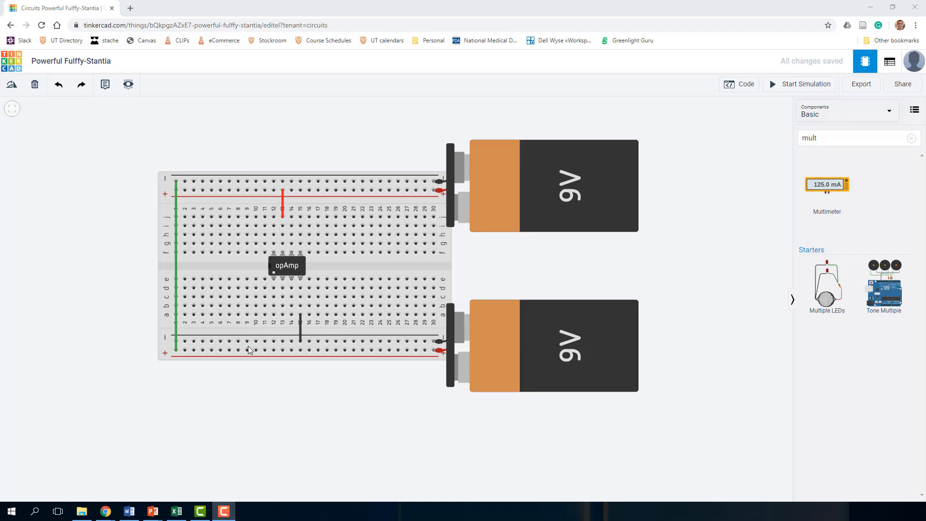
mouse_move(279, 288)
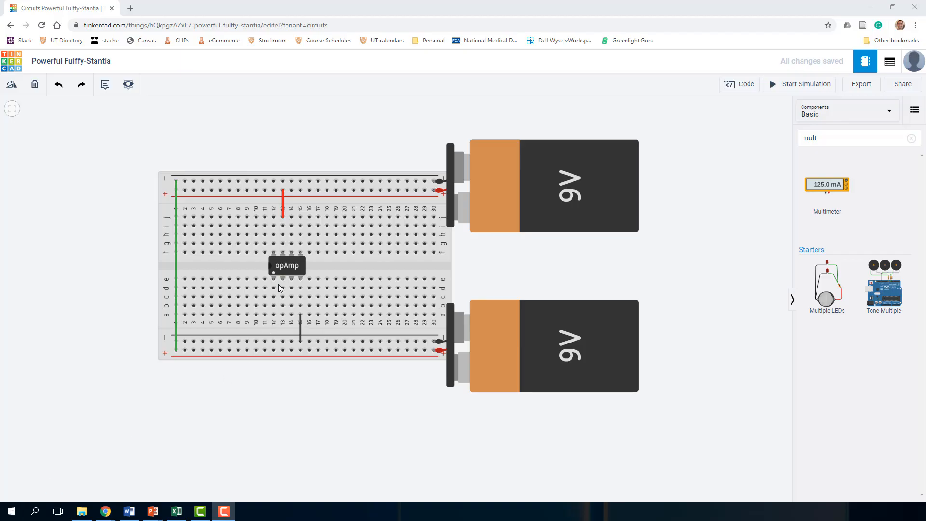
mouse_move(274, 281)
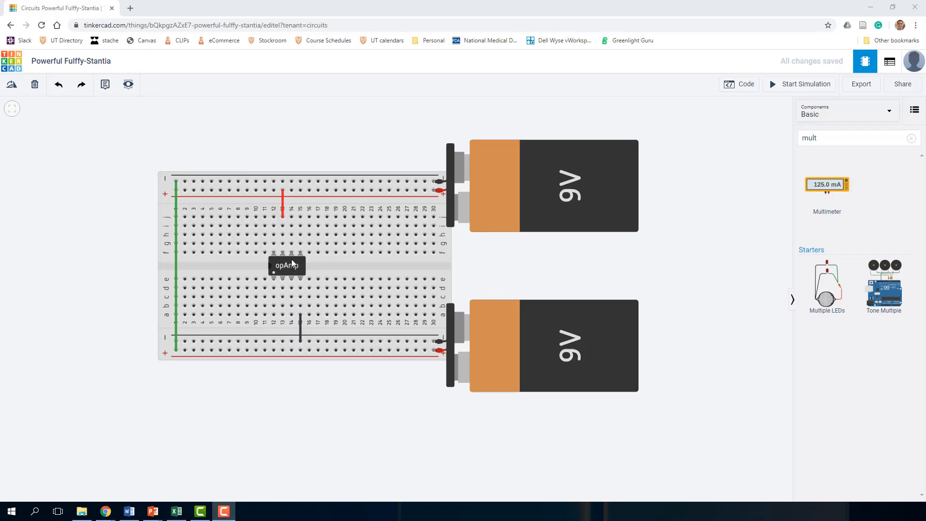
mouse_move(316, 412)
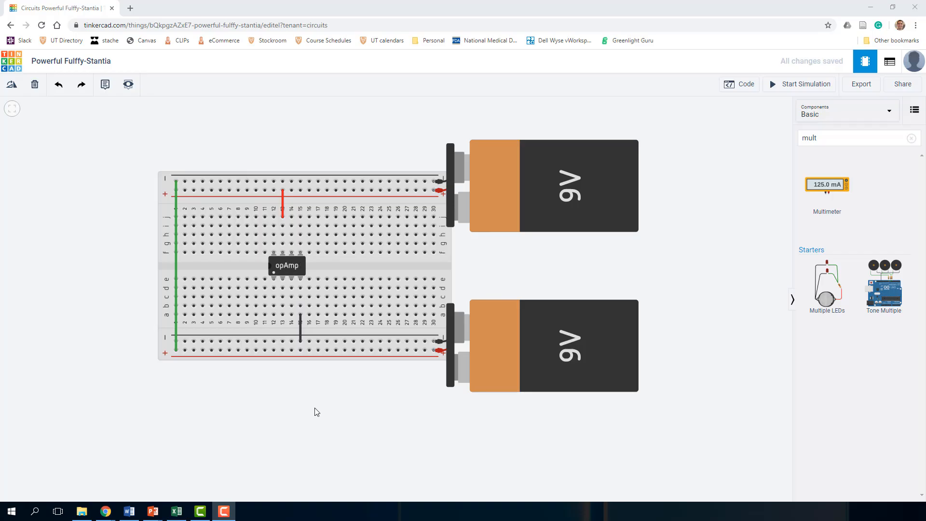
mouse_move(152, 512)
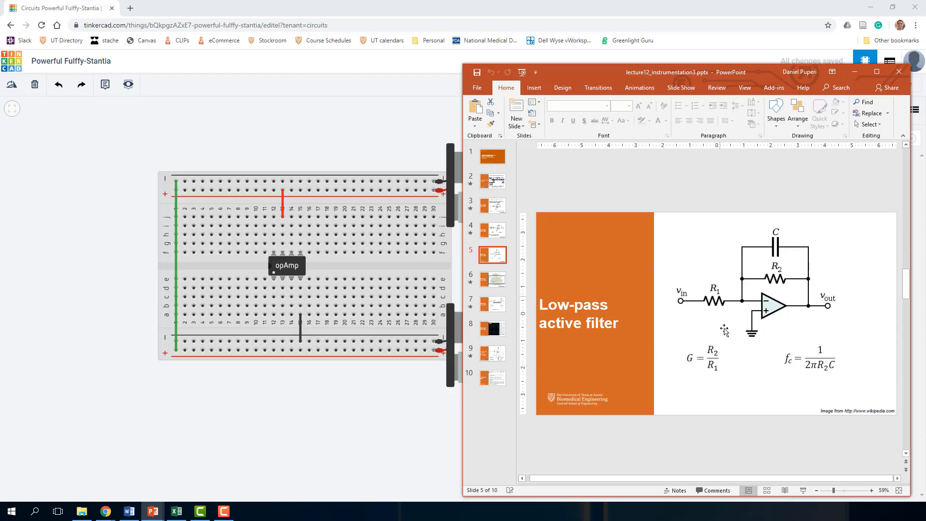
mouse_move(745, 339)
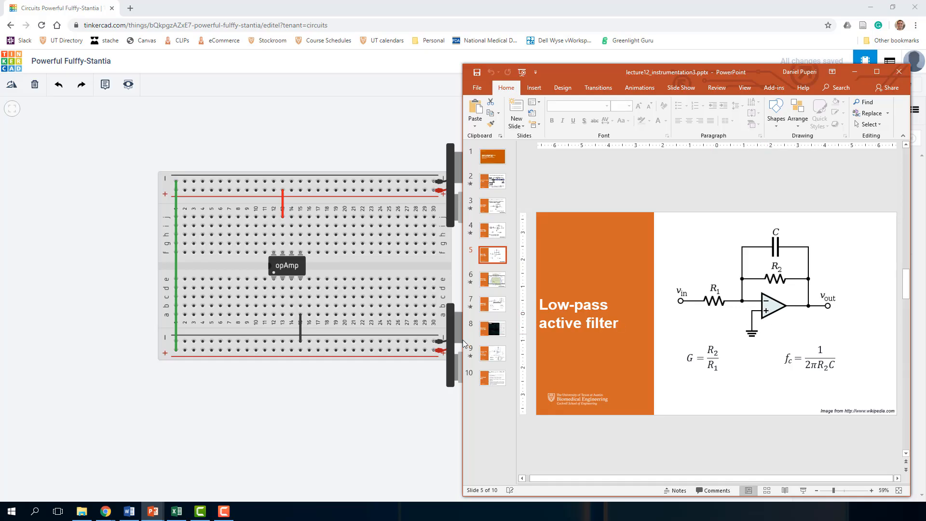
mouse_move(795, 309)
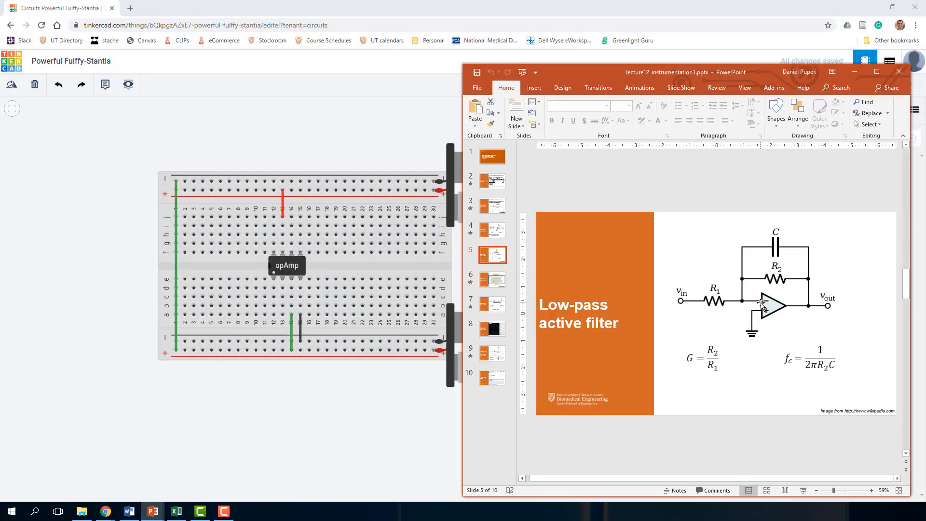
mouse_move(712, 303)
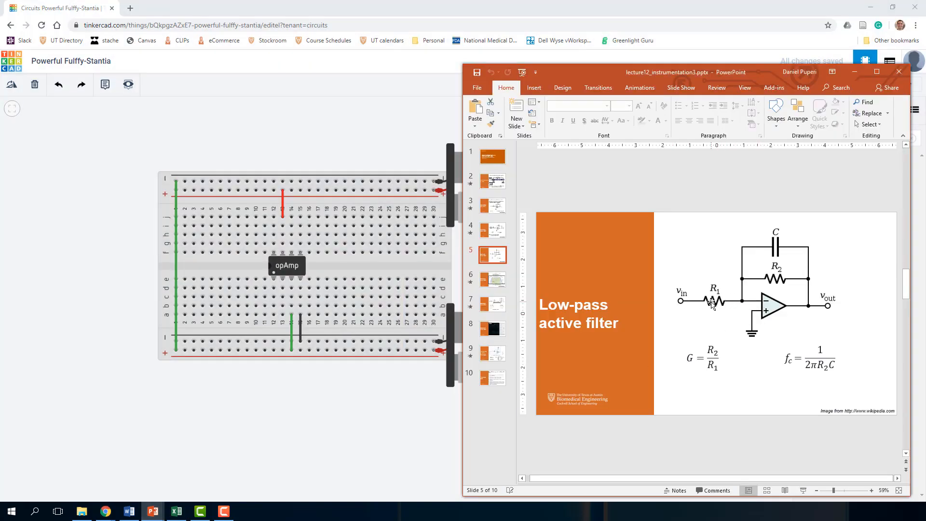
mouse_move(748, 303)
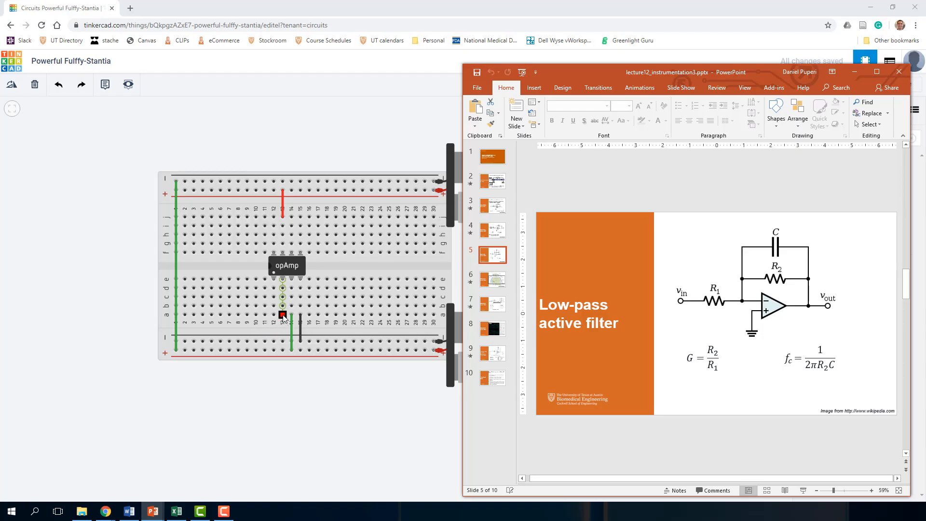
Add a short green ground wire from the lower negative rail to the op-amp column
left_click_drag(281, 314, 282, 287)
type("mult")
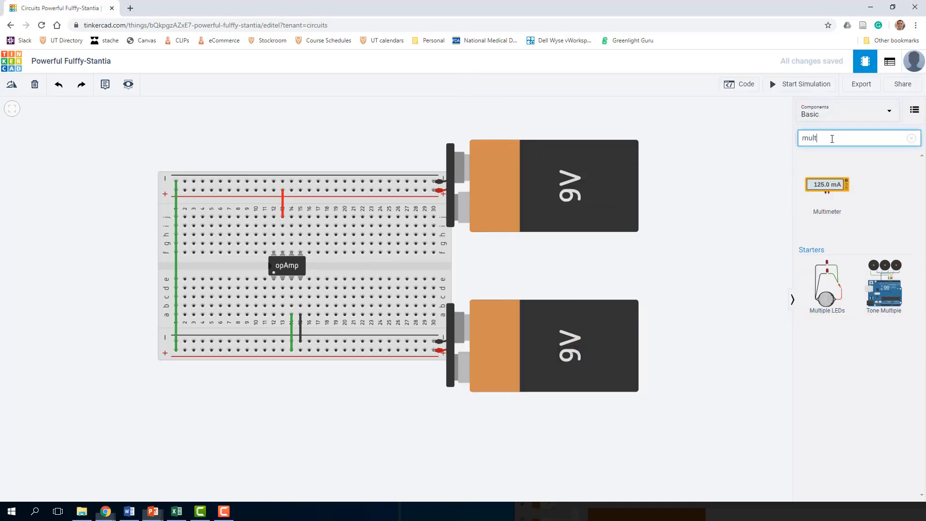
Place a resistor horizontally on the breadboard ending at an op-amp pin column
left_click(911, 139)
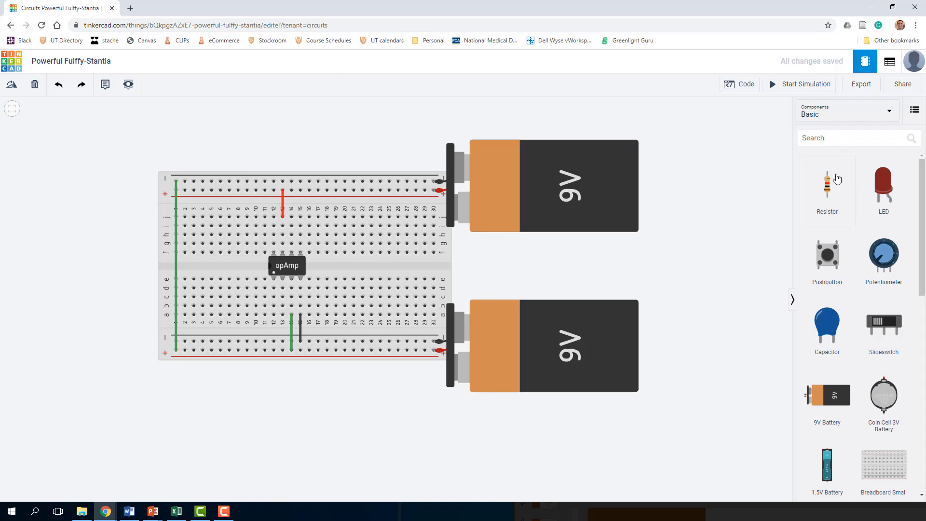
left_click(828, 184)
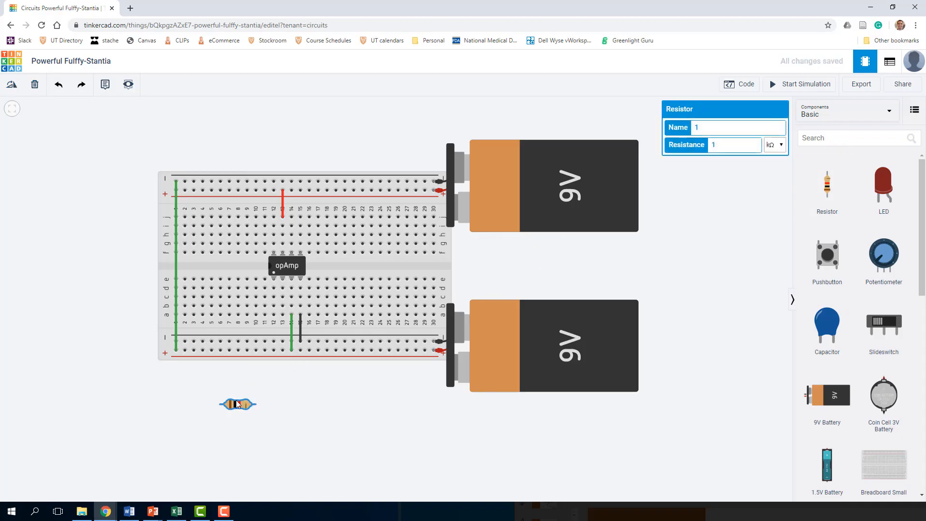
left_click_drag(237, 404, 265, 314)
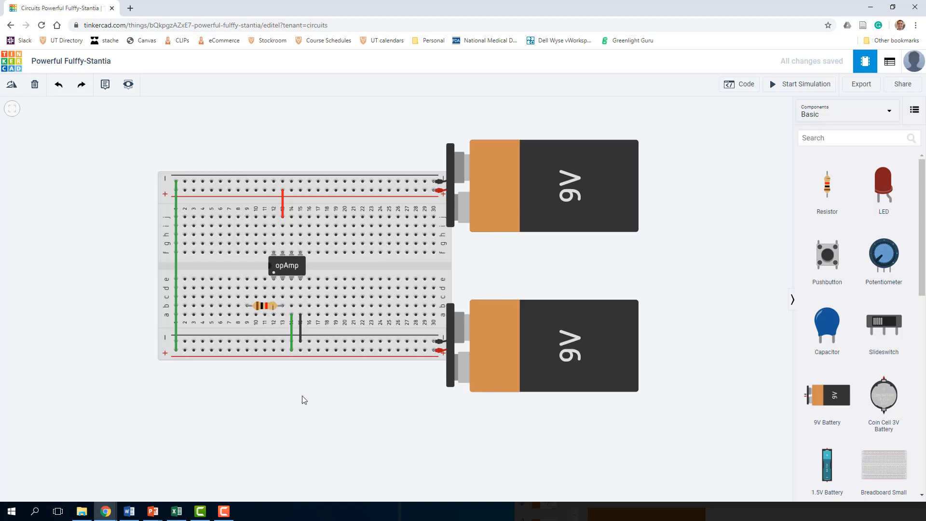
mouse_move(748, 299)
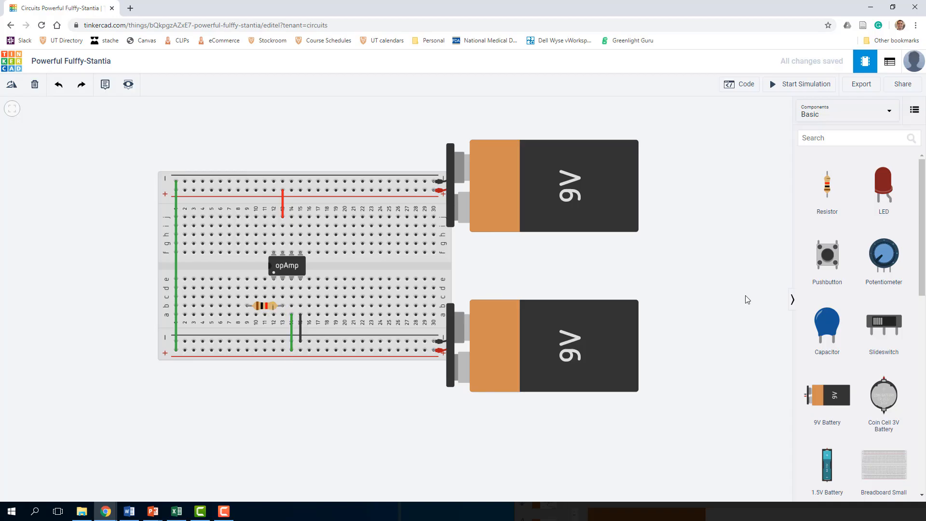
Add a function generator and join its output to the resistor with an orange wire
left_click(855, 138)
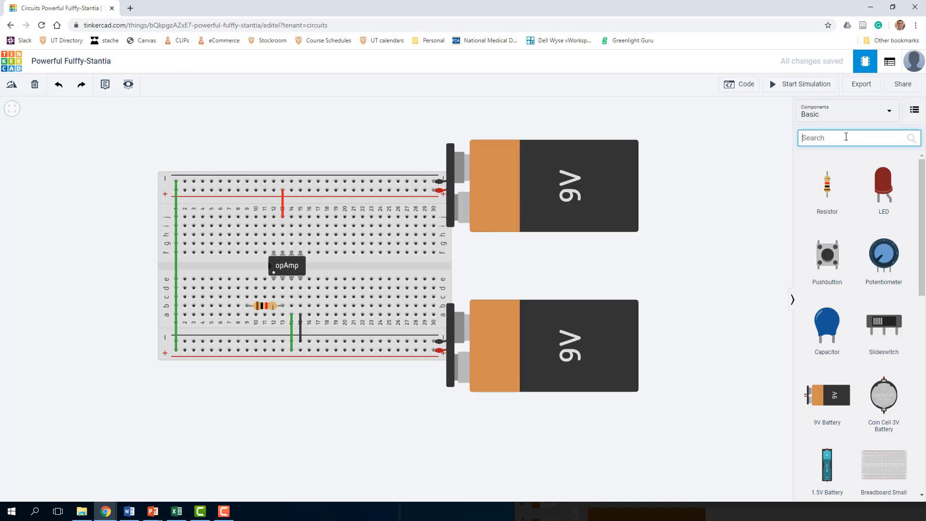
type("func")
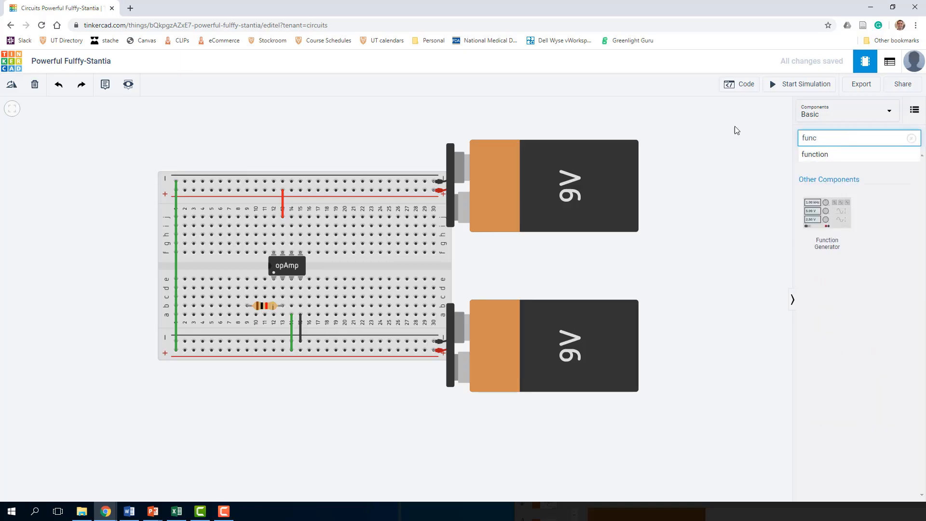
left_click(827, 214)
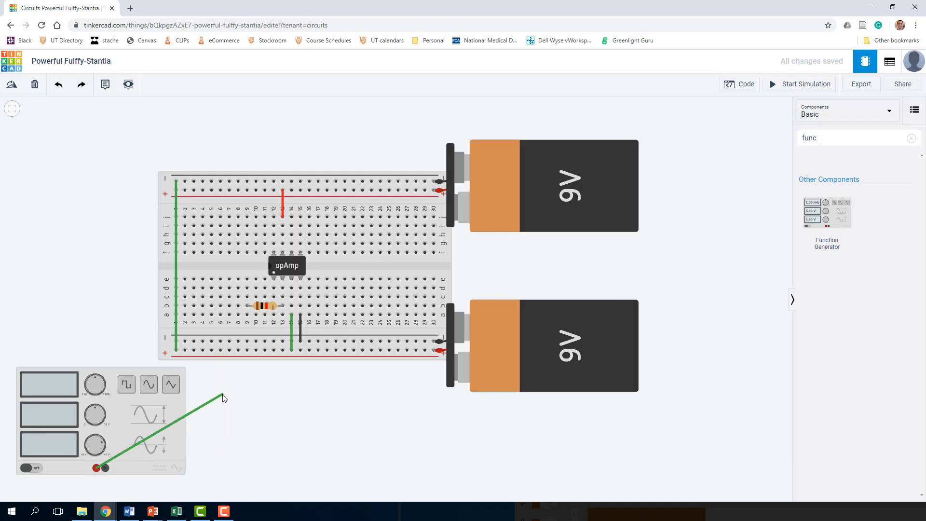
left_click_drag(223, 397, 249, 318)
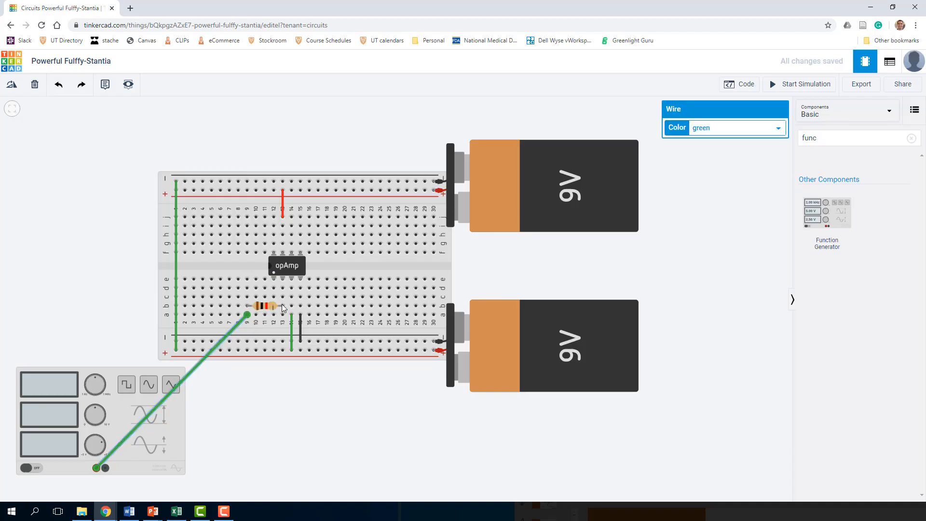
mouse_move(196, 368)
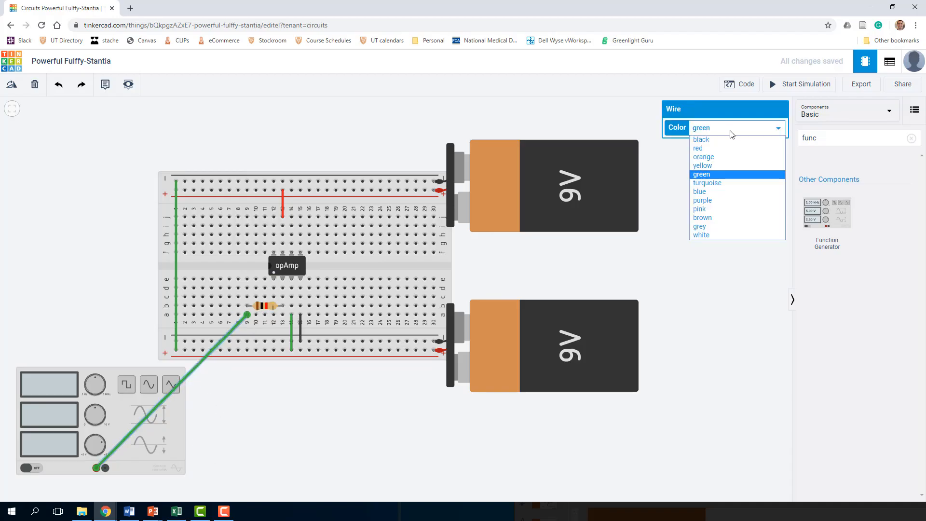
left_click(704, 156)
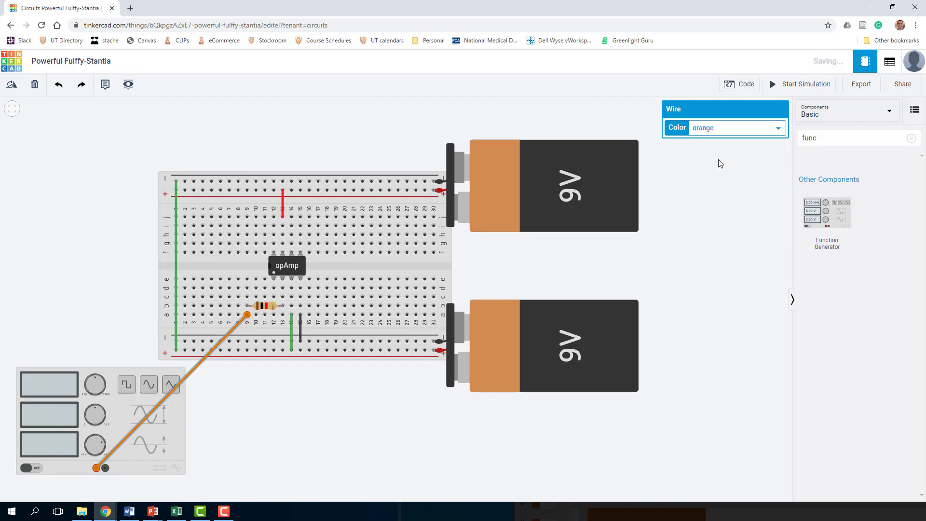
left_click(362, 483)
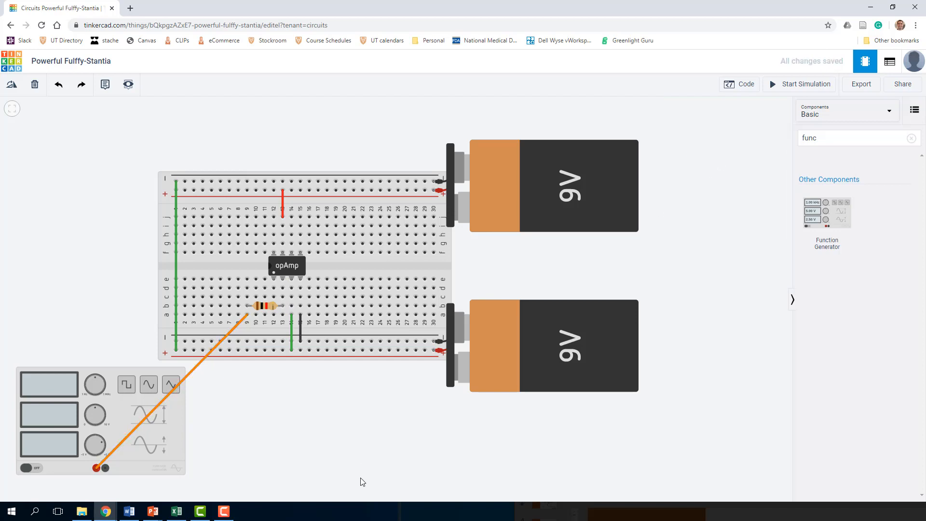
mouse_move(150, 494)
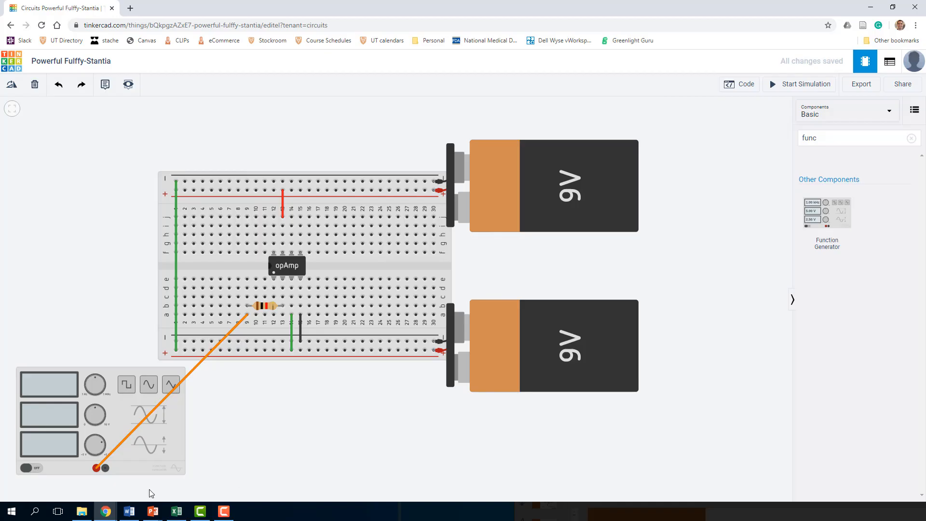
mouse_move(81, 484)
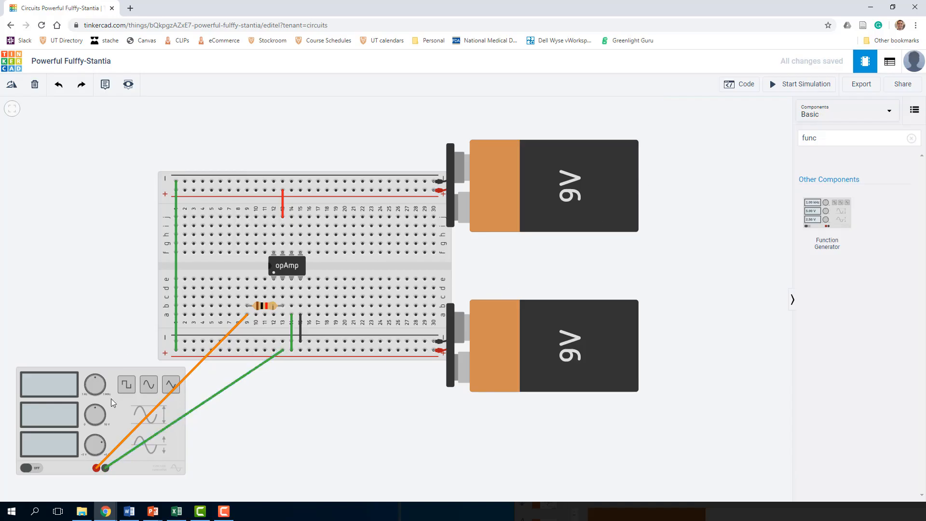
mouse_move(347, 438)
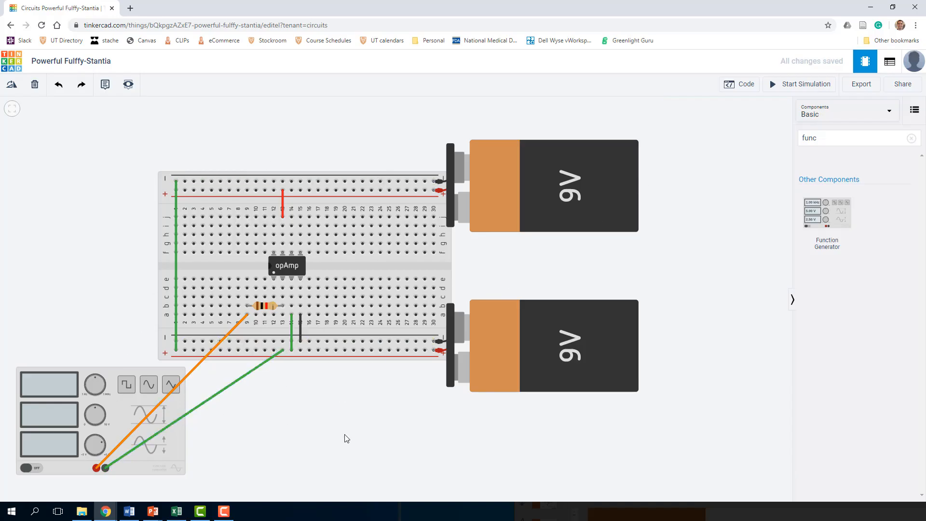
mouse_move(328, 499)
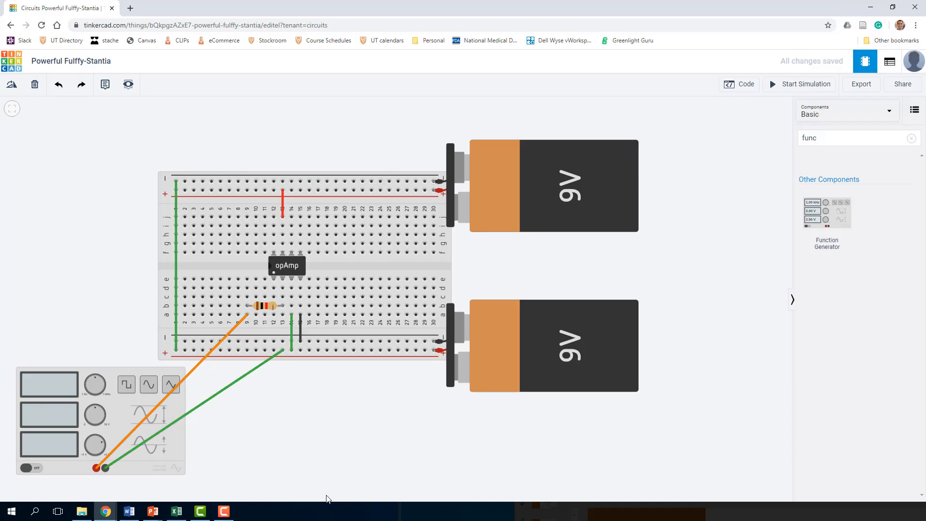
mouse_move(289, 279)
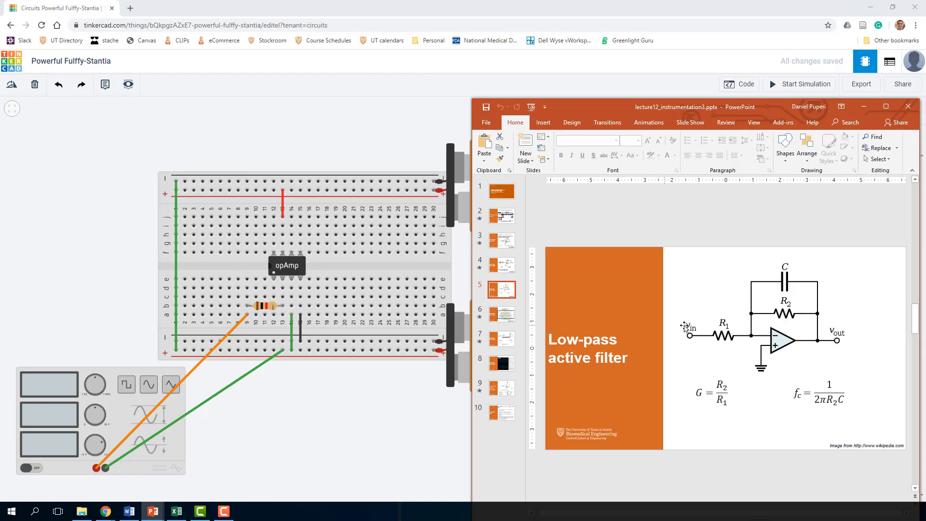
mouse_move(804, 408)
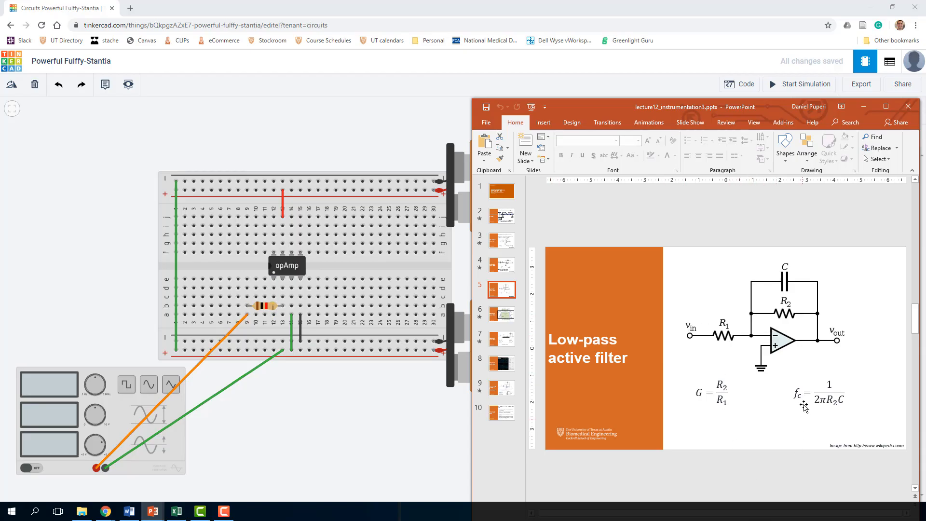
mouse_move(814, 330)
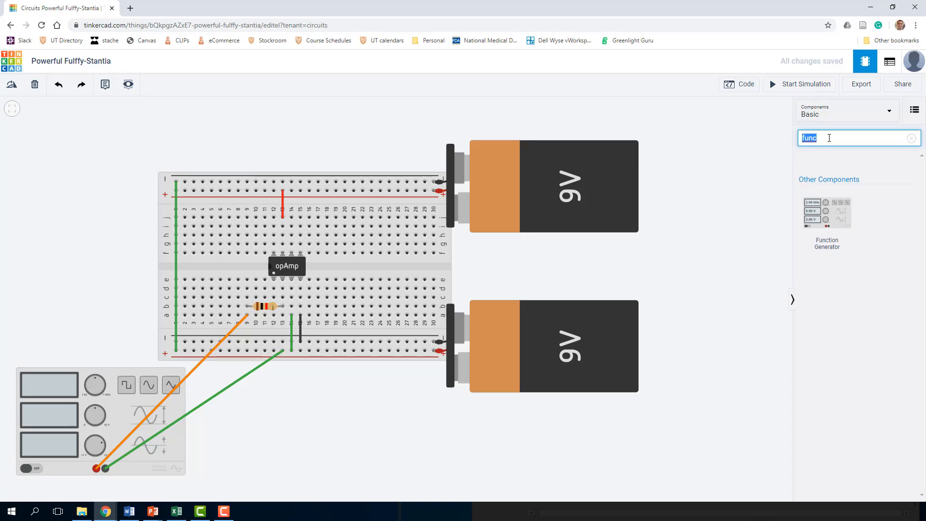
Add an oscilloscope above the breadboard with an orange probe lead to the op-amp output
type("oscilloscope")
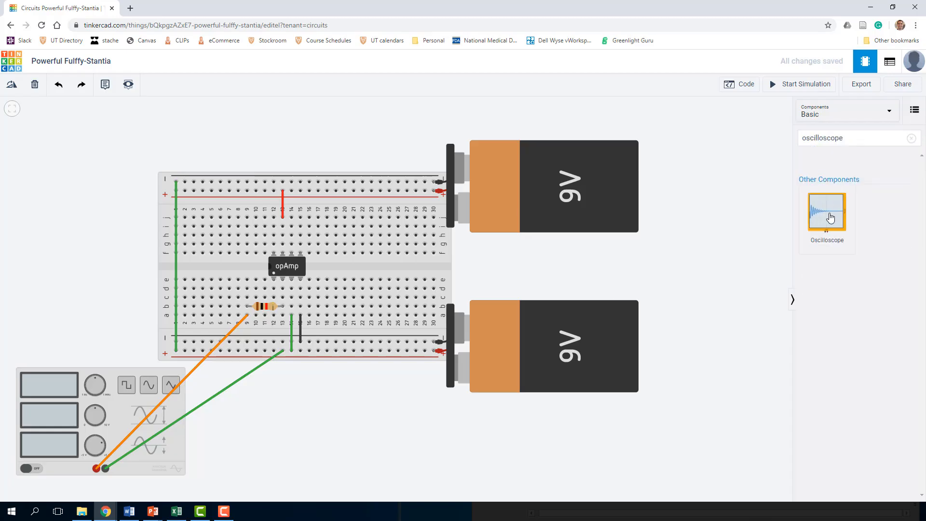
left_click(826, 211)
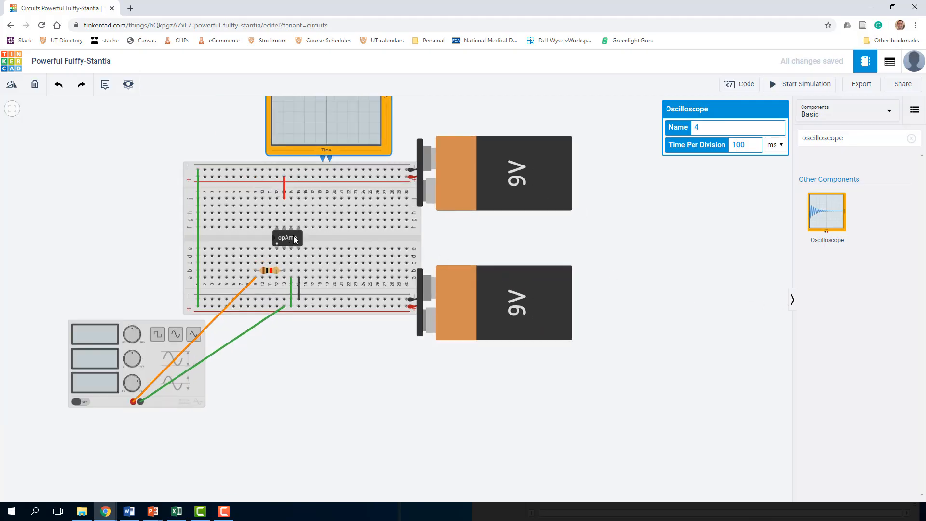
mouse_move(323, 163)
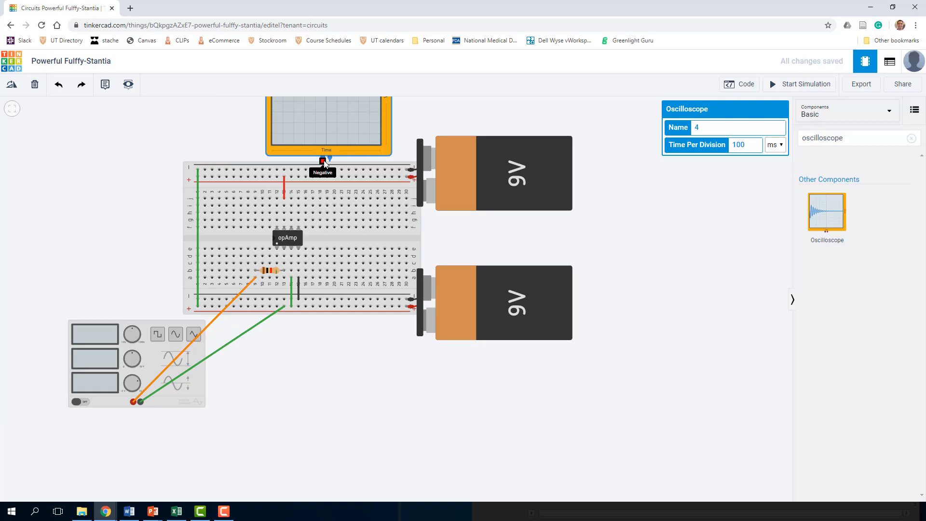
mouse_move(331, 164)
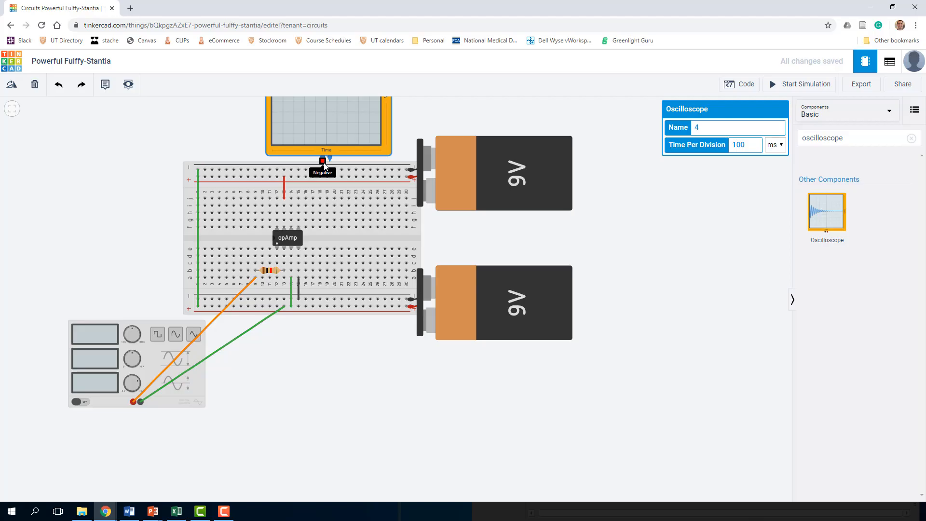
mouse_move(326, 168)
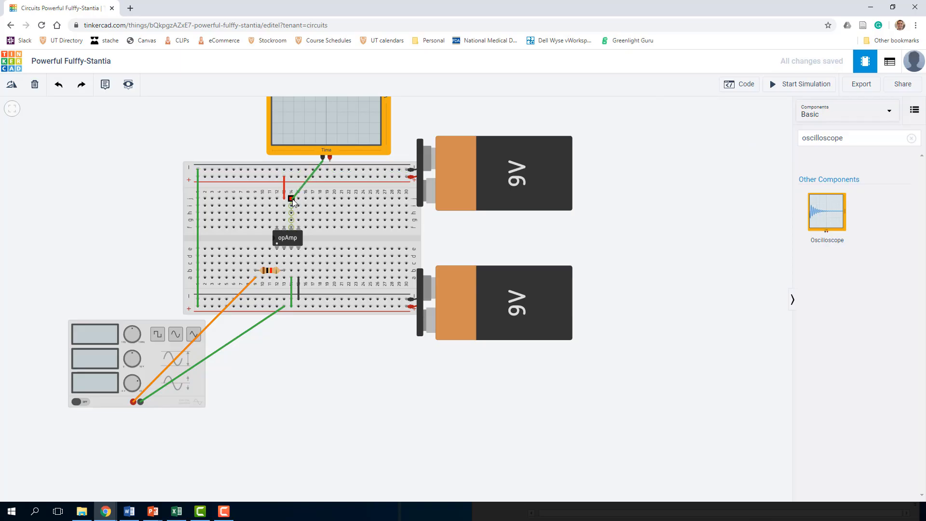
left_click(291, 199)
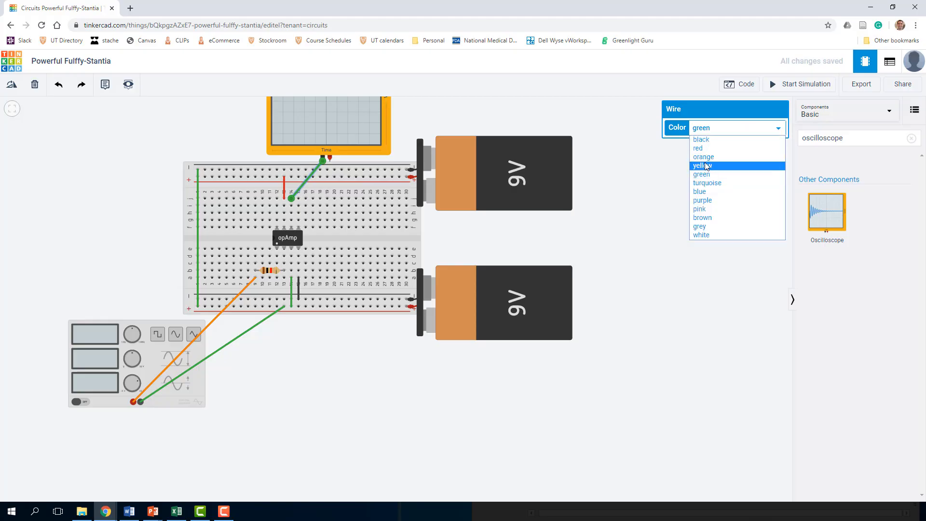
left_click(703, 157)
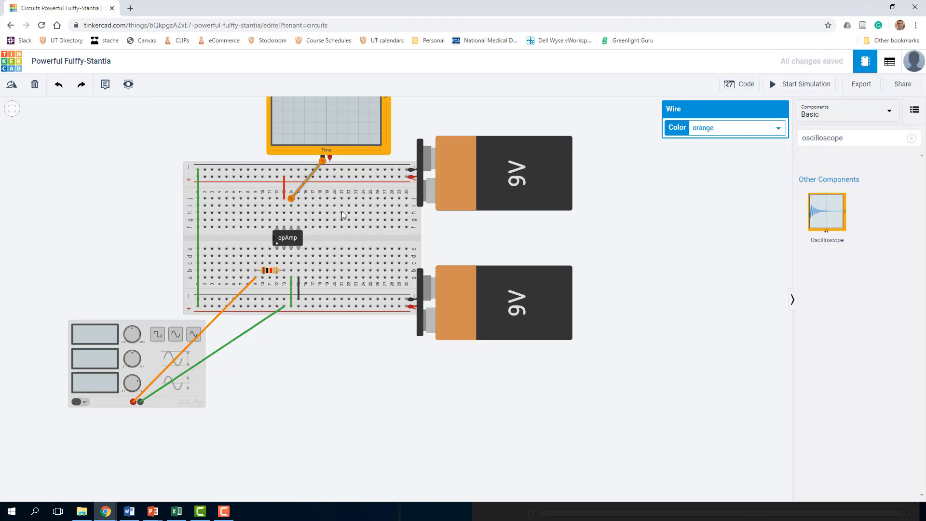
mouse_move(329, 162)
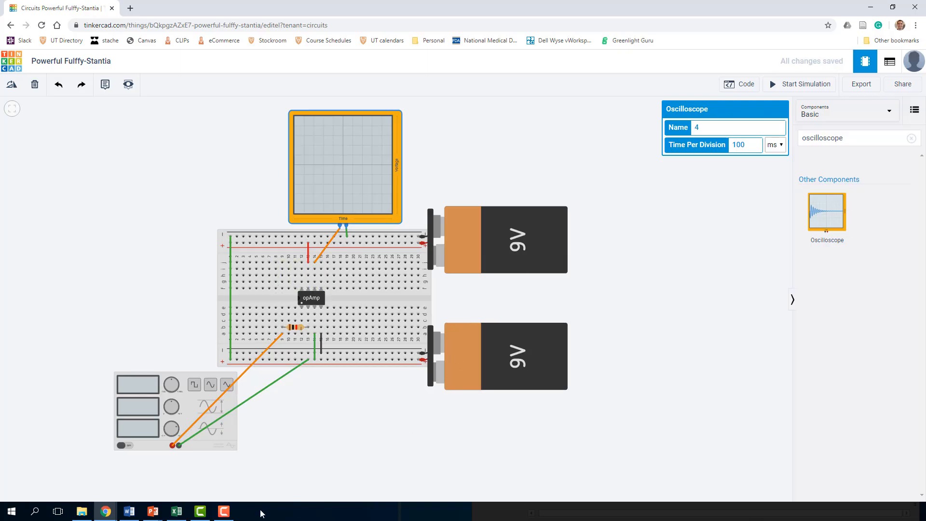
mouse_move(152, 511)
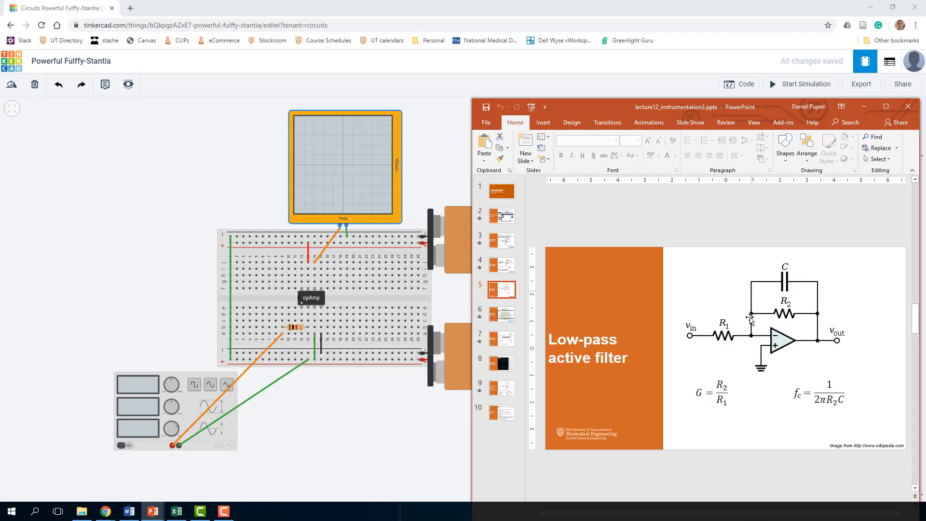
mouse_move(363, 460)
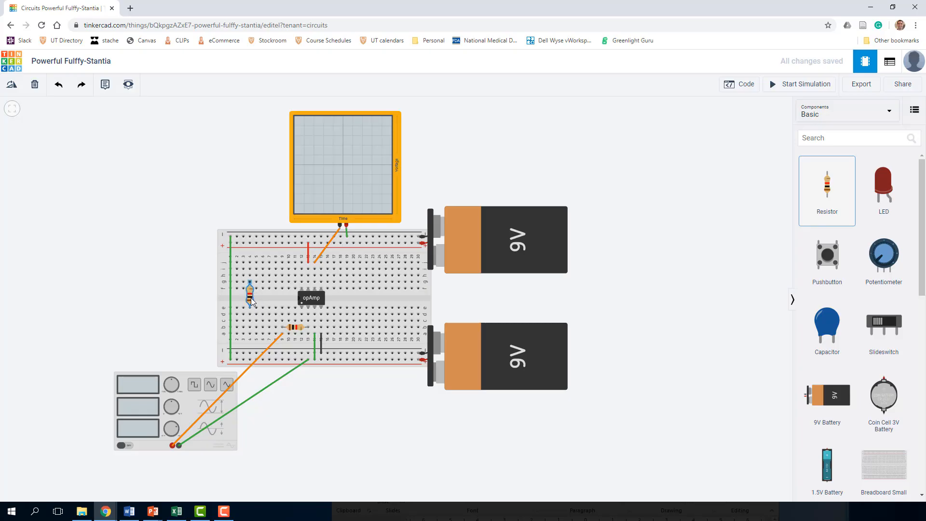
Place a capacitor on the breadboard's upper half above the upright resistor
left_click(249, 301)
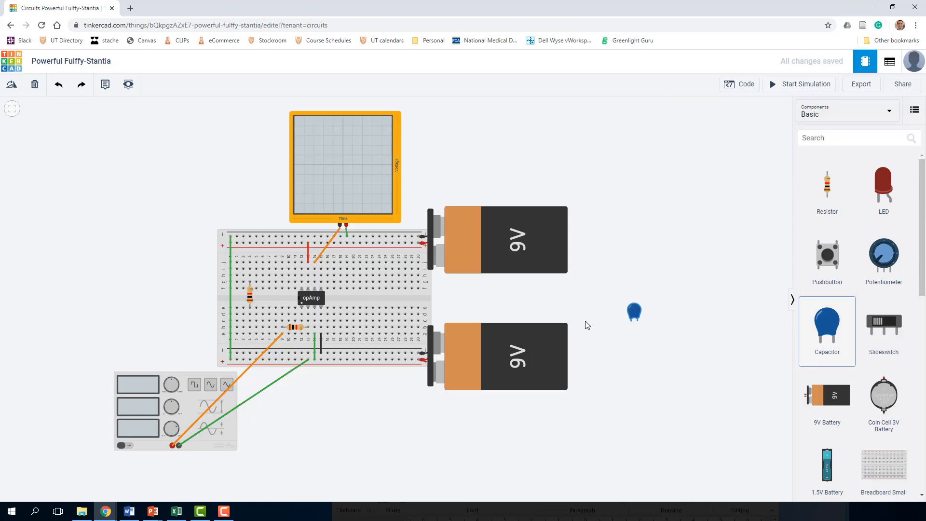
left_click_drag(633, 312, 260, 267)
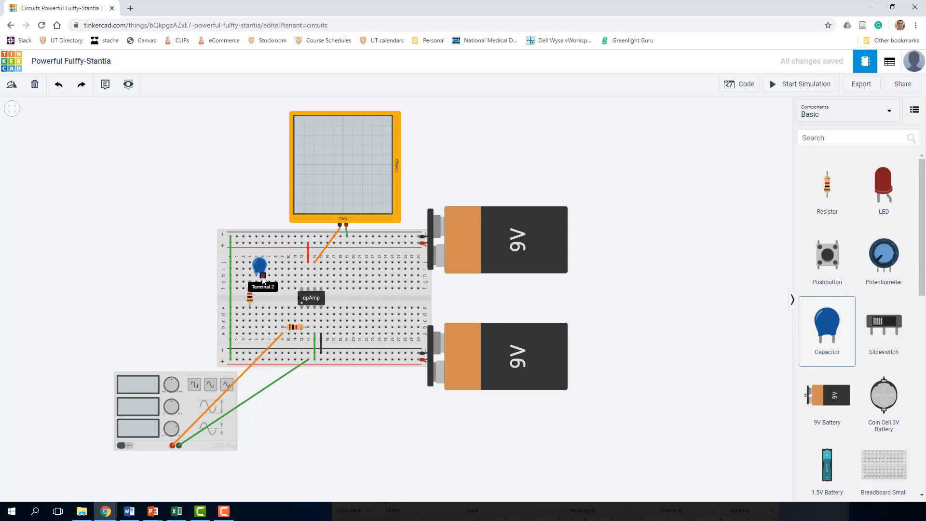
left_click_drag(260, 266, 254, 319)
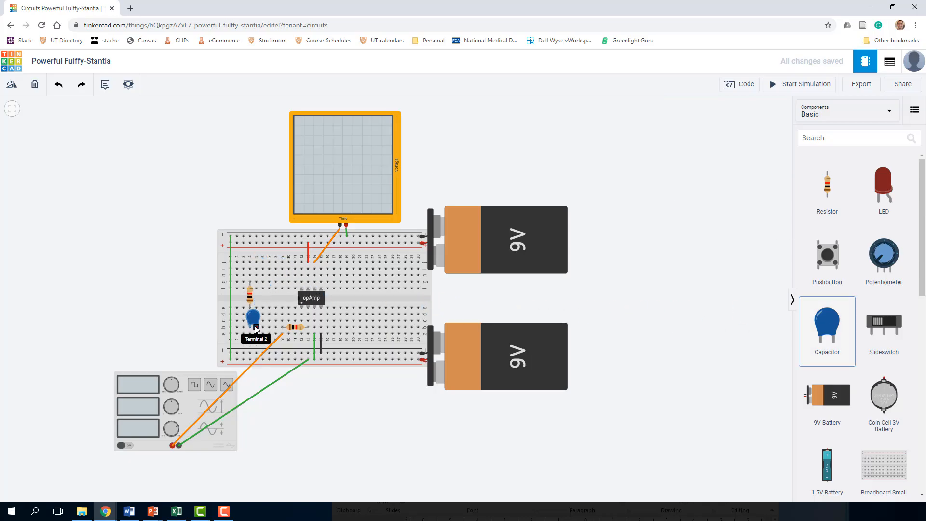
left_click_drag(253, 319, 260, 264)
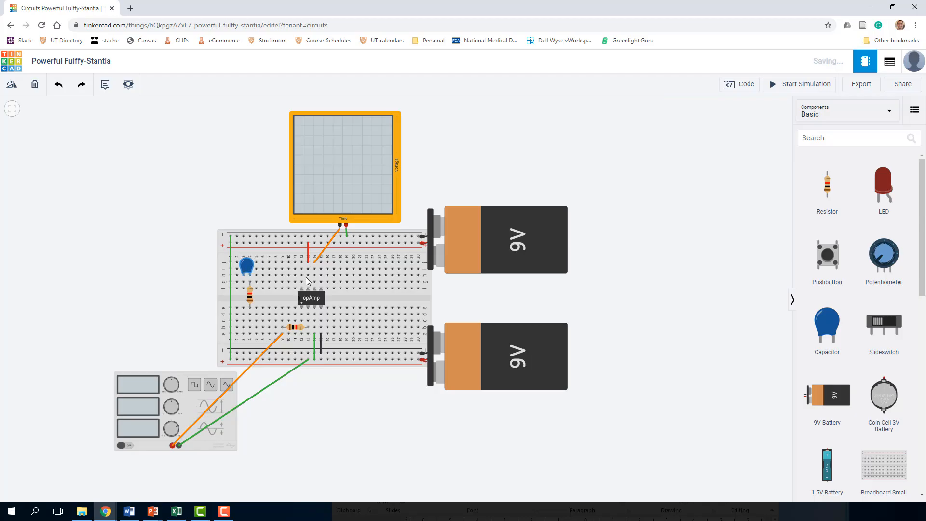
mouse_move(152, 512)
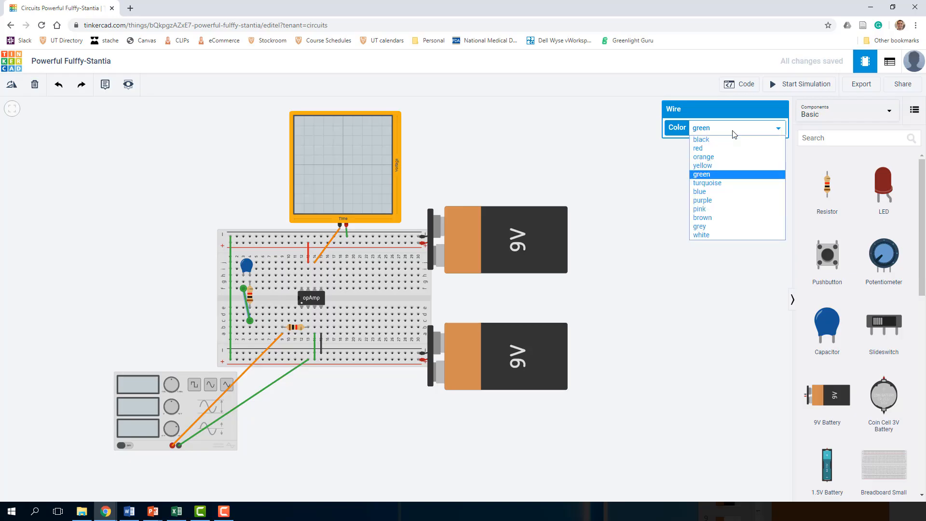
mouse_move(713, 166)
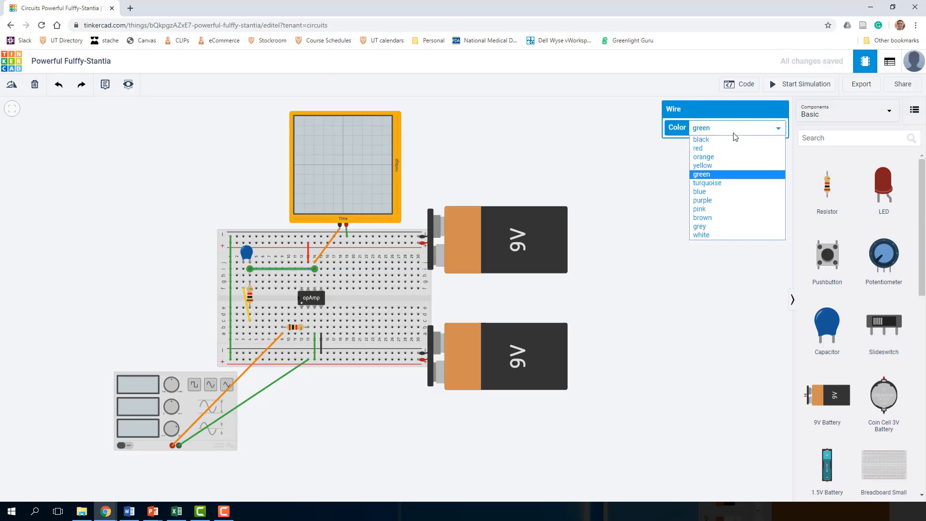
Make the feedback wire yellow and finish the jumper below the resistor
left_click(702, 166)
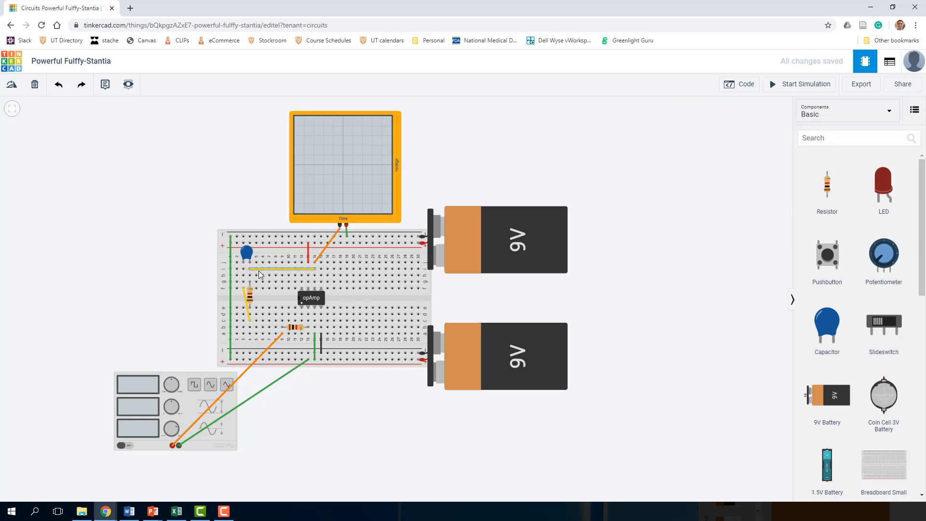
mouse_move(274, 289)
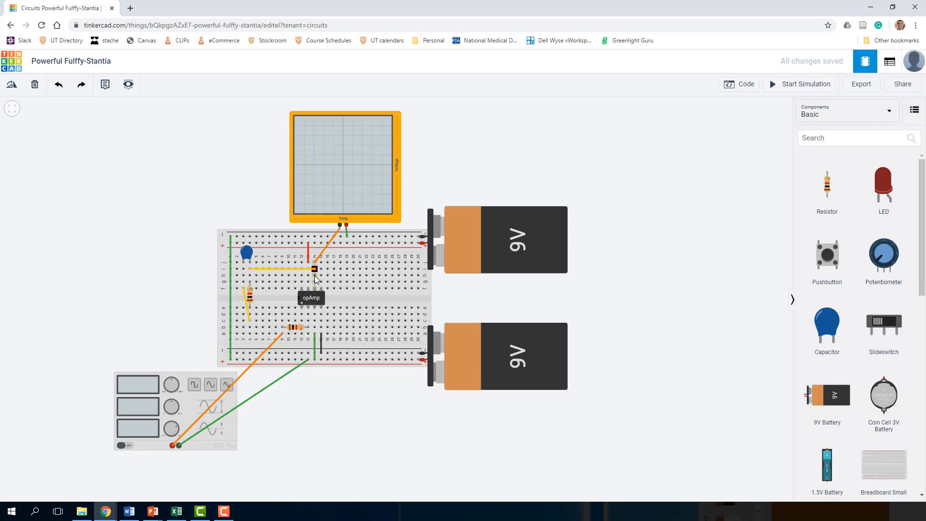
mouse_move(249, 282)
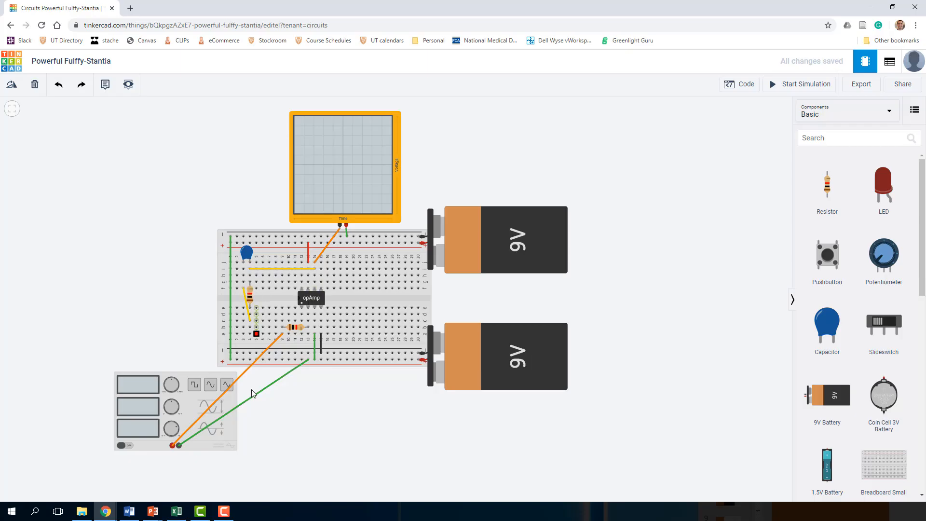
left_click(153, 511)
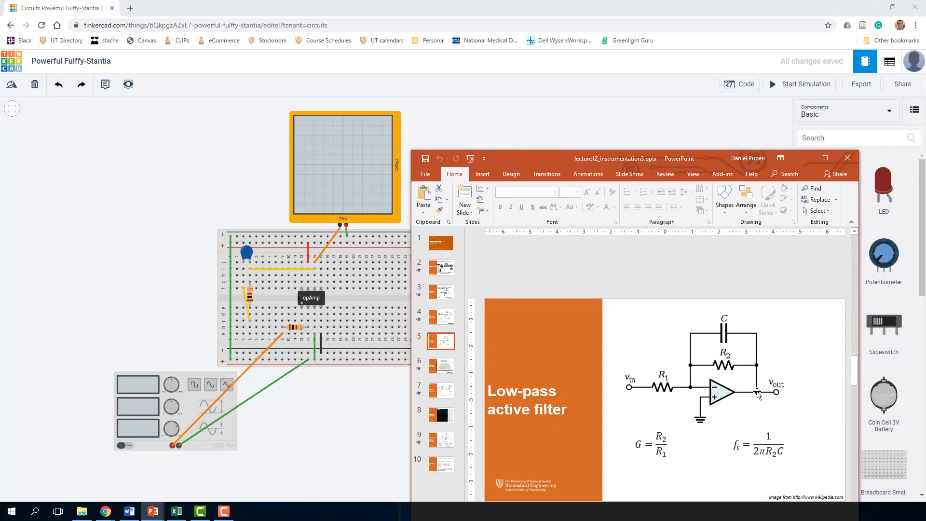
mouse_move(747, 368)
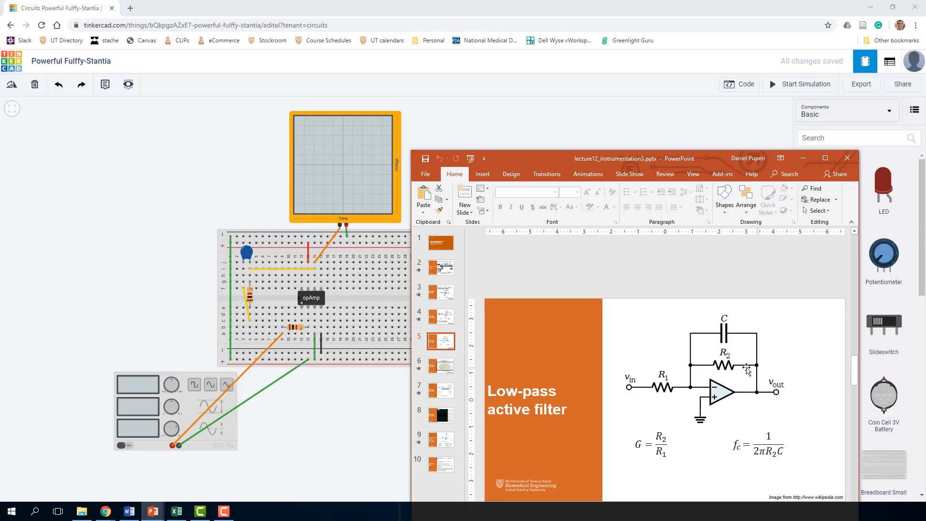
mouse_move(712, 346)
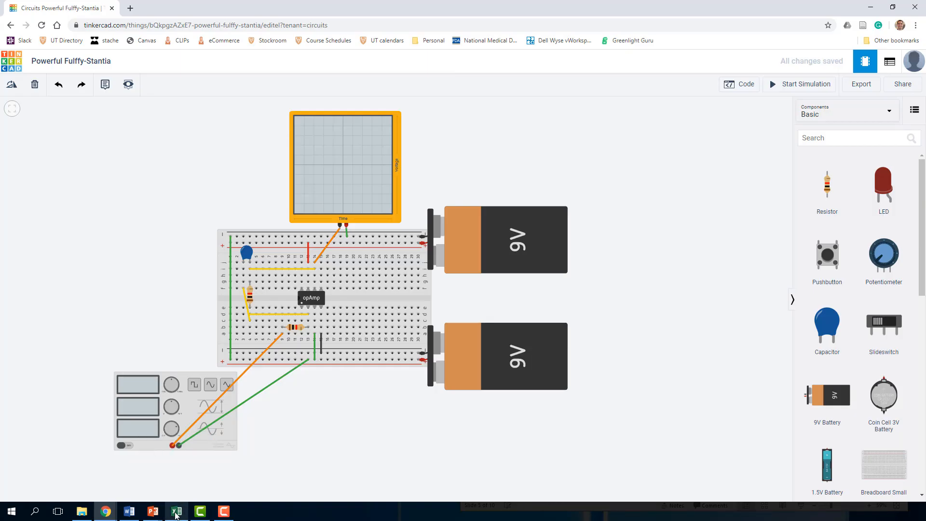
Bring Excel beside the circuit and enter headers R1, R2, C, Gain with Gain formula =B2/A2
left_click(175, 511)
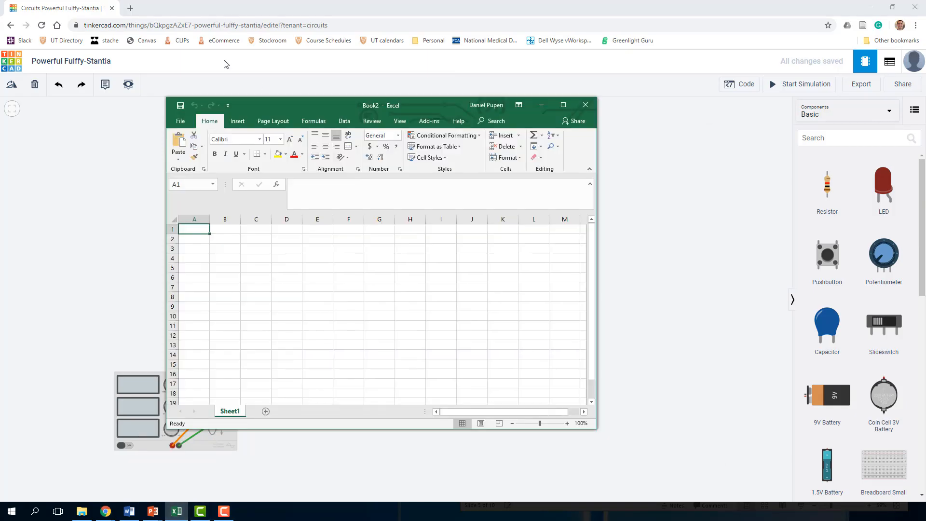
left_click_drag(371, 105, 530, 84)
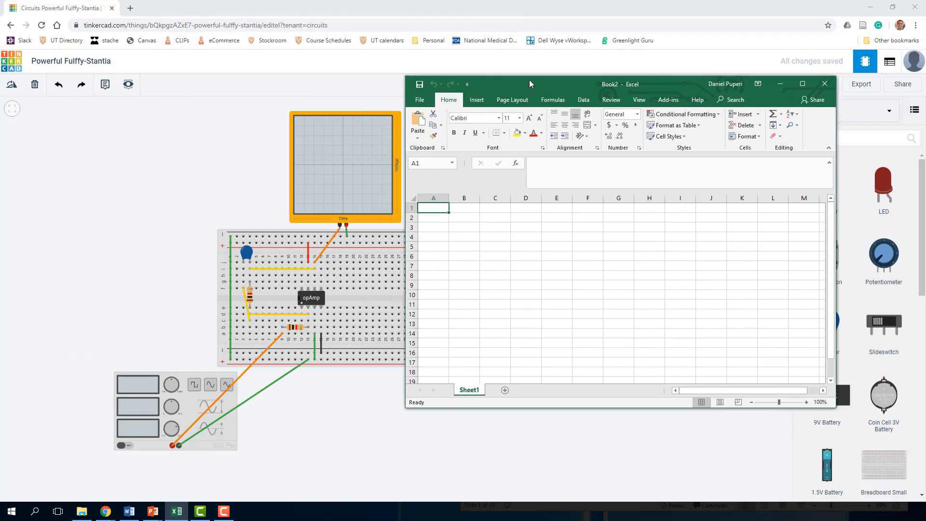
type("R1")
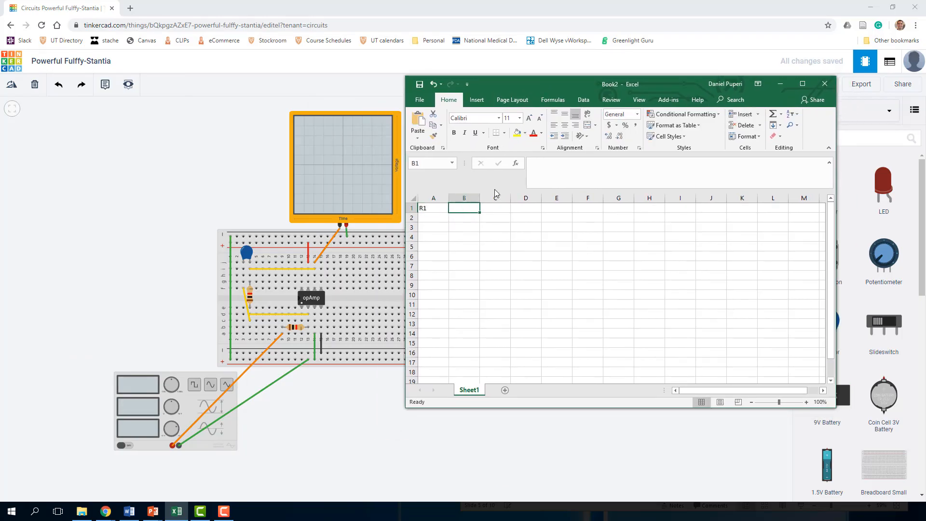
type("R2\tC")
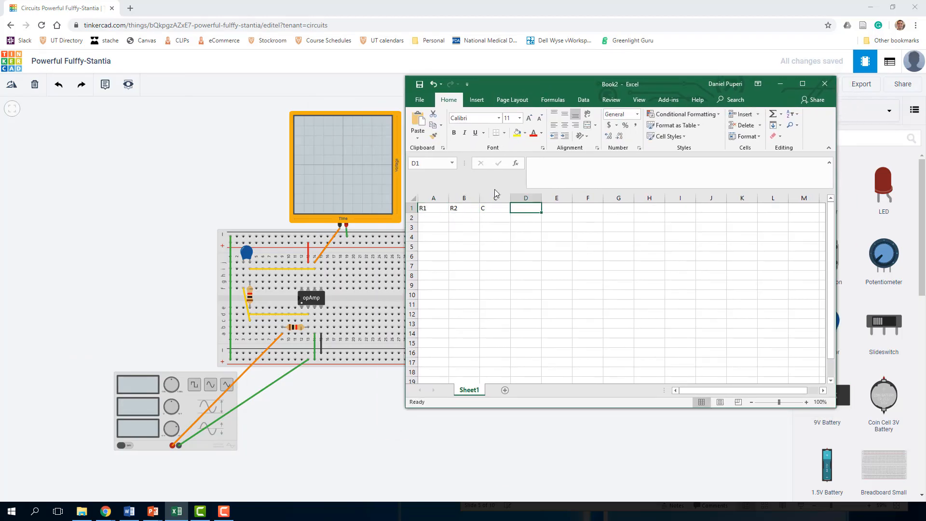
type("Gain")
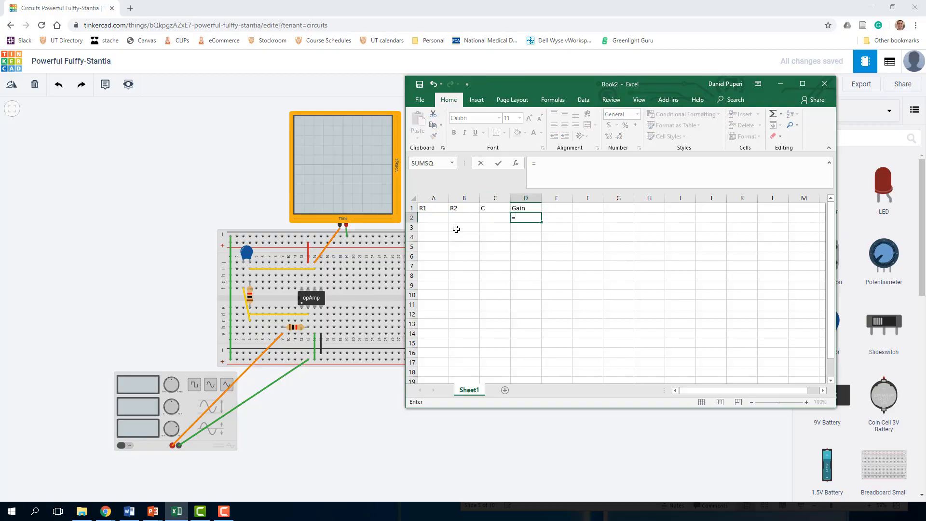
type("=B2/A2")
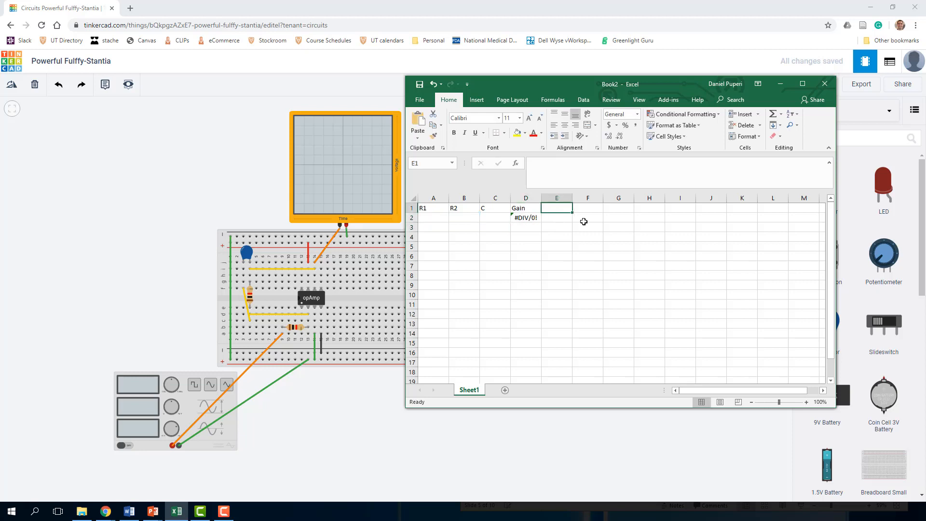
Add the Fc header with cutoff formula =1/(2*PI()*B2*C2)
type("Fc")
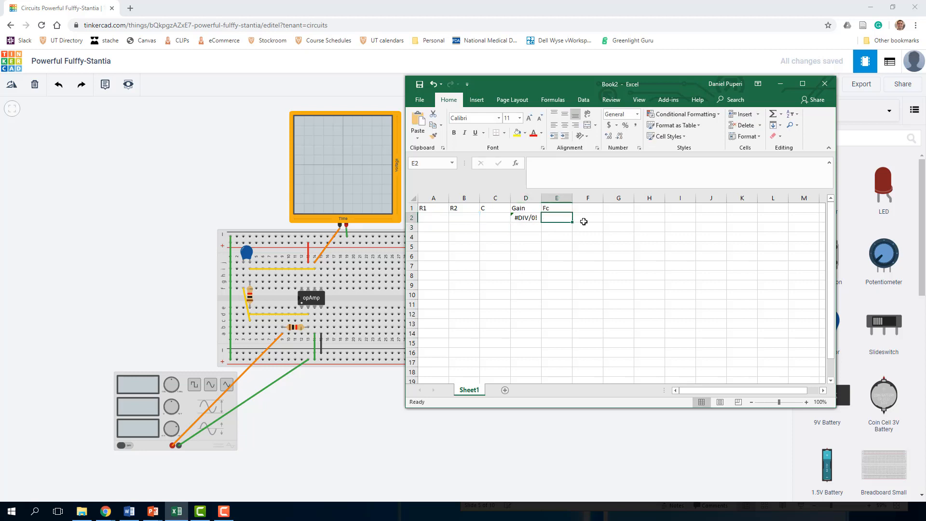
type("=1/(")
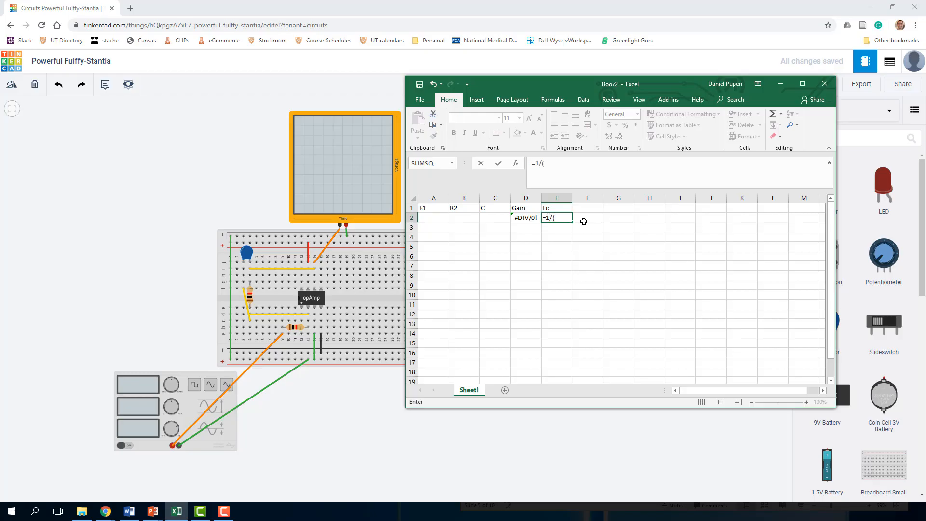
type("2*PI()*")
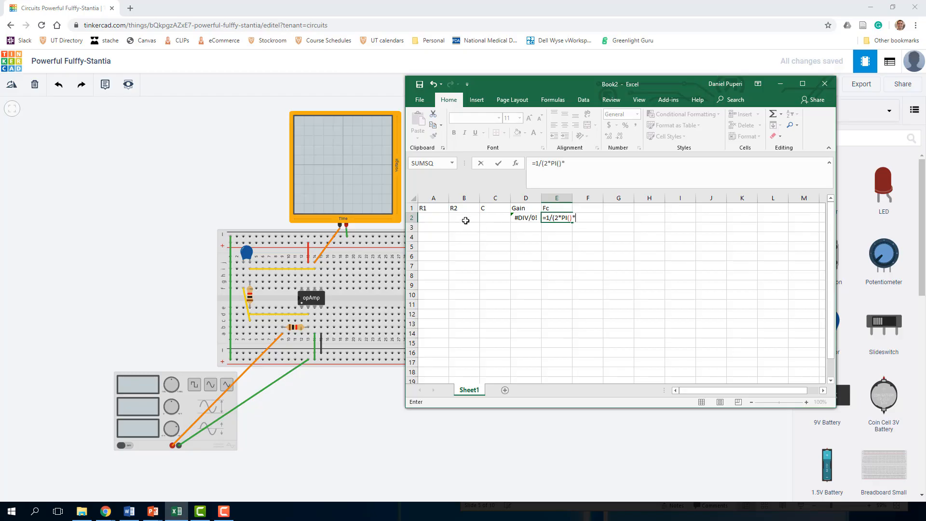
left_click(464, 218)
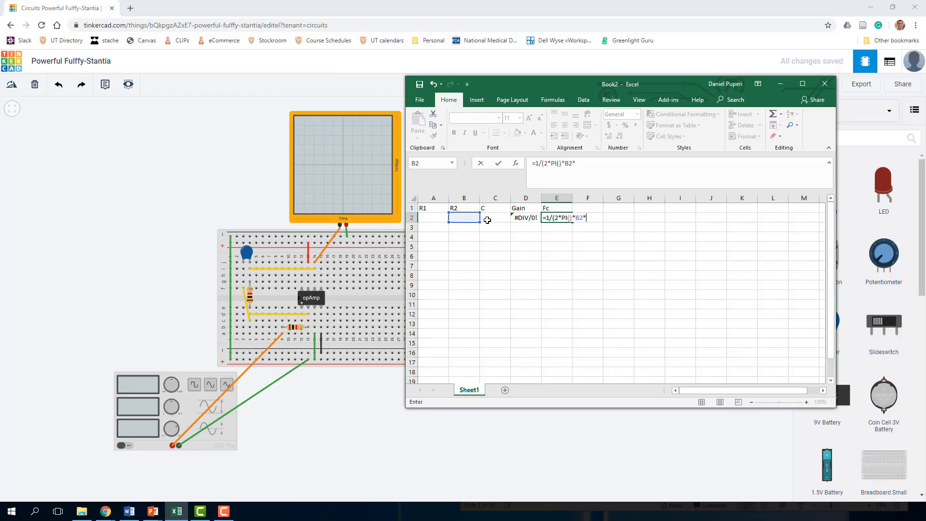
left_click(495, 218)
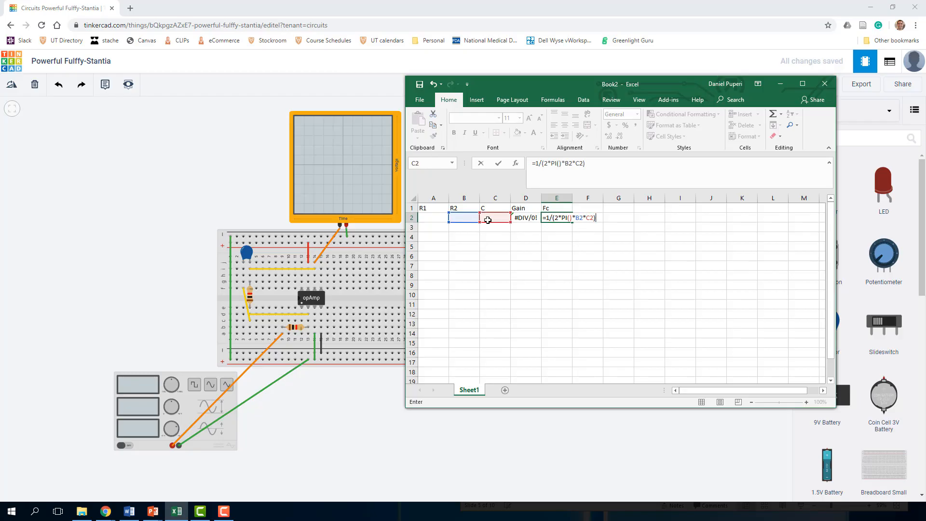
key("Enter")
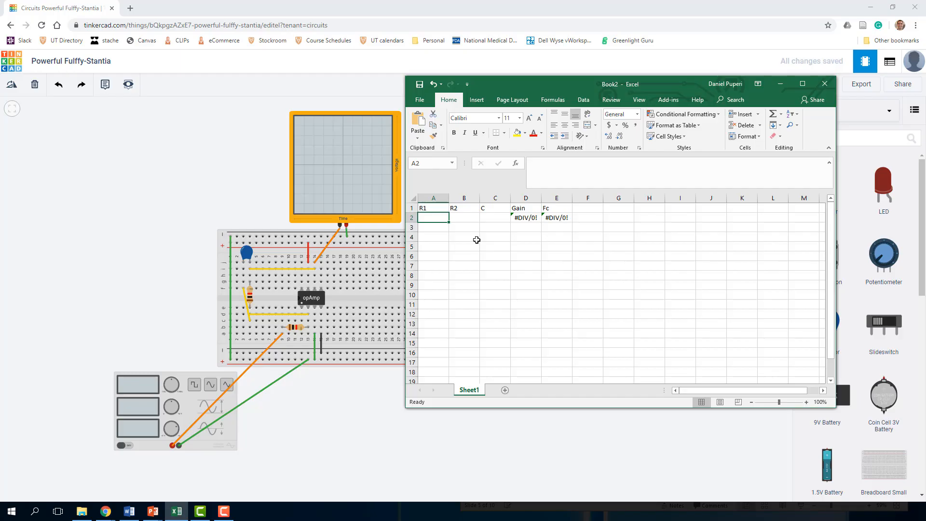
Enter the resistor values, with R2 as 100e3
type("10e3")
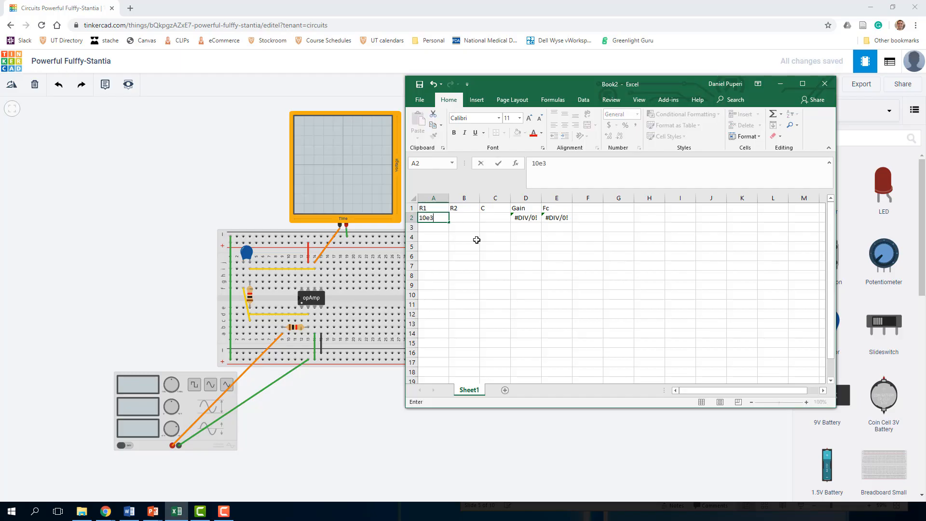
type("1")
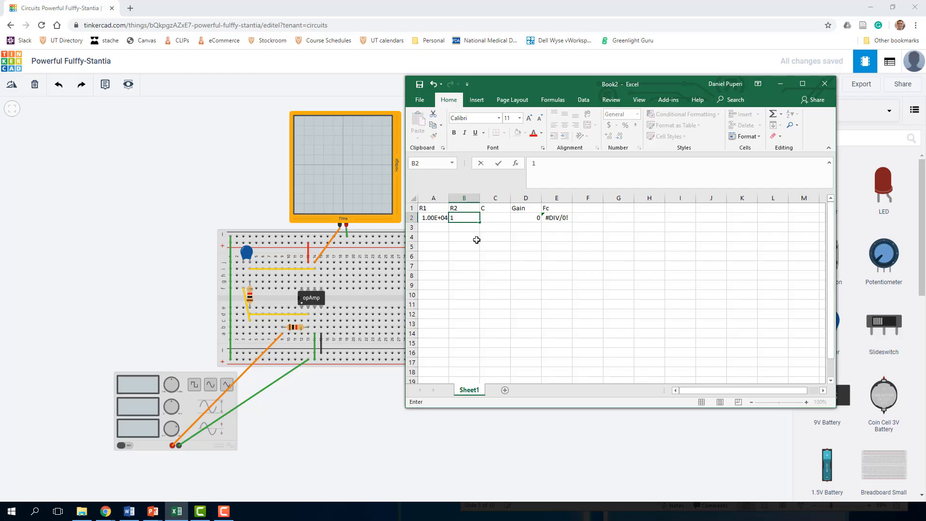
type("100e3")
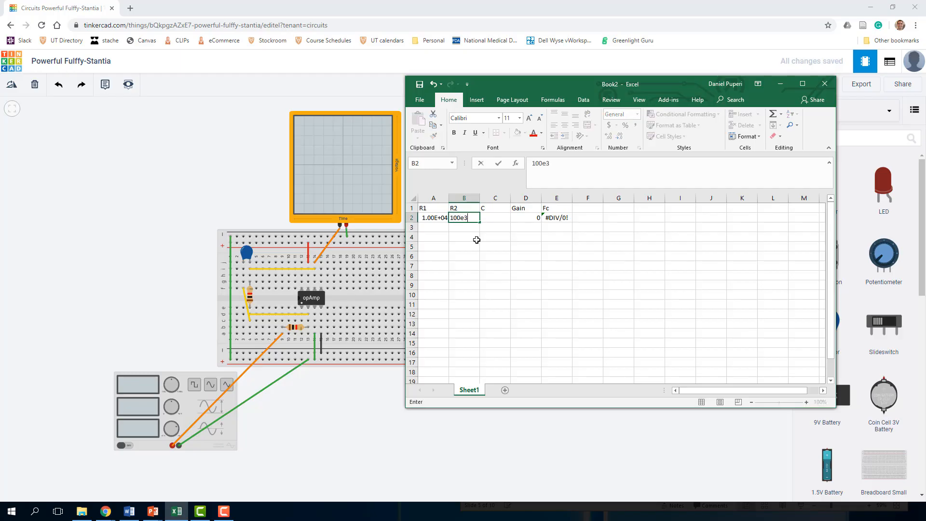
key("Enter")
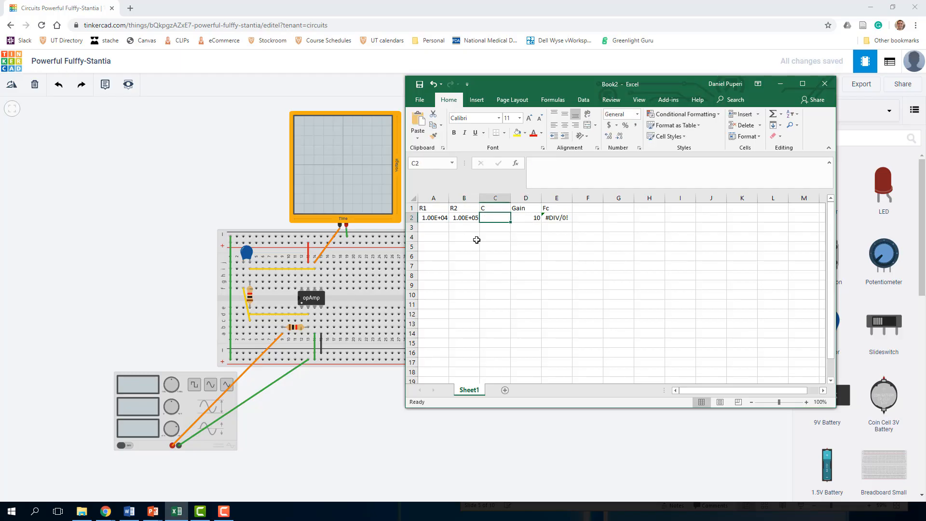
Set C to 0.33e-6 and check the computed cutoff frequency in E2
left_click(556, 218)
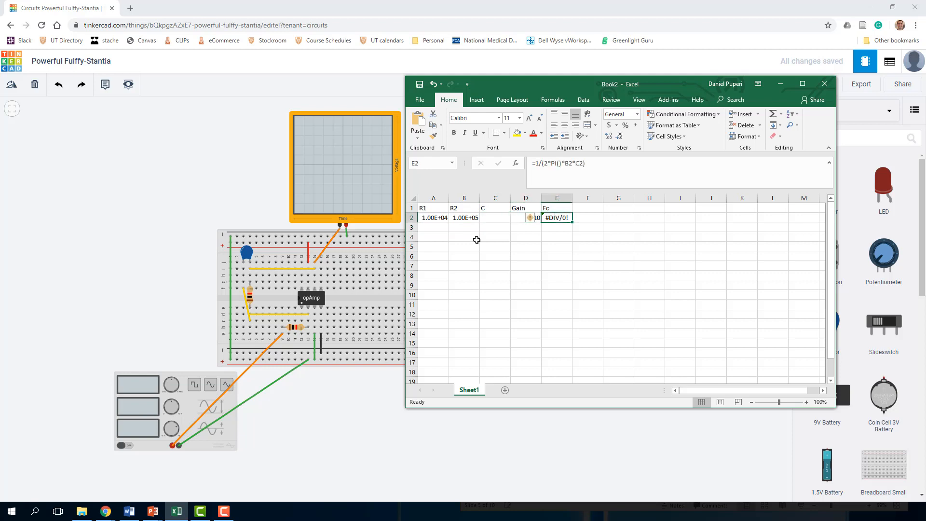
left_click(495, 218)
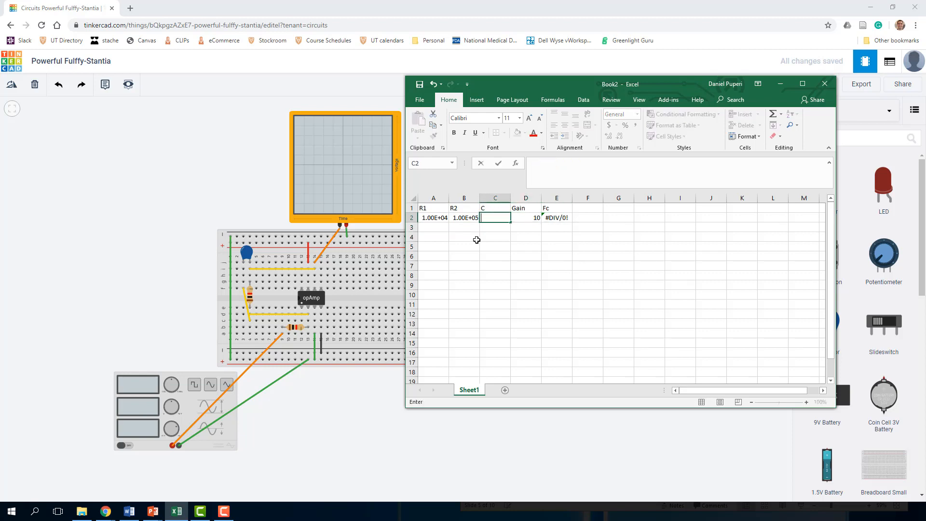
type("0.33e")
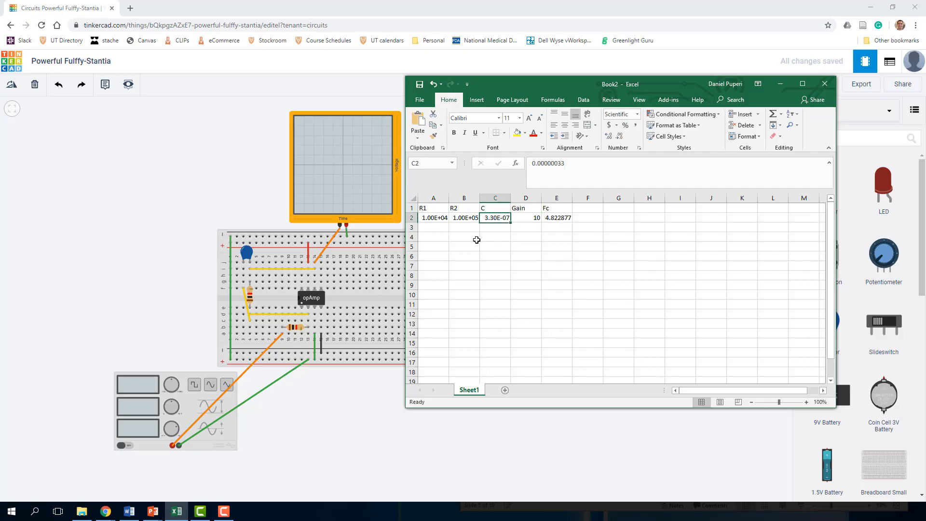
left_click(556, 218)
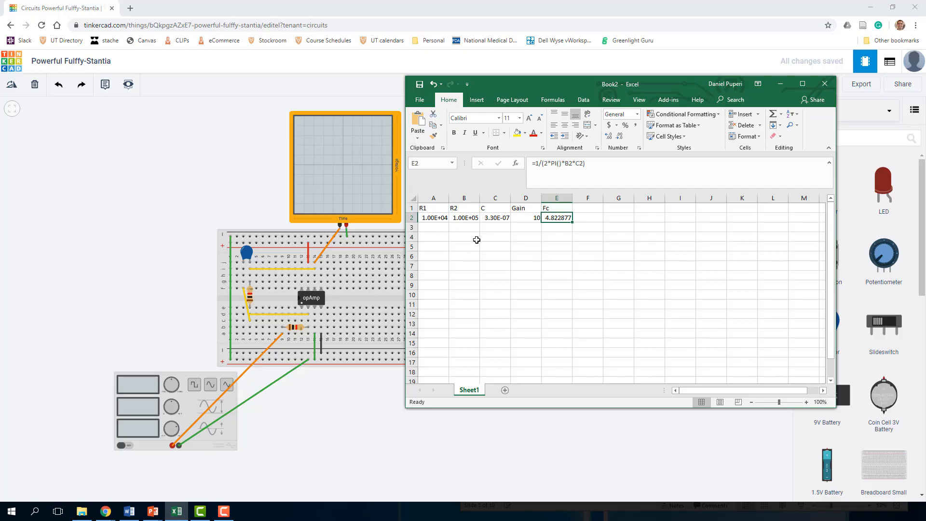
Replace the capacitance in C2 with a new value and confirm the recomputed cutoff
left_click(525, 218)
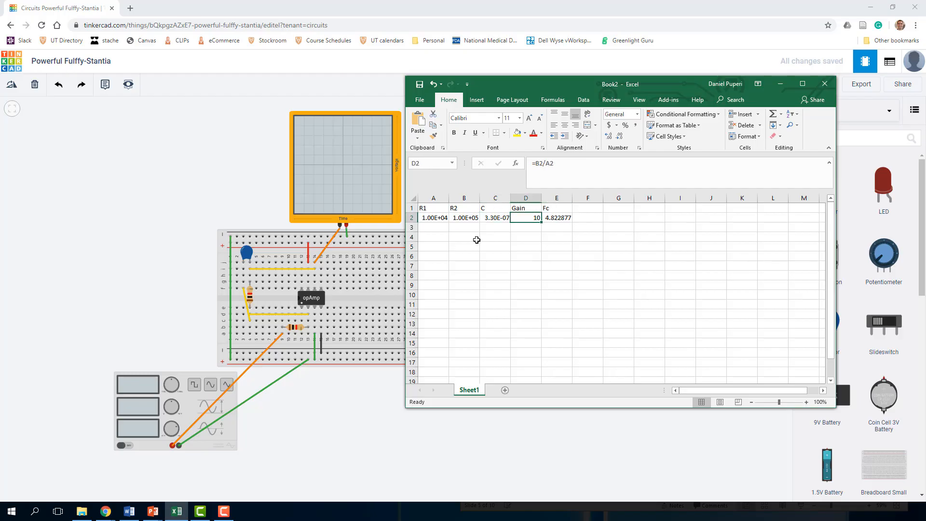
left_click(495, 218)
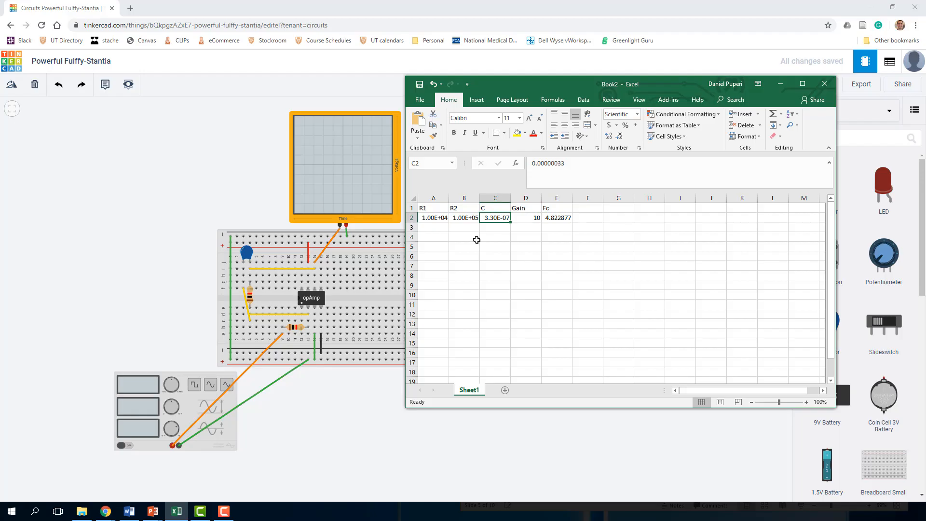
type("0.22e-")
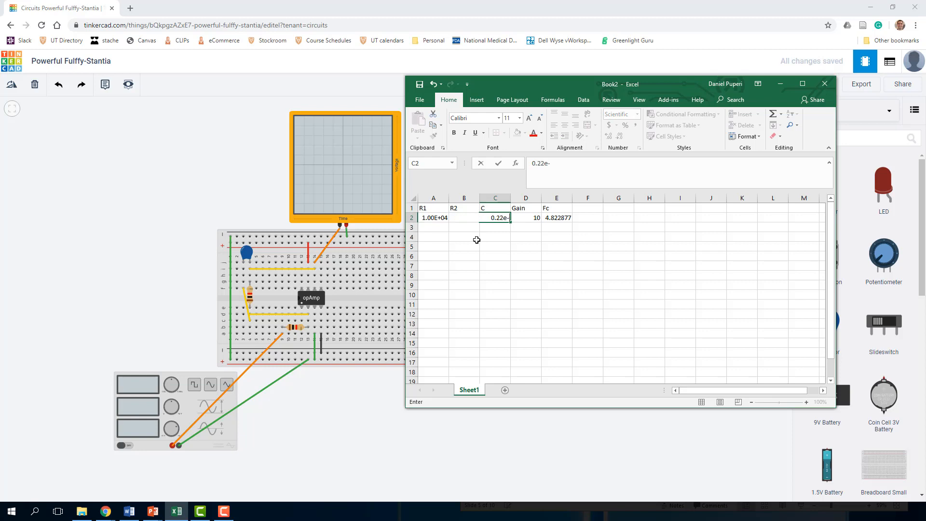
key("Enter")
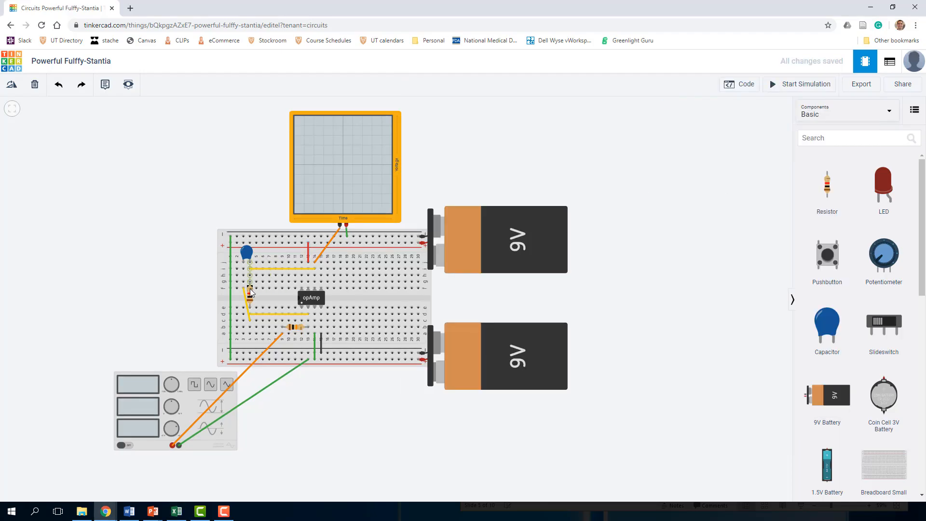
Give the blue capacitor a capacitance of 0.22 with the unit set to µF
left_click(250, 291)
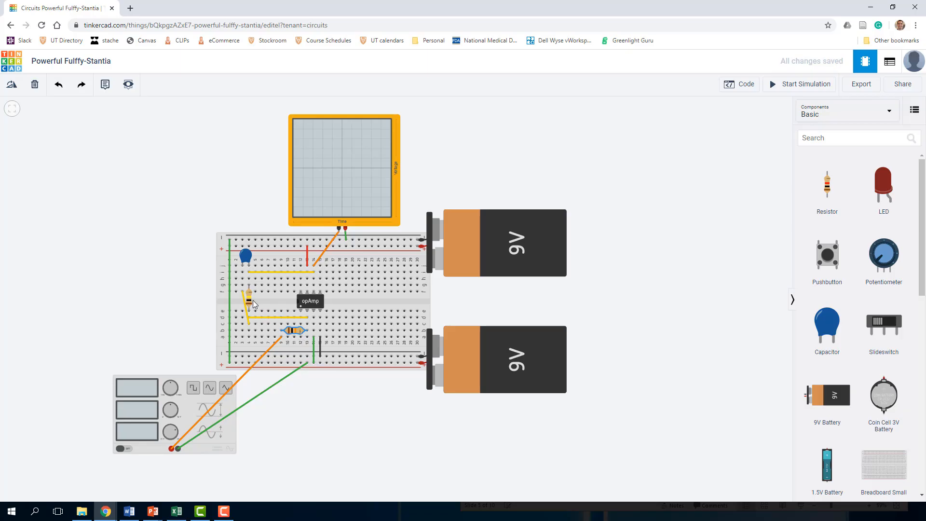
left_click(293, 332)
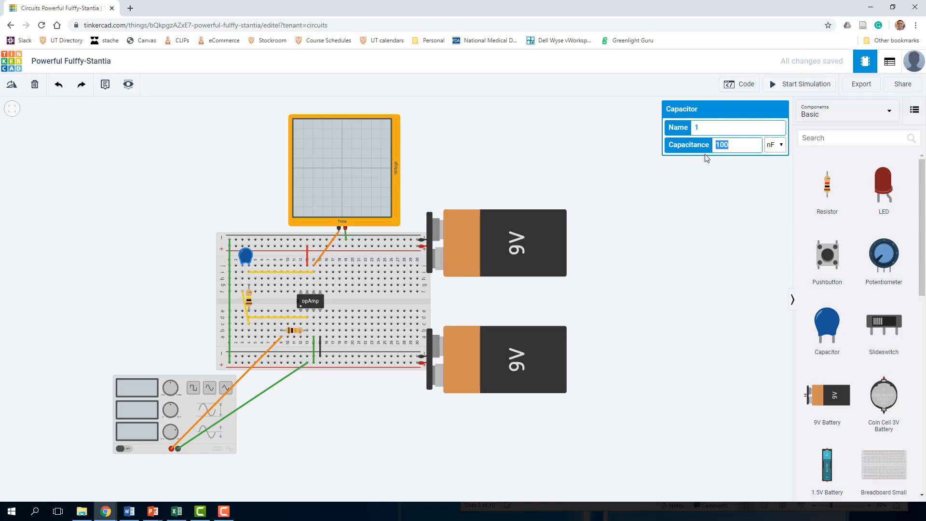
type("0.22")
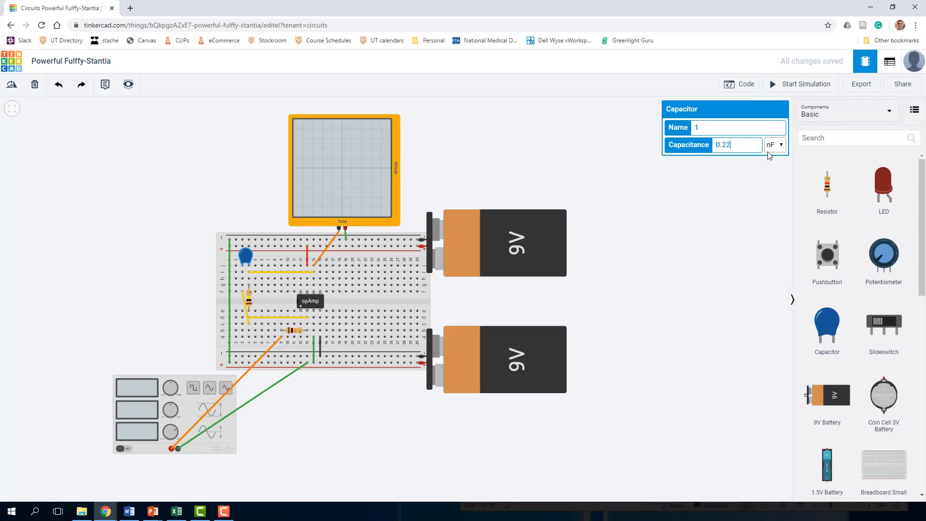
left_click(774, 144)
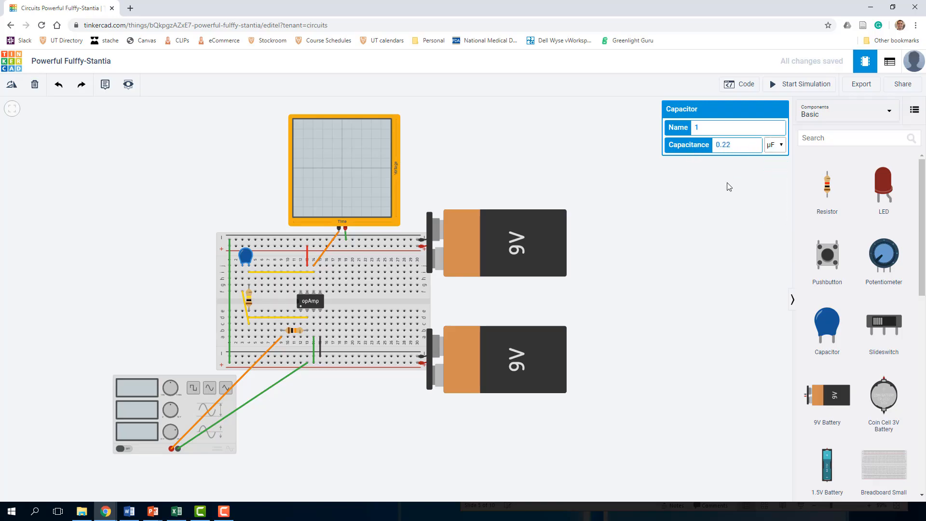
left_click(193, 419)
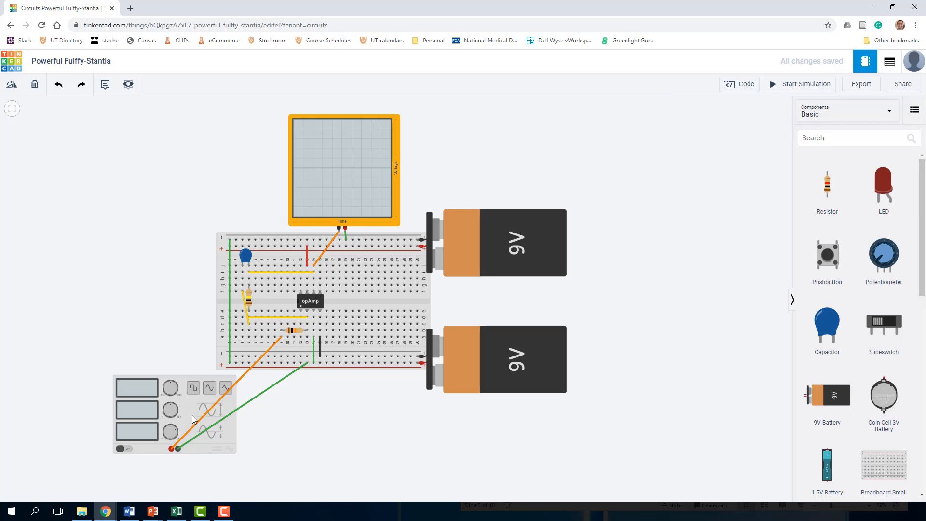
mouse_move(282, 469)
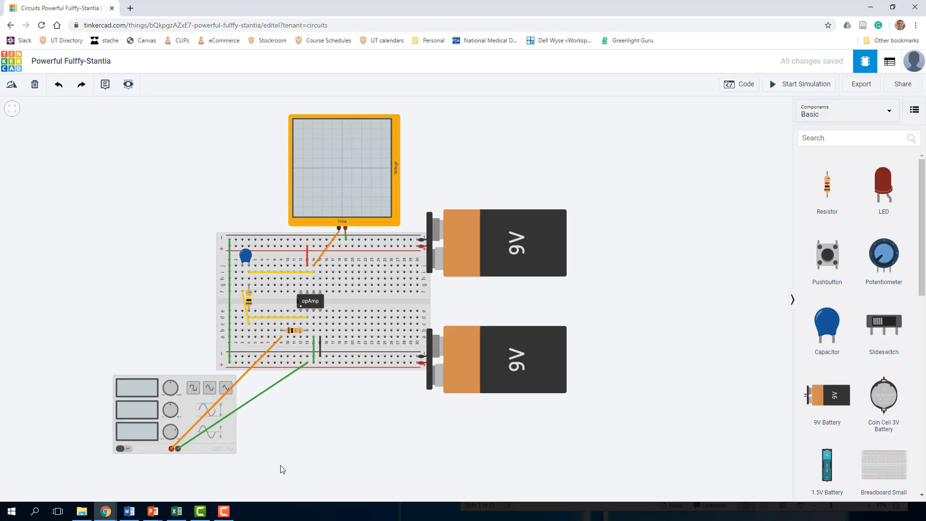
mouse_move(155, 426)
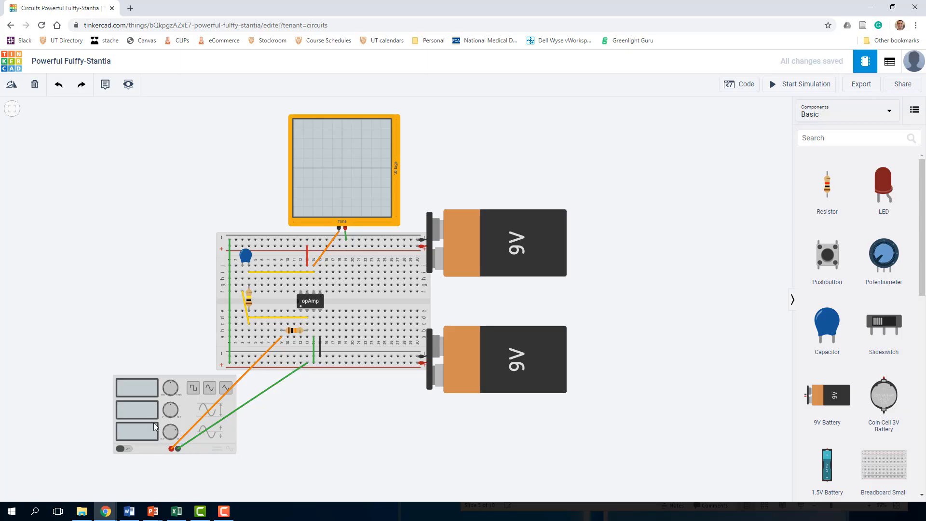
Configure the function generator for 1 Hz, 1 V amplitude, 0 V DC offset, sine waveform
left_click(154, 427)
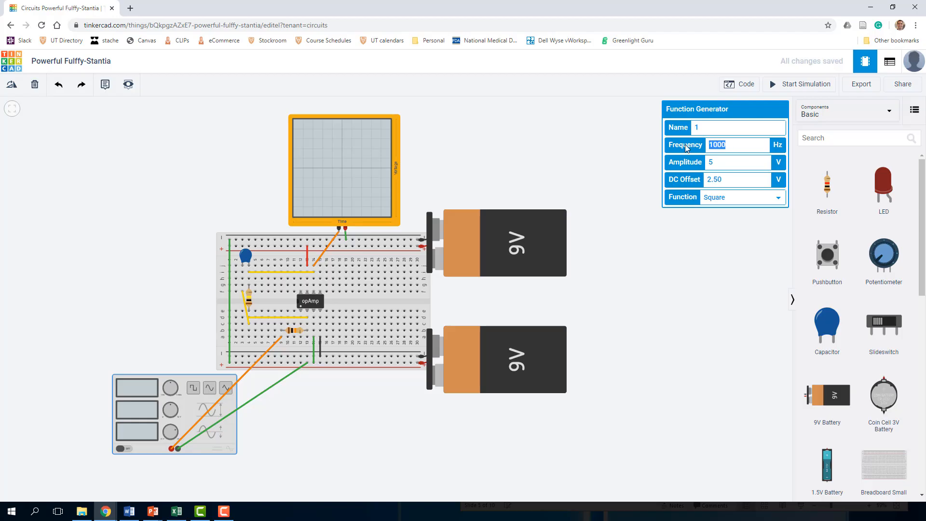
type("1")
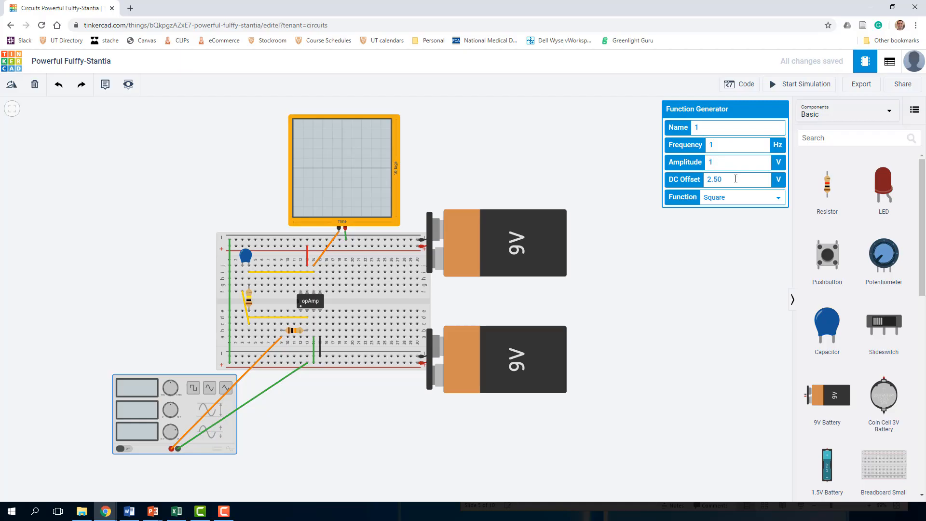
double_click(714, 180)
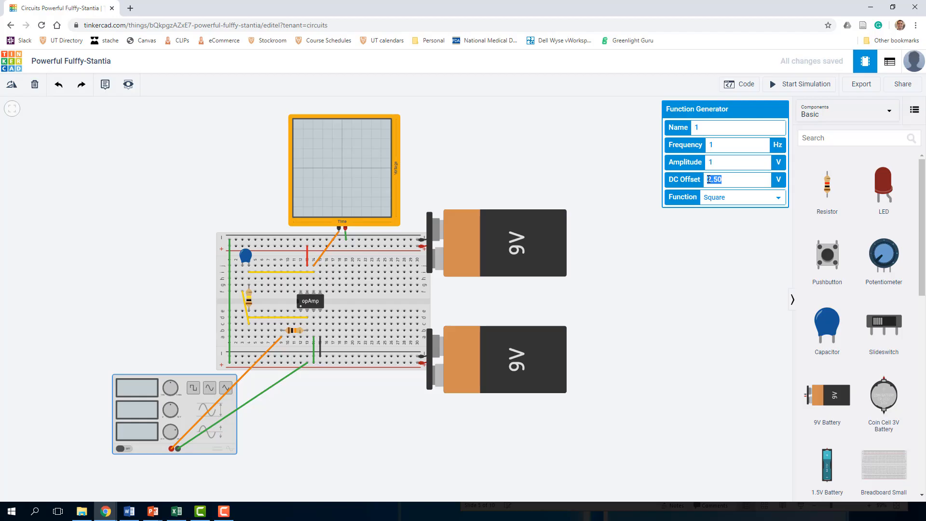
left_click(742, 197)
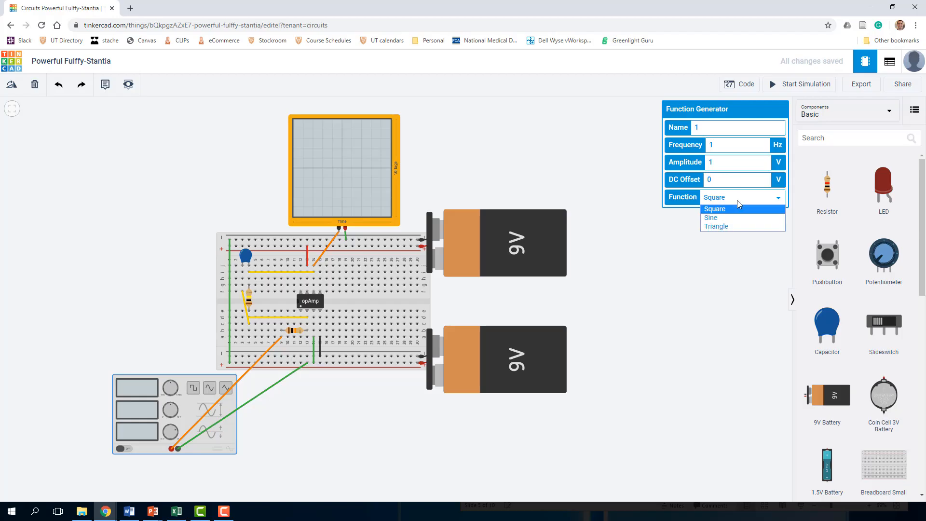
left_click(747, 268)
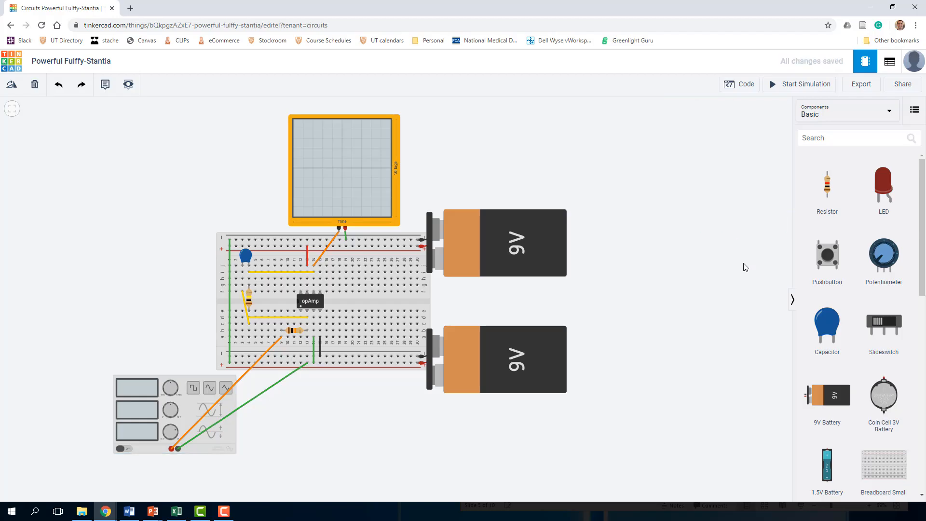
Start the simulation to show the 1 Hz sine output on the oscilloscope
left_click(805, 84)
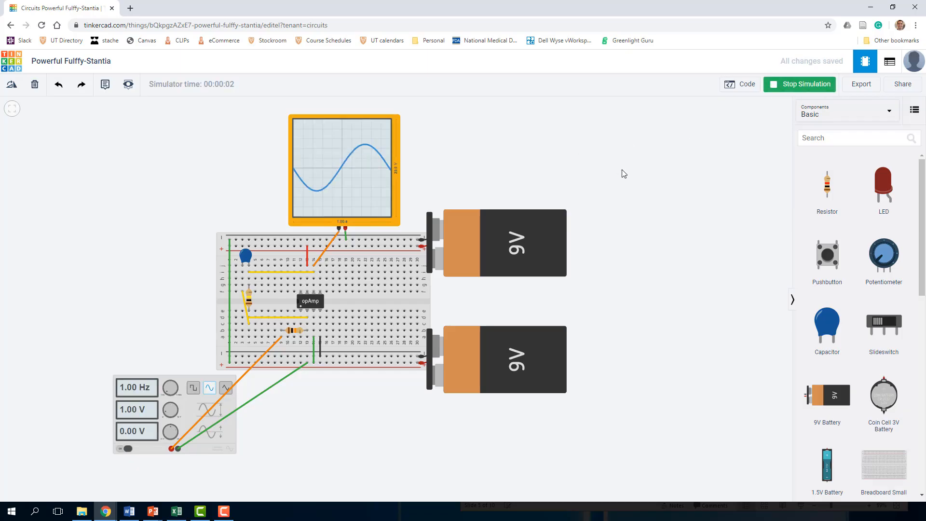
mouse_move(519, 172)
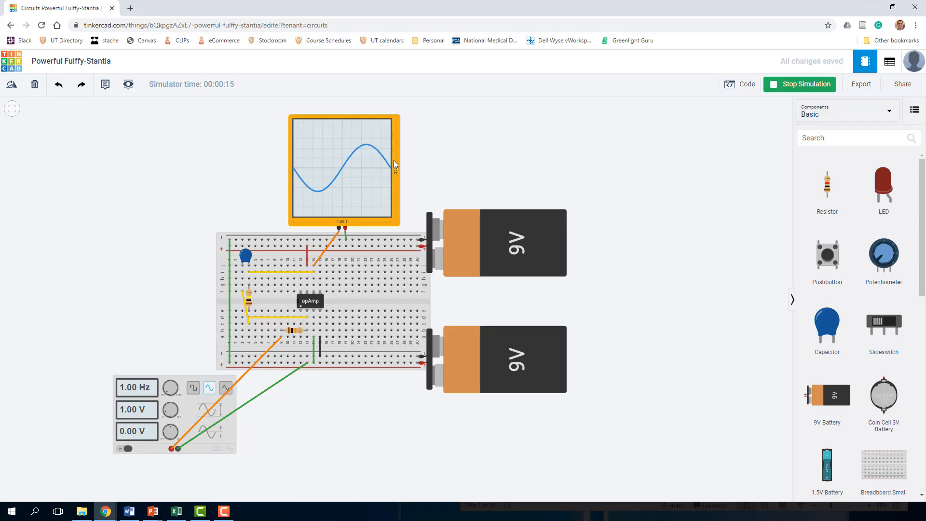
mouse_move(350, 161)
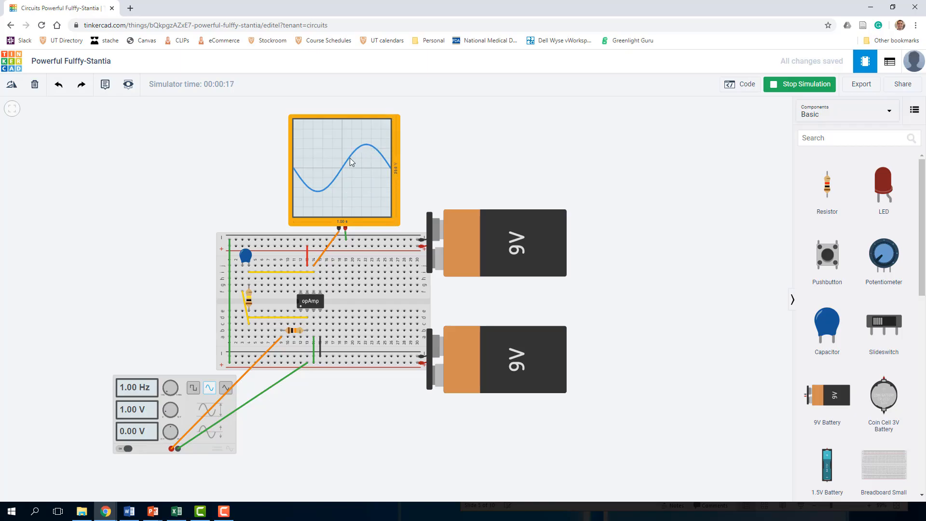
mouse_move(367, 146)
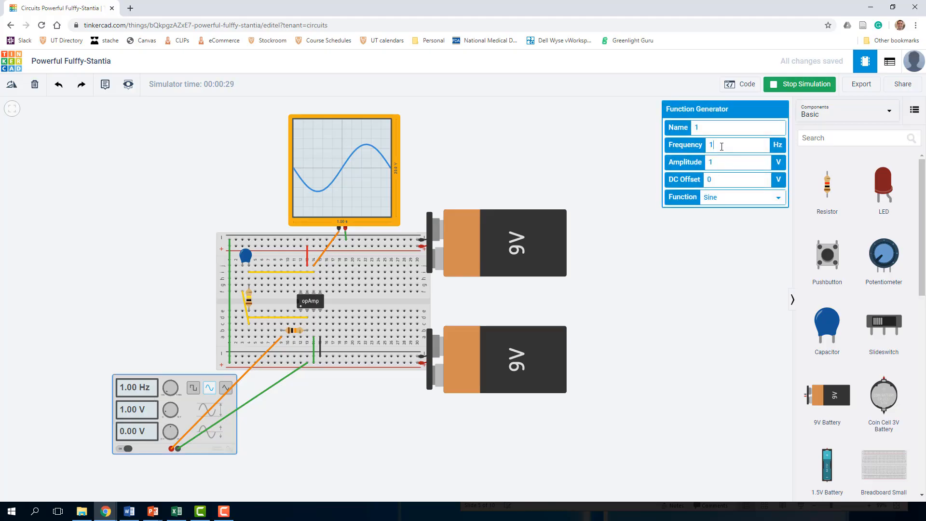
Raise the generator frequency to 10 Hz during simulation
type("0")
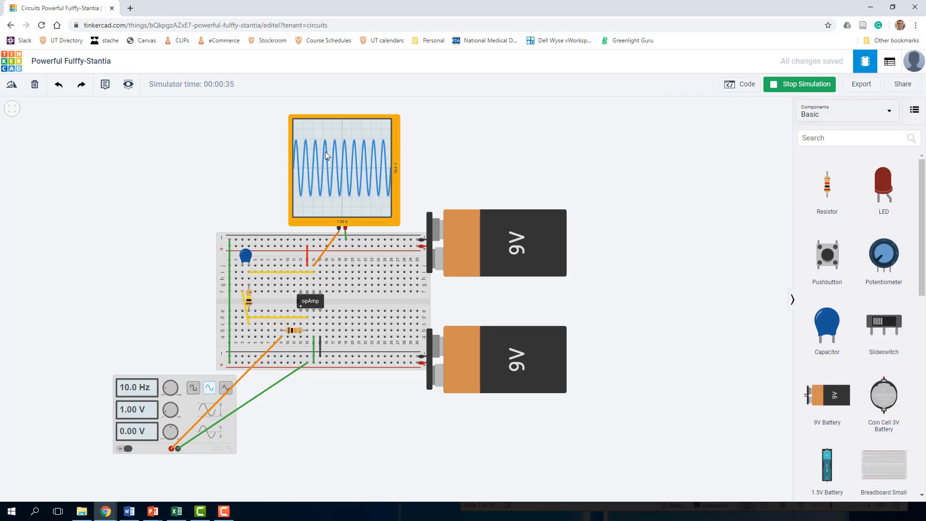
mouse_move(388, 154)
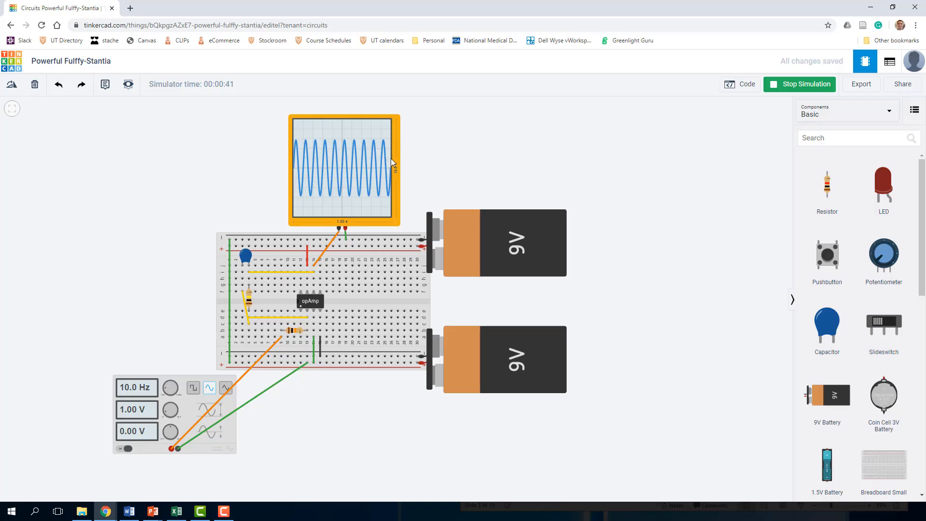
mouse_move(530, 168)
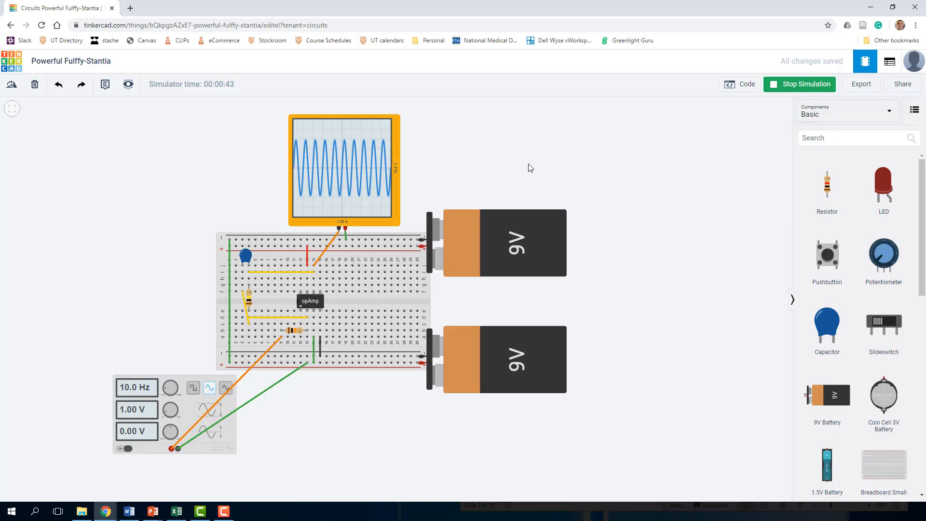
mouse_move(532, 152)
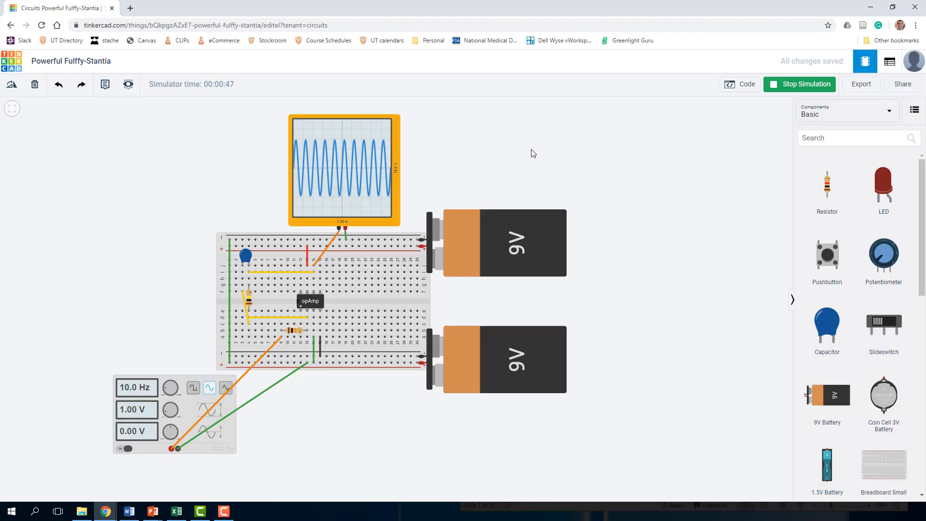
mouse_move(177, 396)
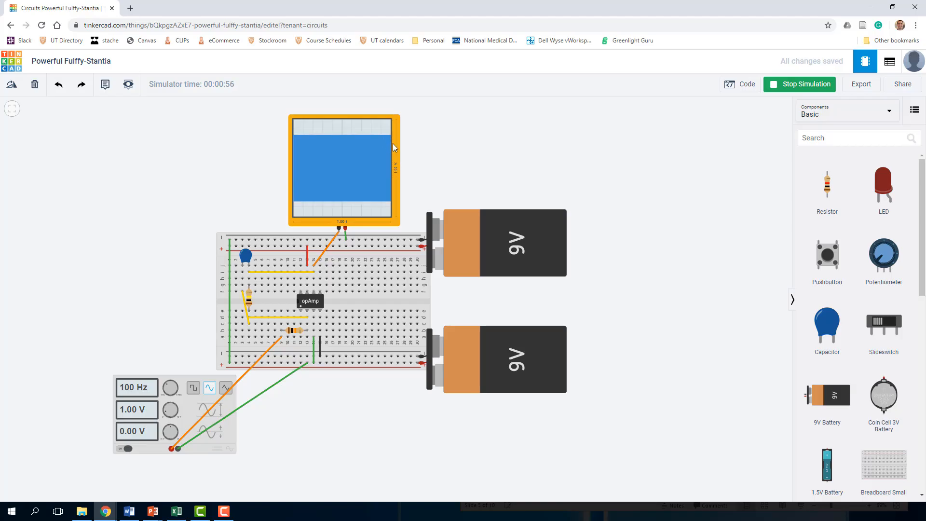
mouse_move(622, 178)
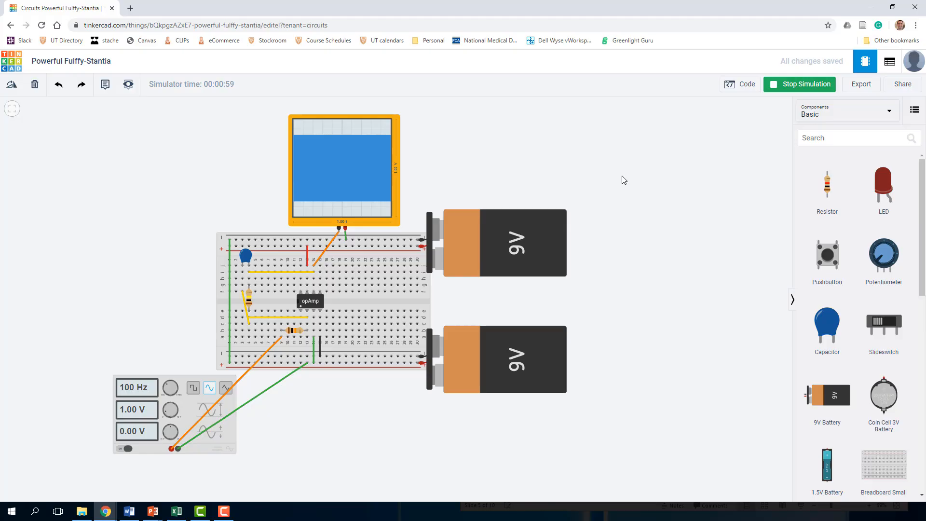
mouse_move(589, 178)
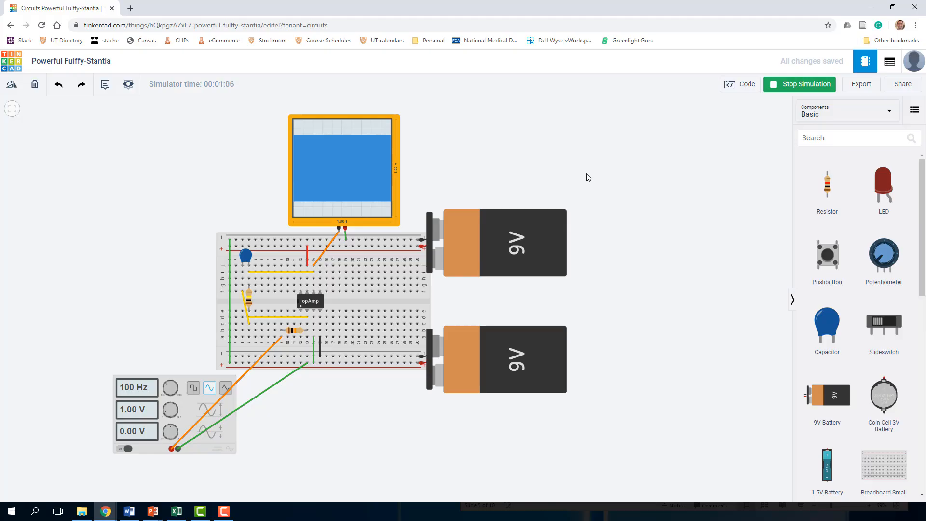
mouse_move(77, 295)
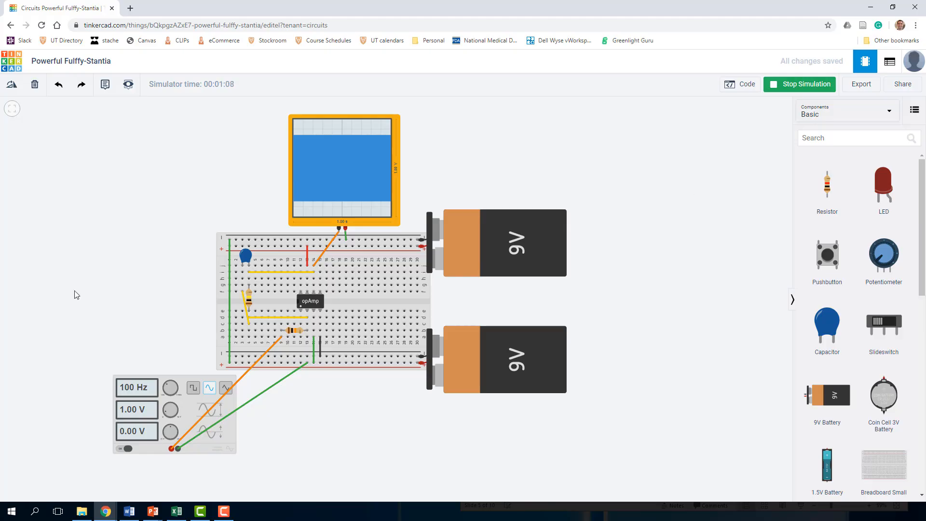